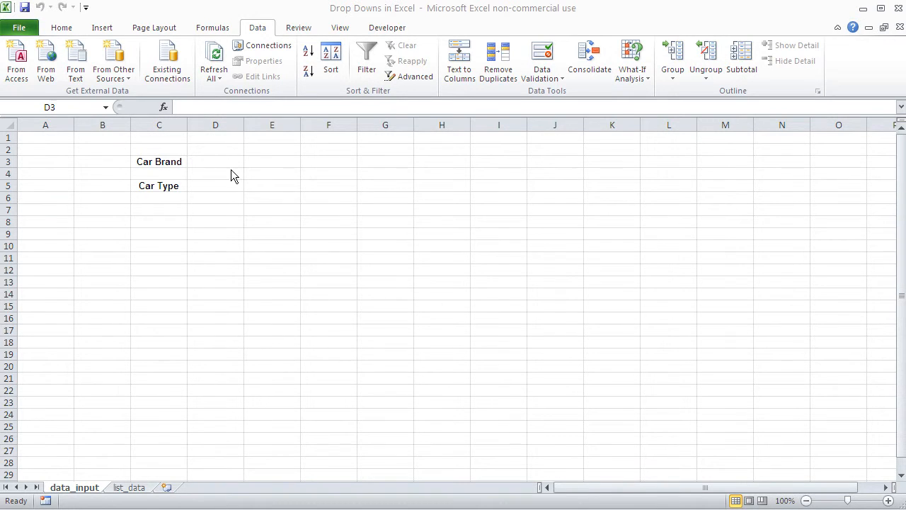
Step: Give Car Brand cell D3 a list validation sourced from =list_data!$1:$1
click(215, 161)
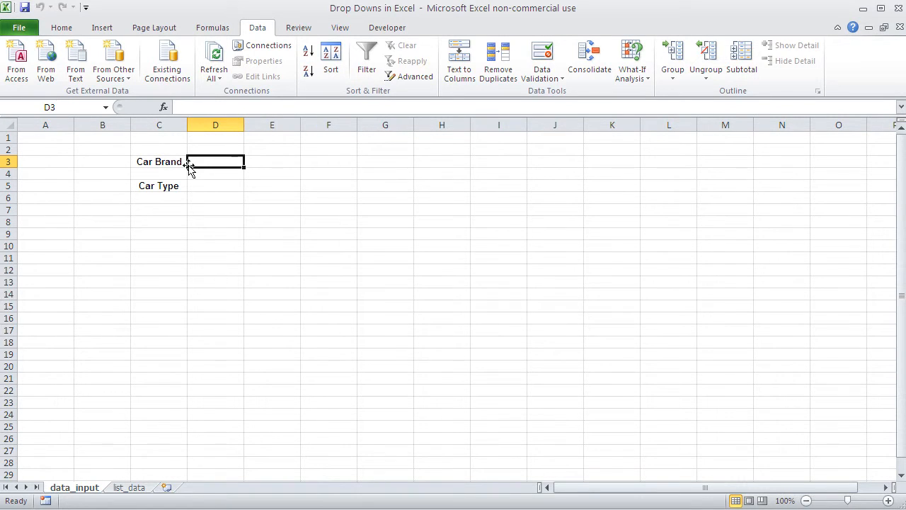
mouse_move(216, 162)
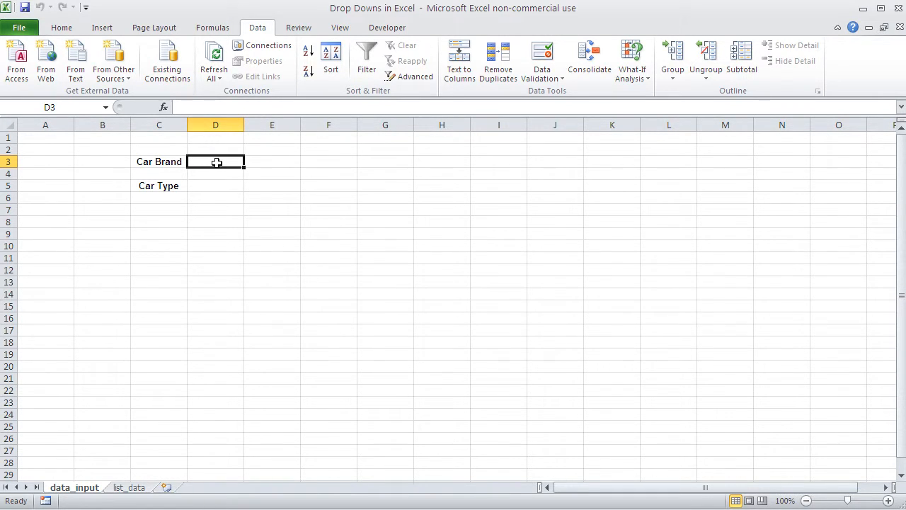
mouse_move(210, 190)
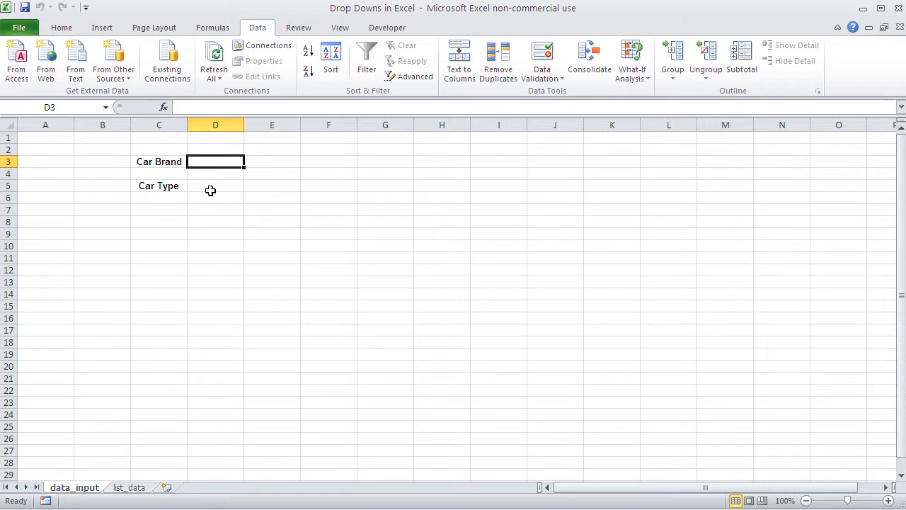
click(216, 186)
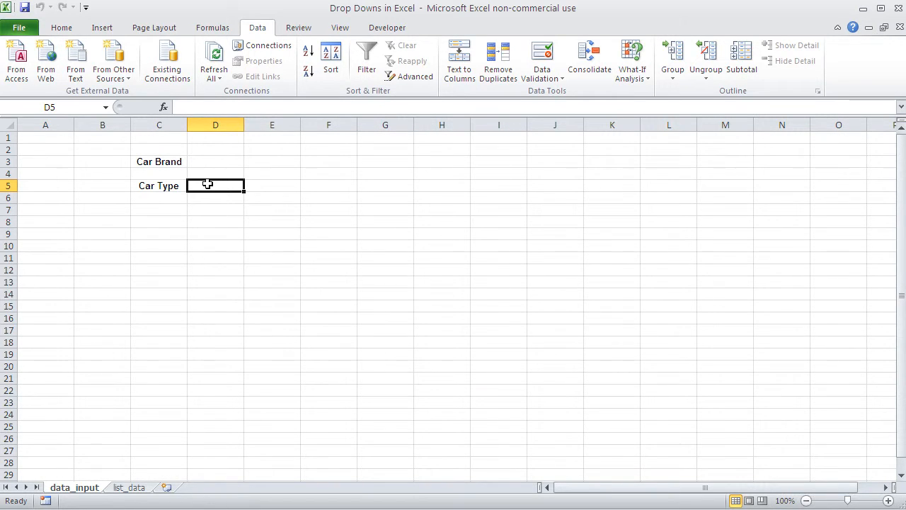
mouse_move(211, 163)
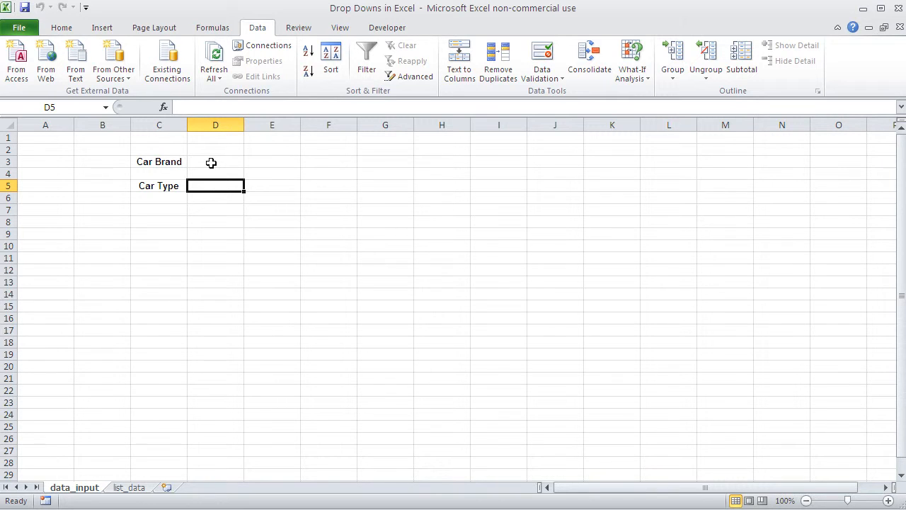
click(215, 162)
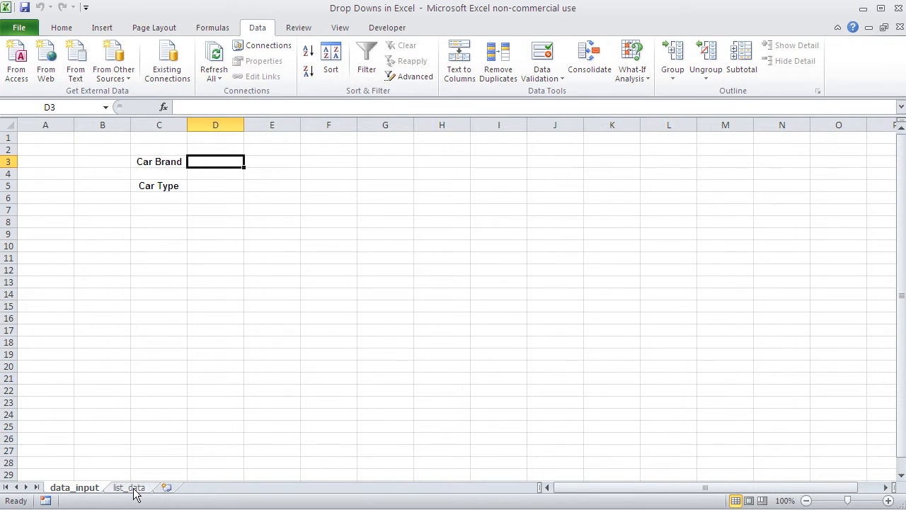
click(128, 487)
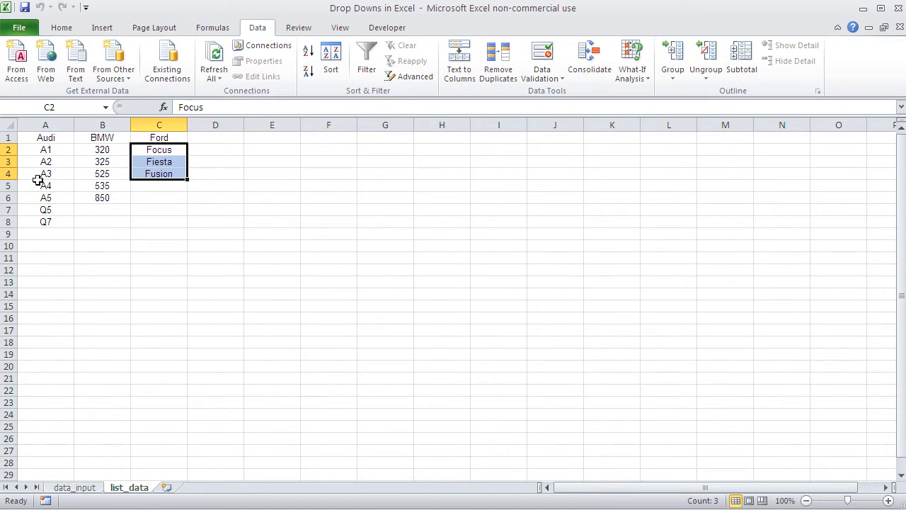
mouse_move(251, 139)
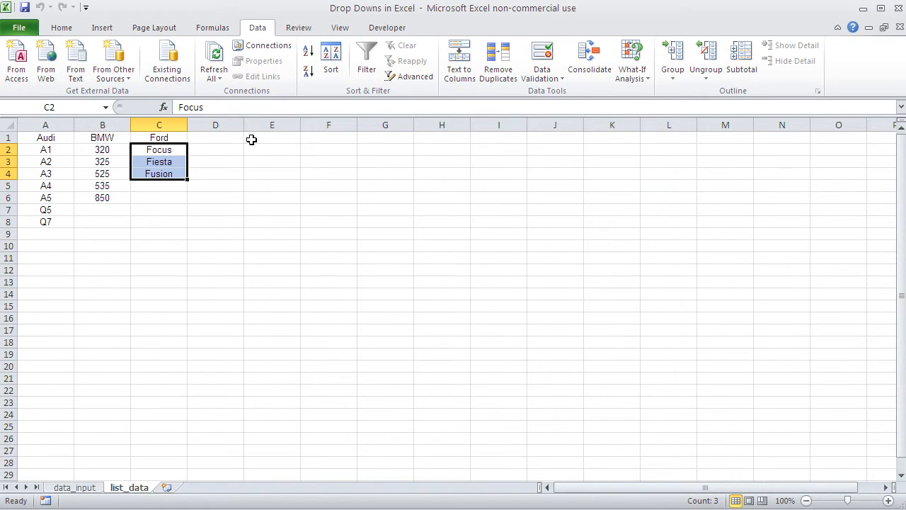
mouse_move(53, 142)
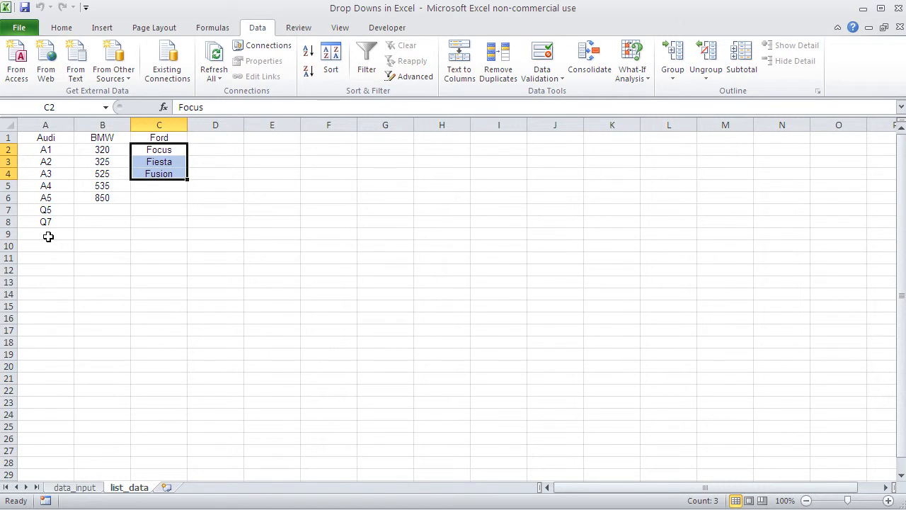
mouse_move(107, 247)
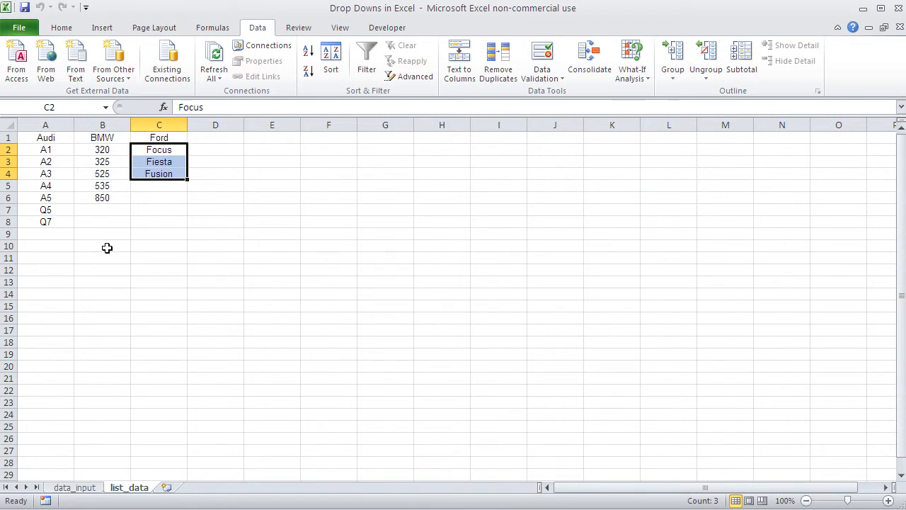
mouse_move(333, 140)
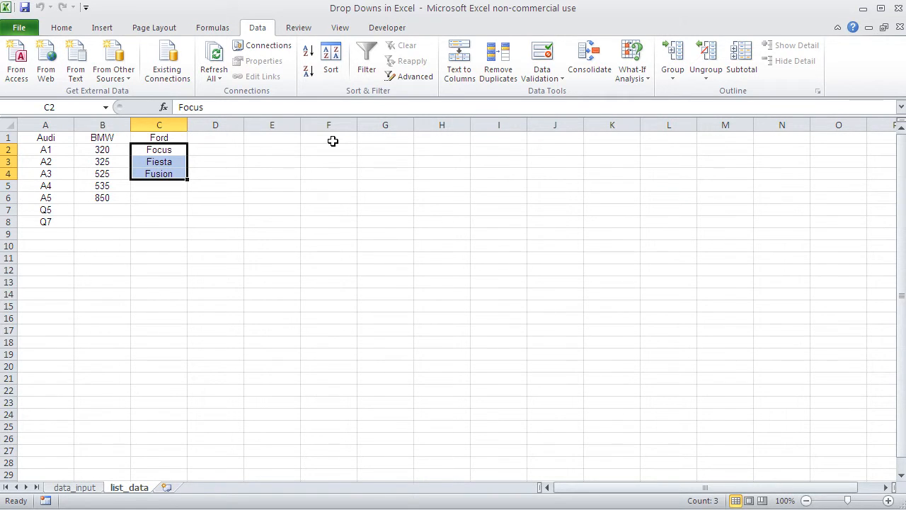
mouse_move(299, 143)
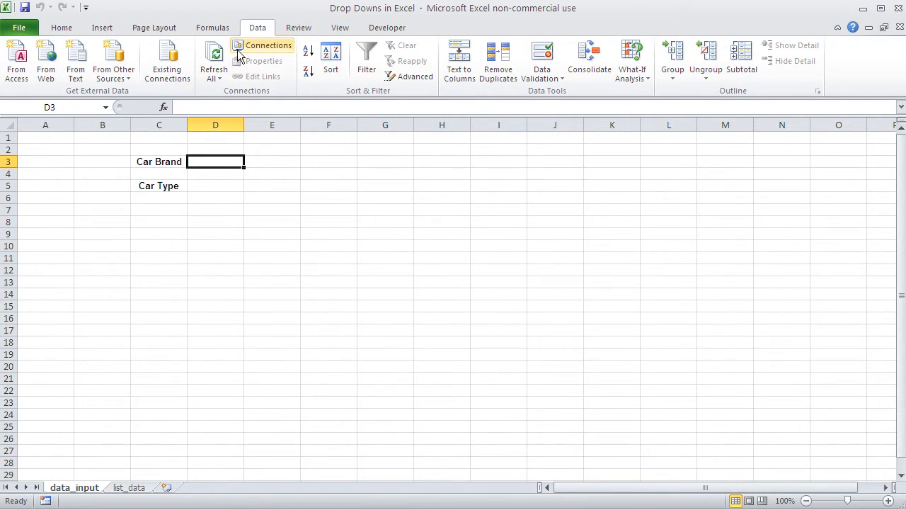
mouse_move(542, 60)
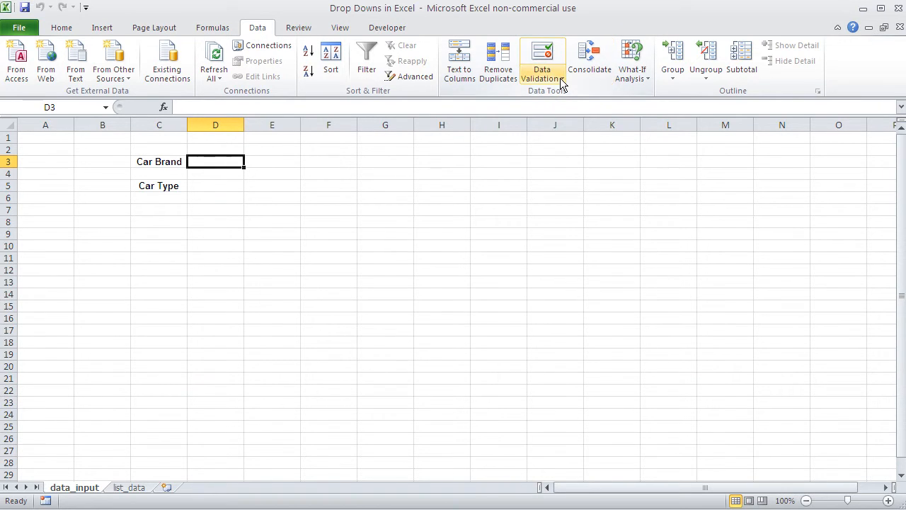
click(542, 60)
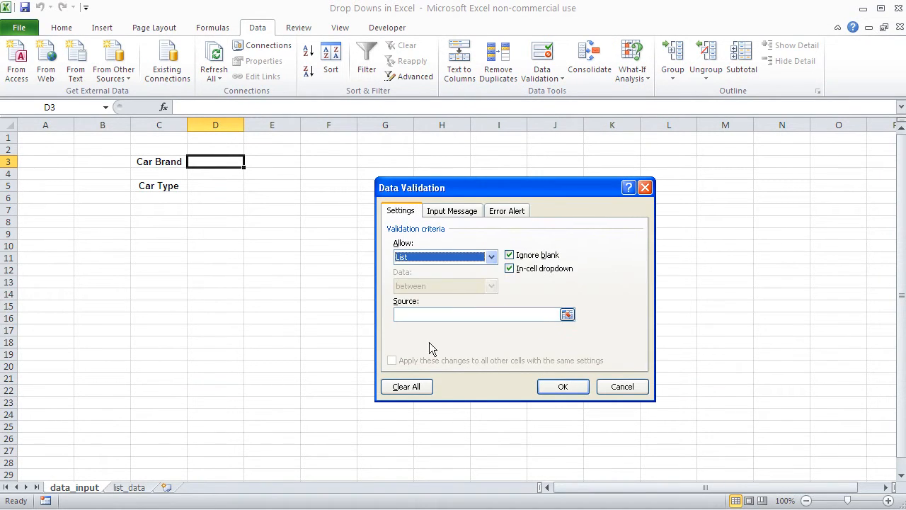
click(131, 487)
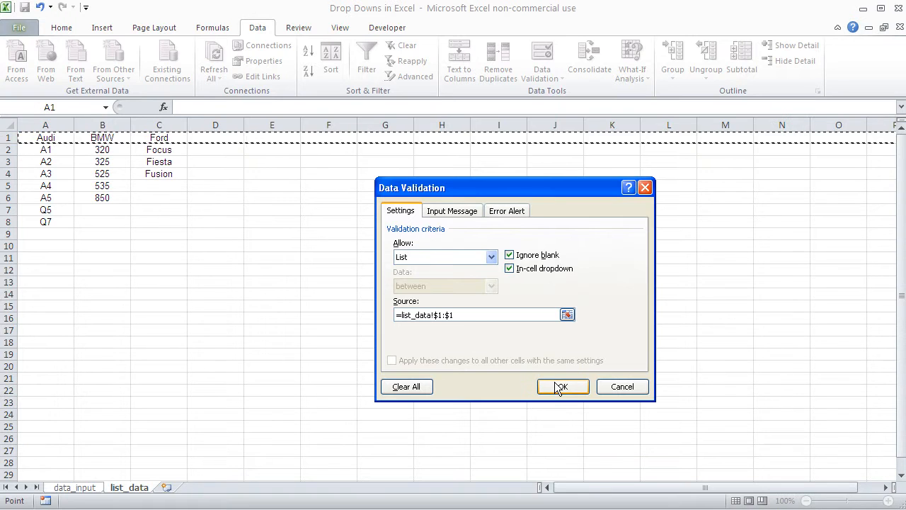
click(562, 386)
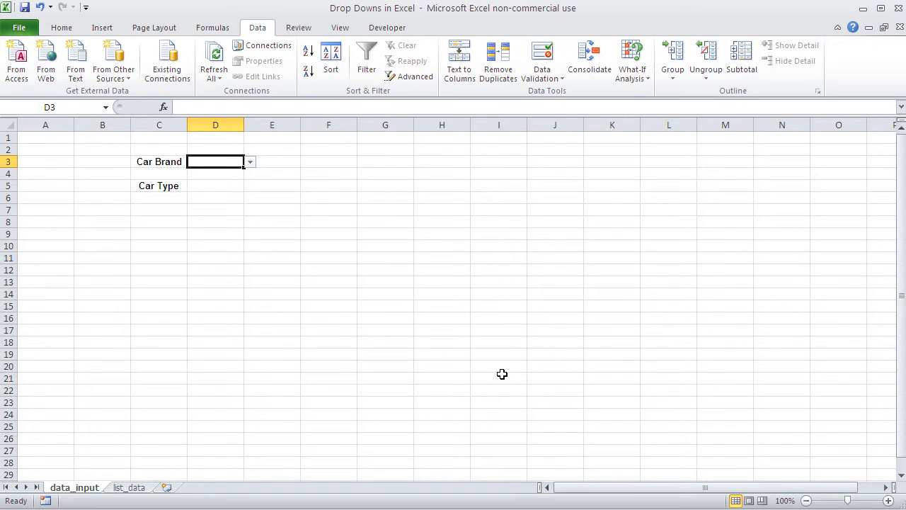
Step: Add an Opel column on list_data with models Adam, Astra and Omega
click(249, 161)
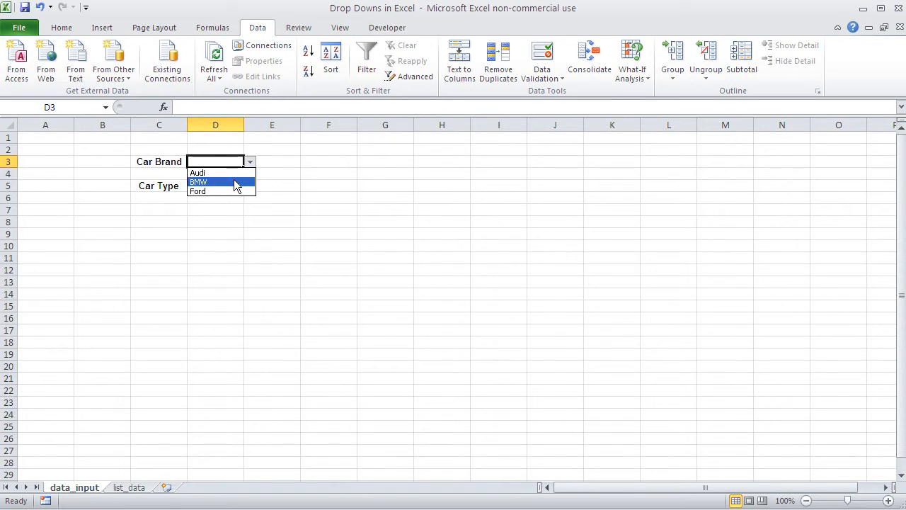
click(129, 488)
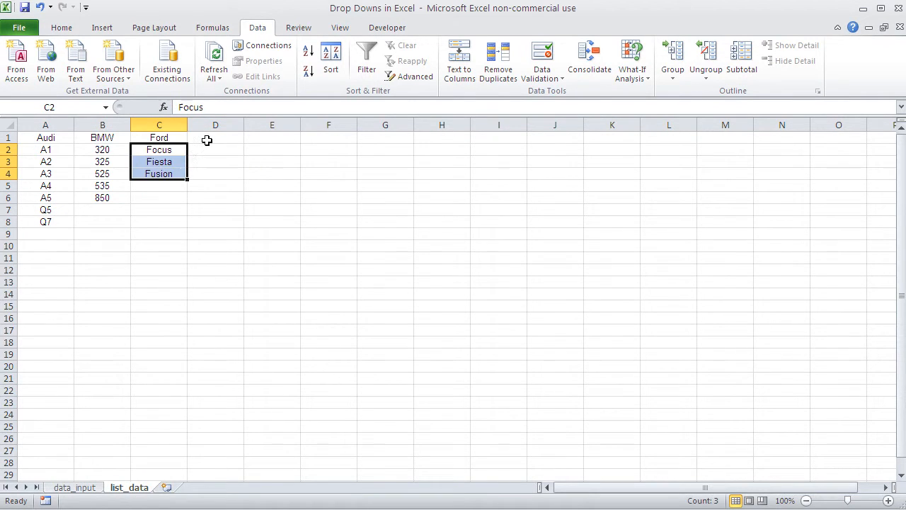
text(Opel)
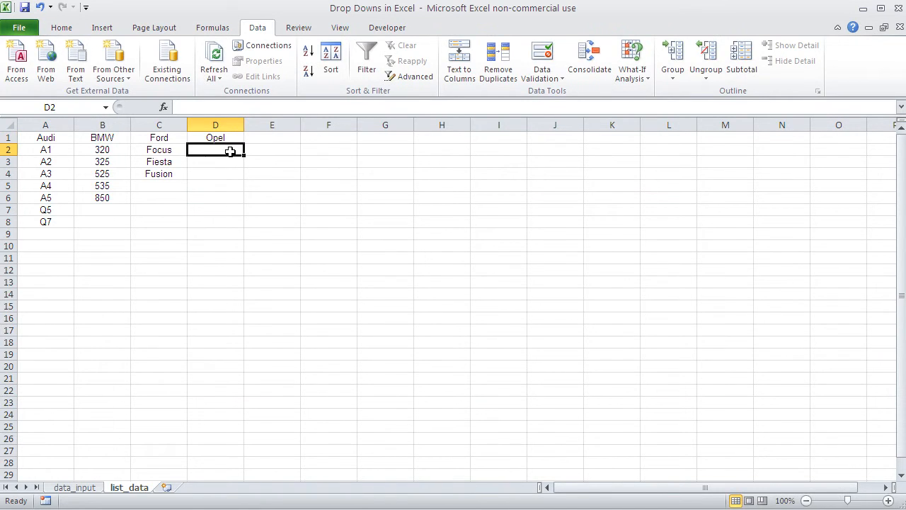
text(Astra)
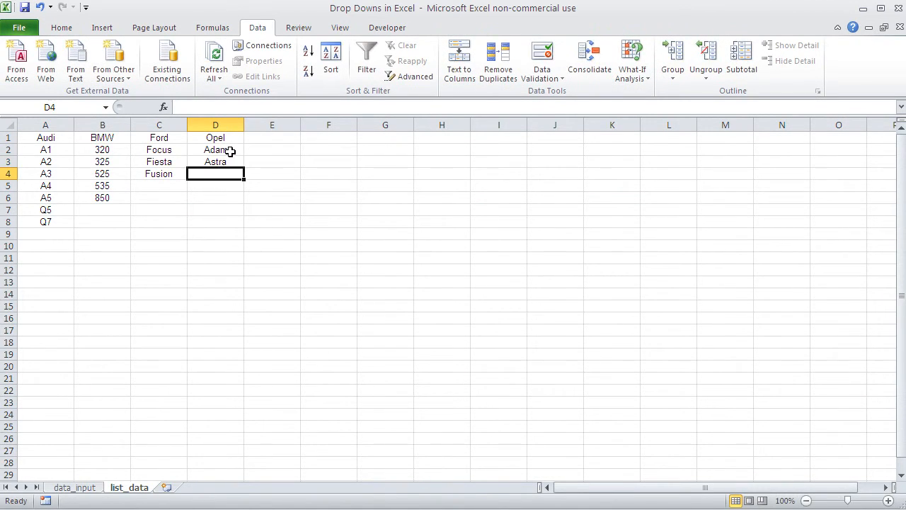
text(Omega)
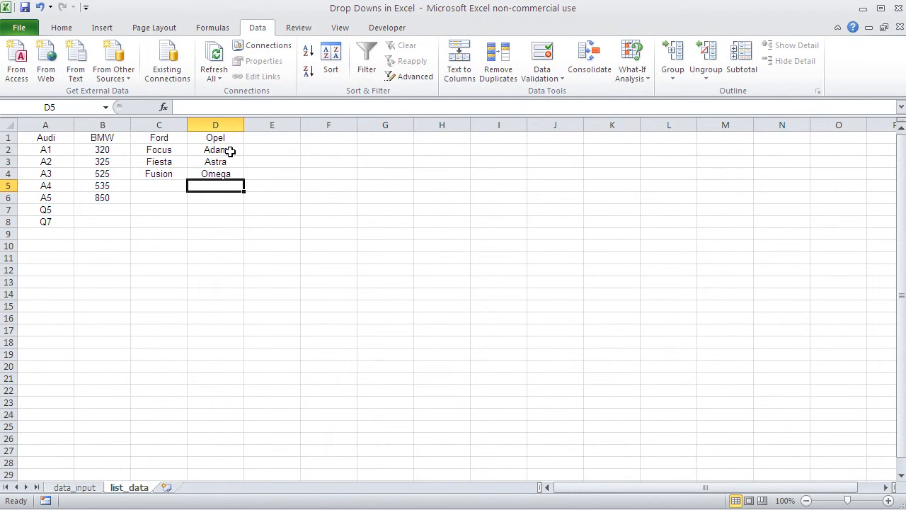
Step: Select Opel in the Car Brand drop-down on data_input
click(74, 487)
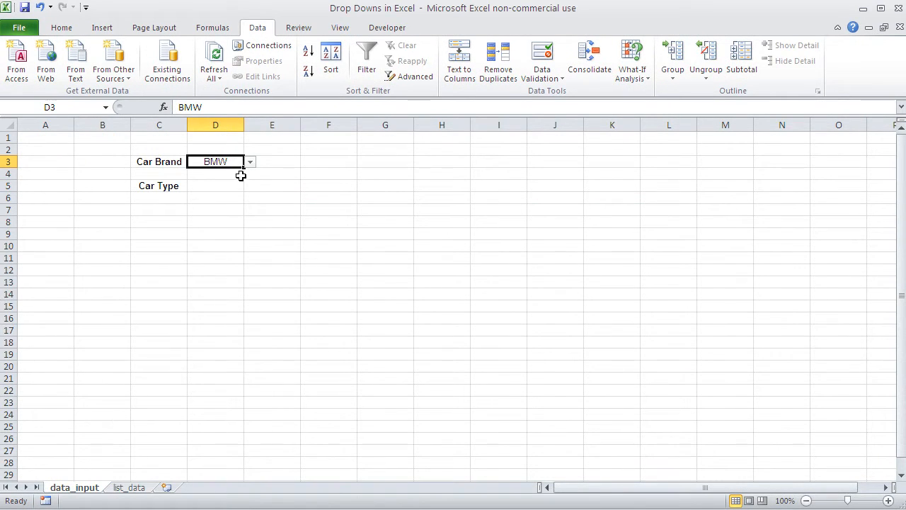
click(250, 162)
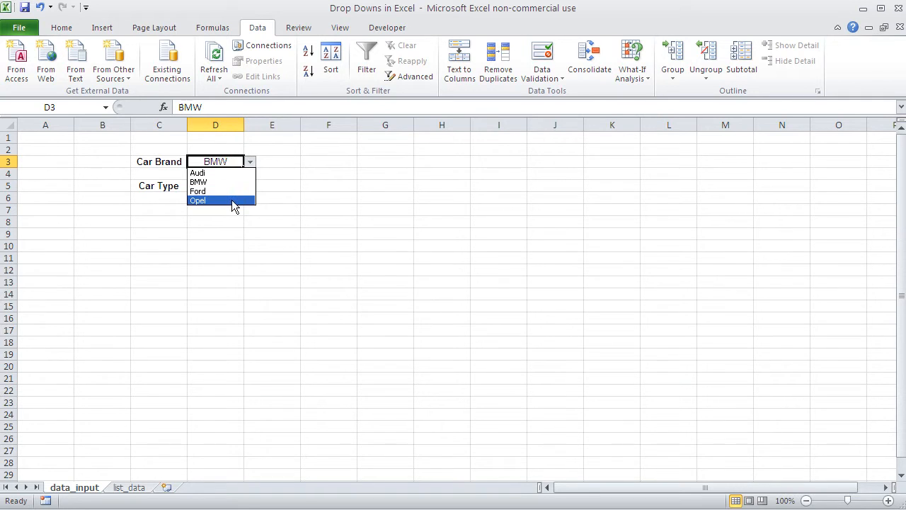
click(198, 200)
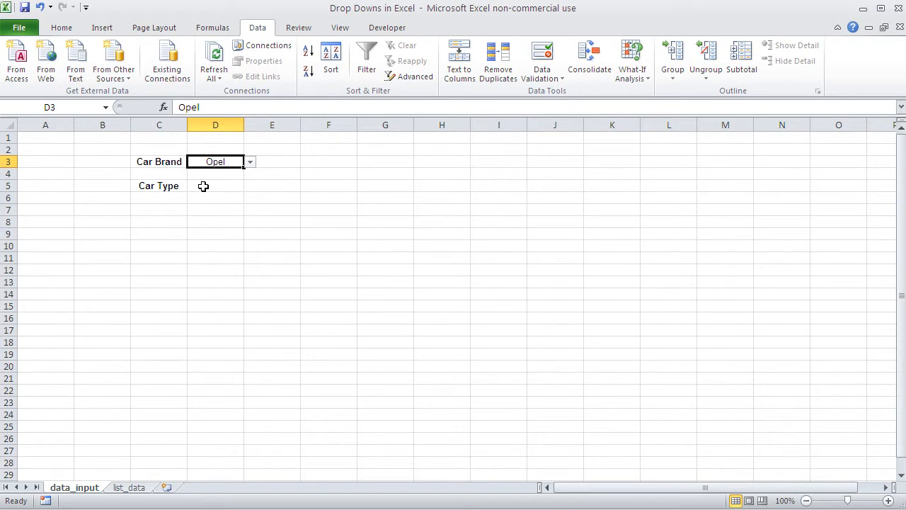
Step: Give Car Type D5 a list validation from list_data!$D$2:$D$4 and choose Astra
click(215, 186)
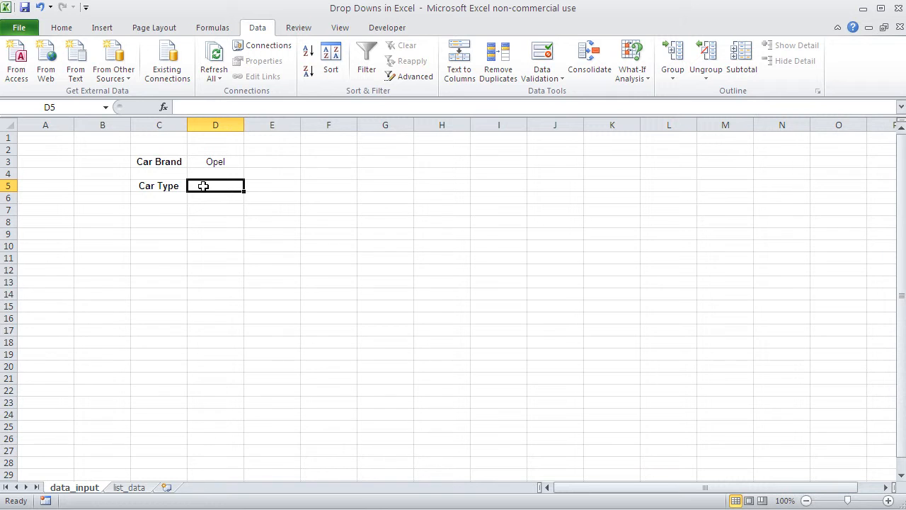
mouse_move(541, 59)
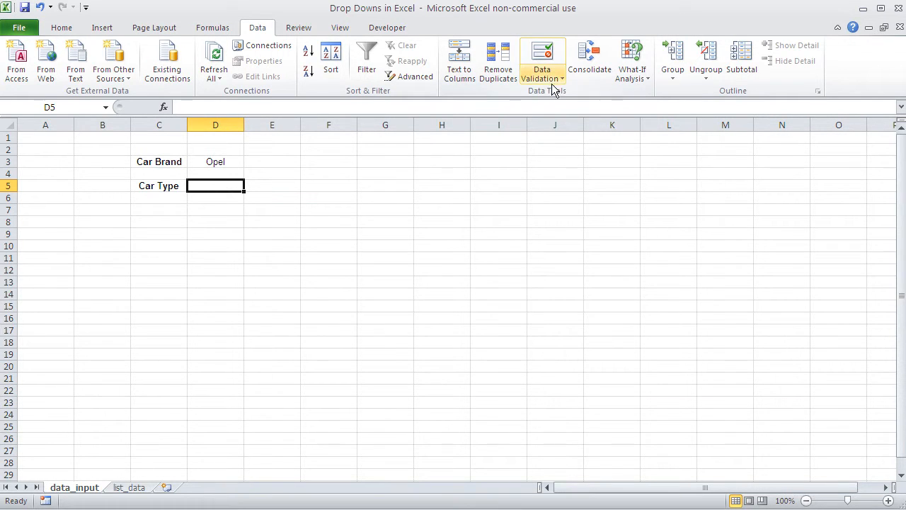
click(541, 64)
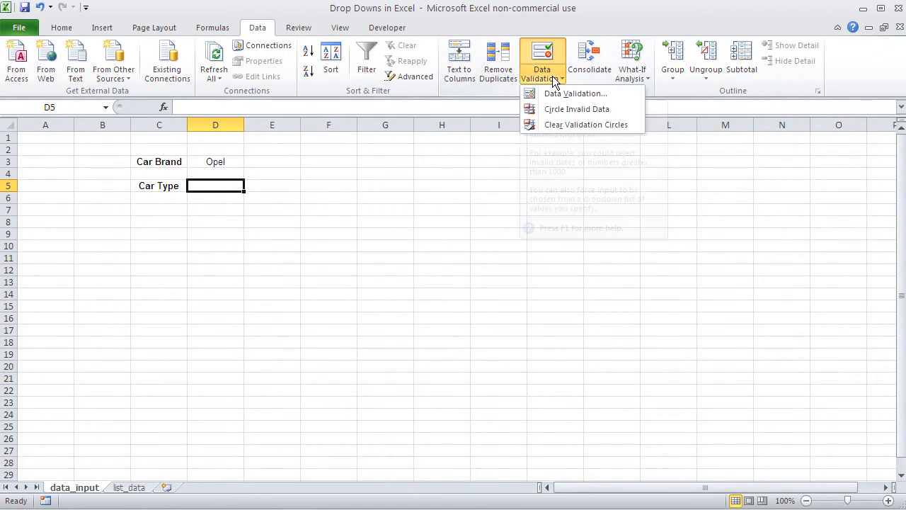
mouse_move(575, 92)
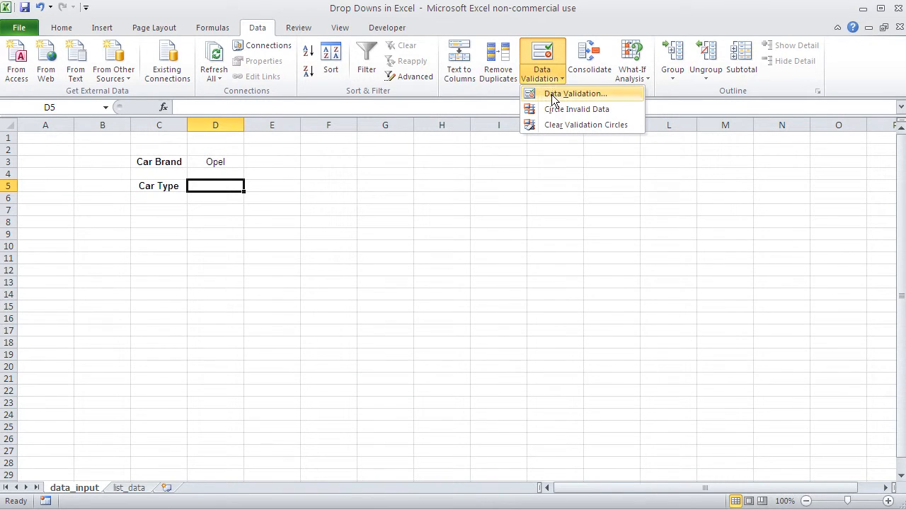
click(575, 92)
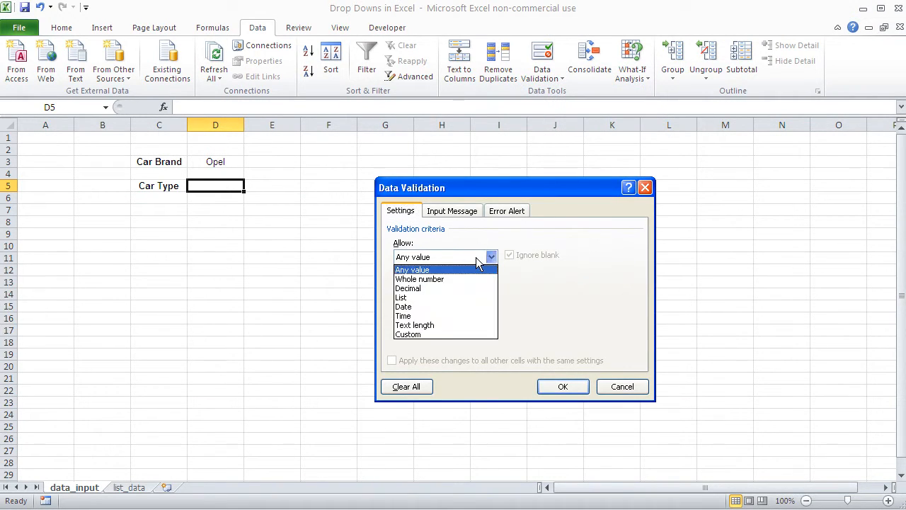
click(401, 297)
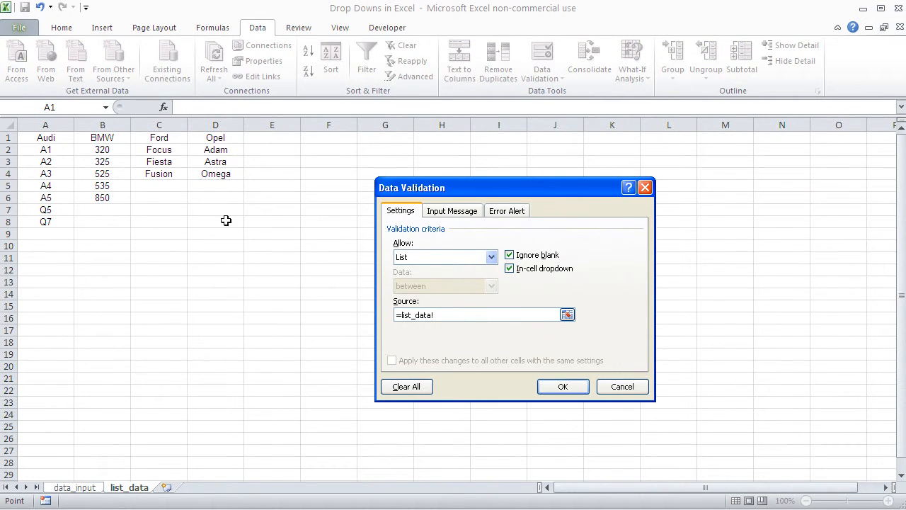
drag(215, 150, 215, 173)
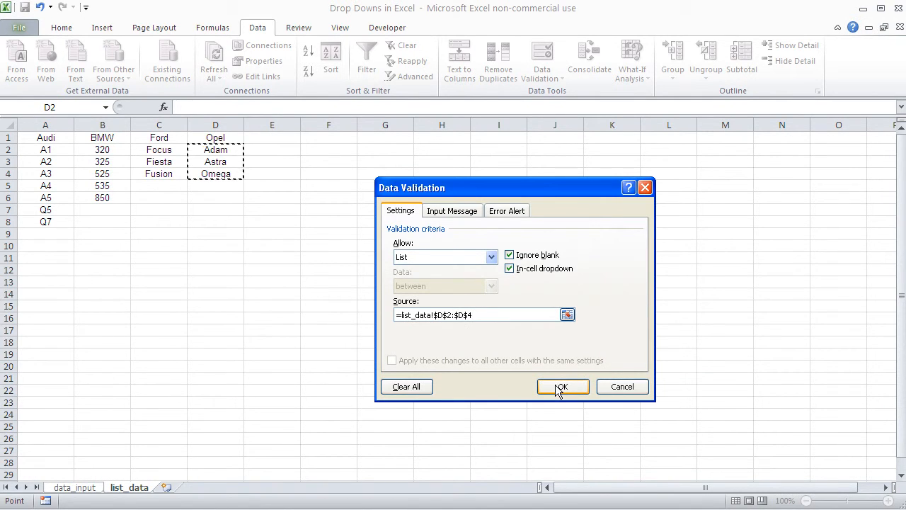
click(561, 386)
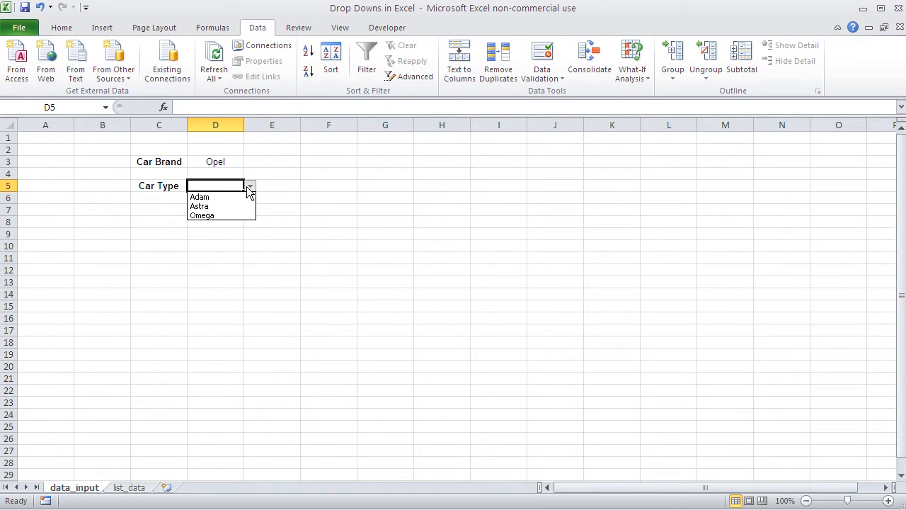
click(199, 206)
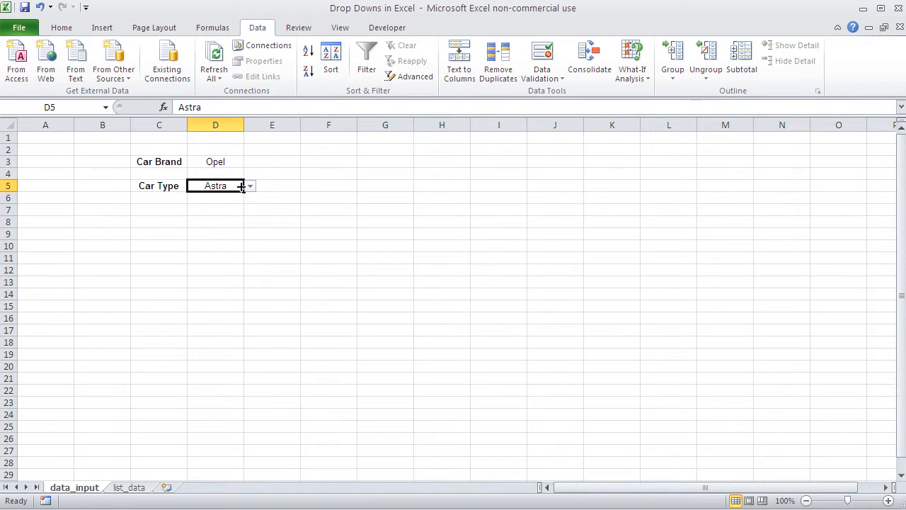
Step: Choose BMW as Car Brand and check Car Type still lists Adam, Astra, Omega
click(215, 161)
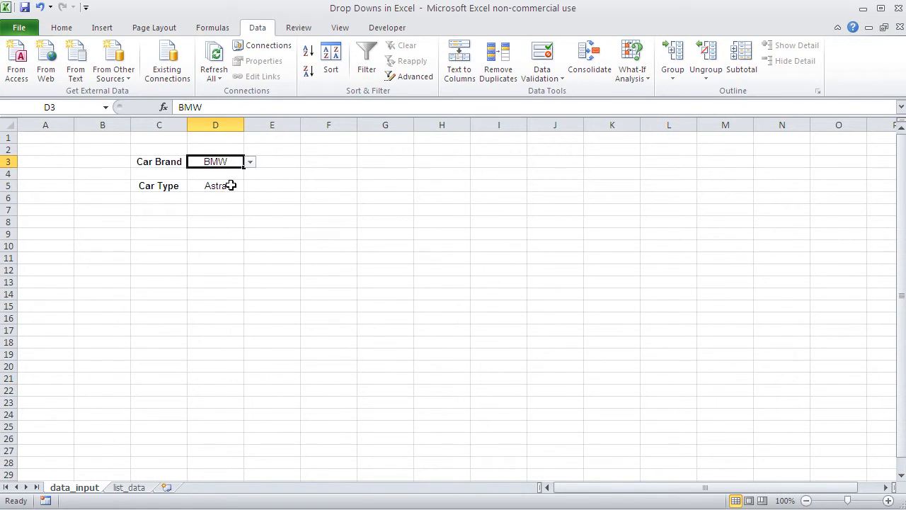
click(250, 186)
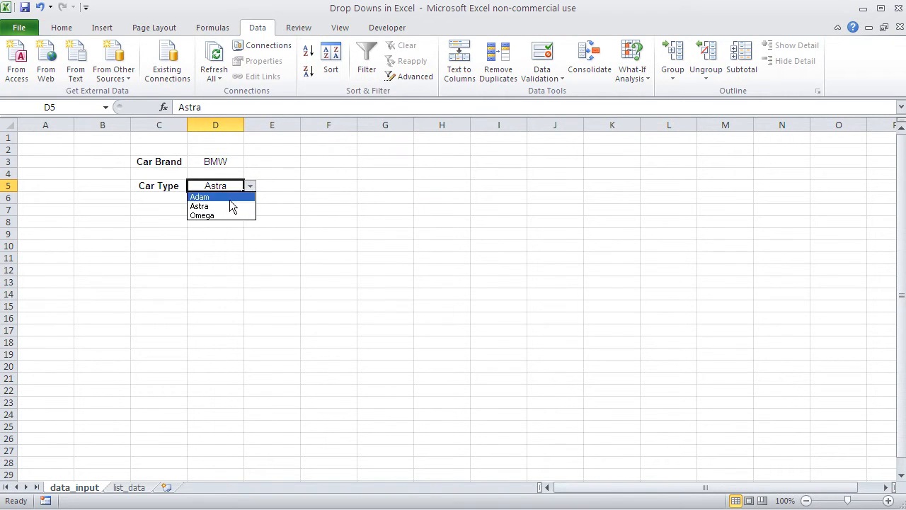
mouse_move(227, 216)
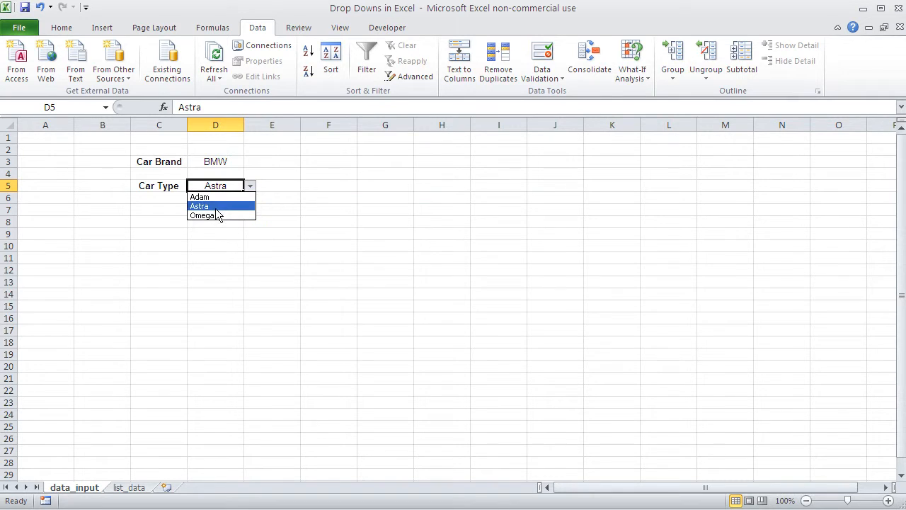
mouse_move(220, 197)
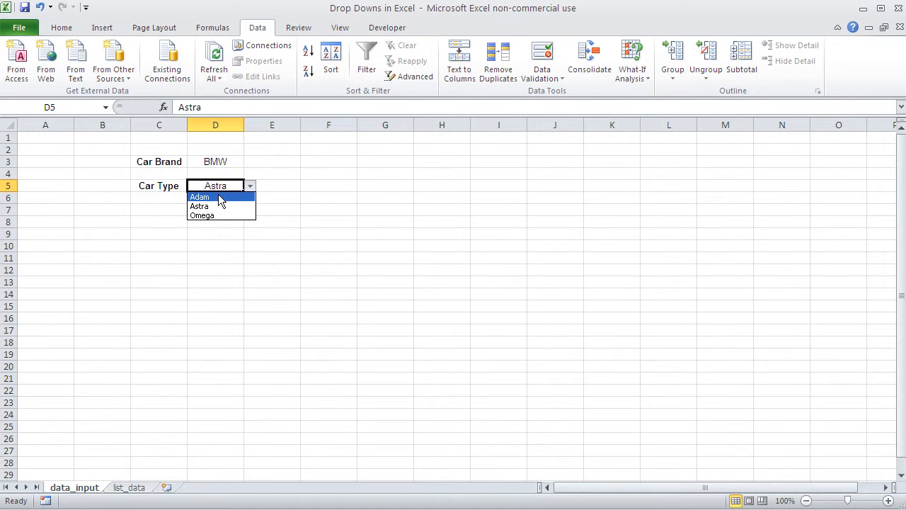
click(215, 185)
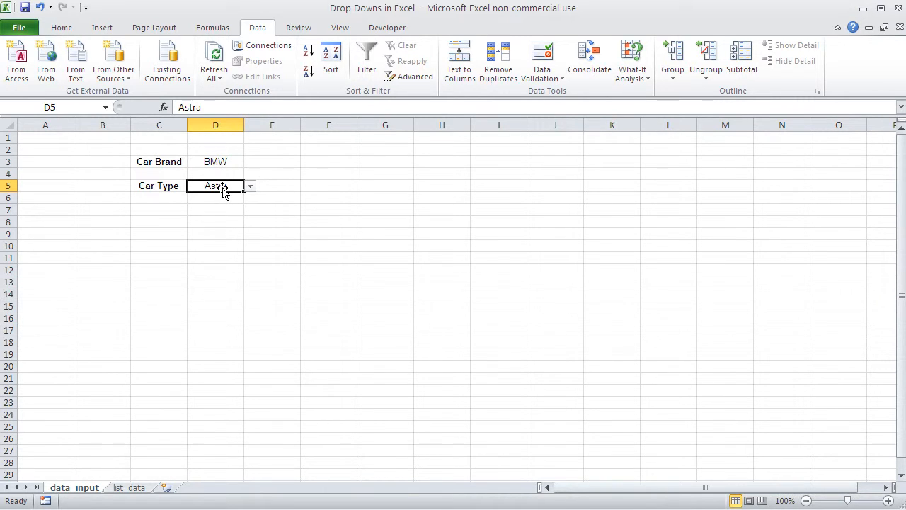
mouse_move(589, 60)
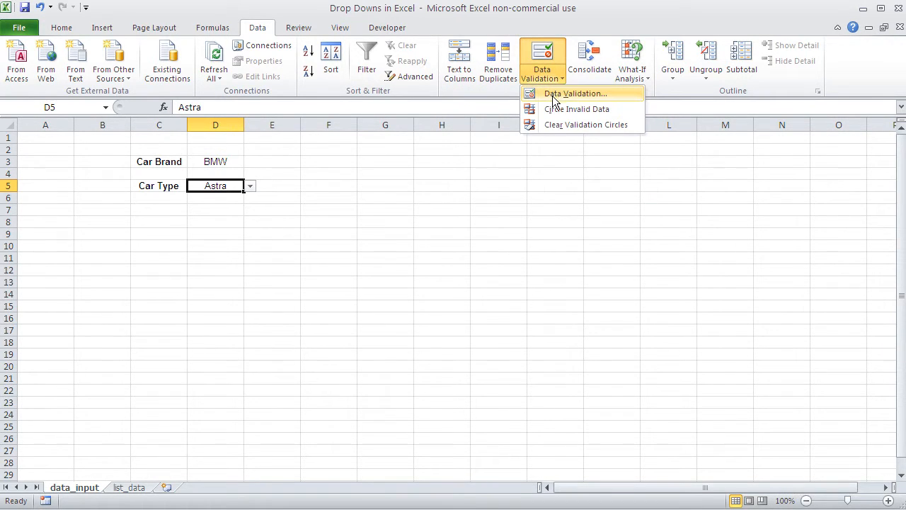
Step: Copy the source list_data!$D$2:$D$4 from D5's validation settings for pasting into C10
click(574, 93)
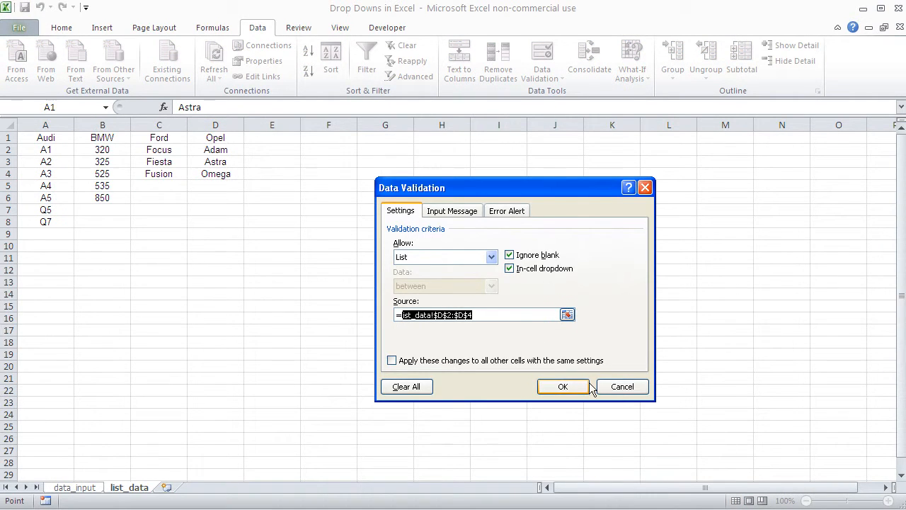
click(563, 386)
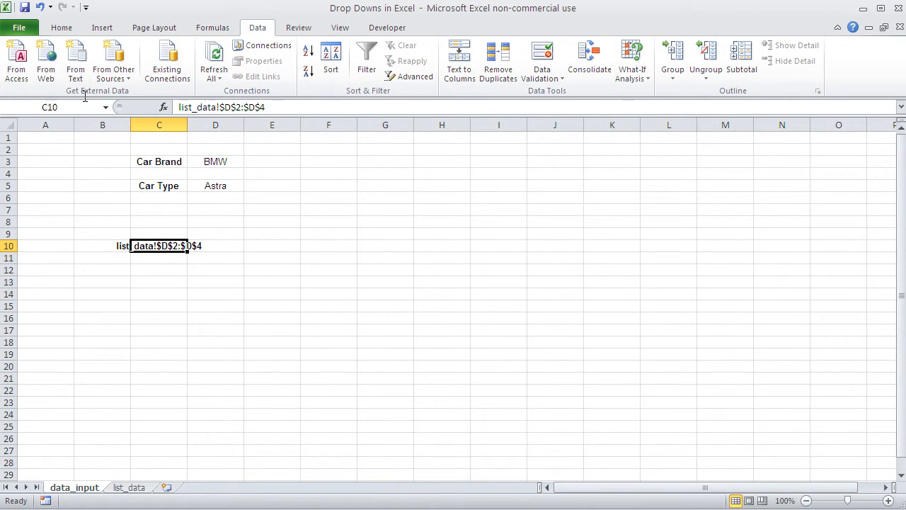
Step: Increase the font size of the C10 reference text and make it bold red
click(61, 27)
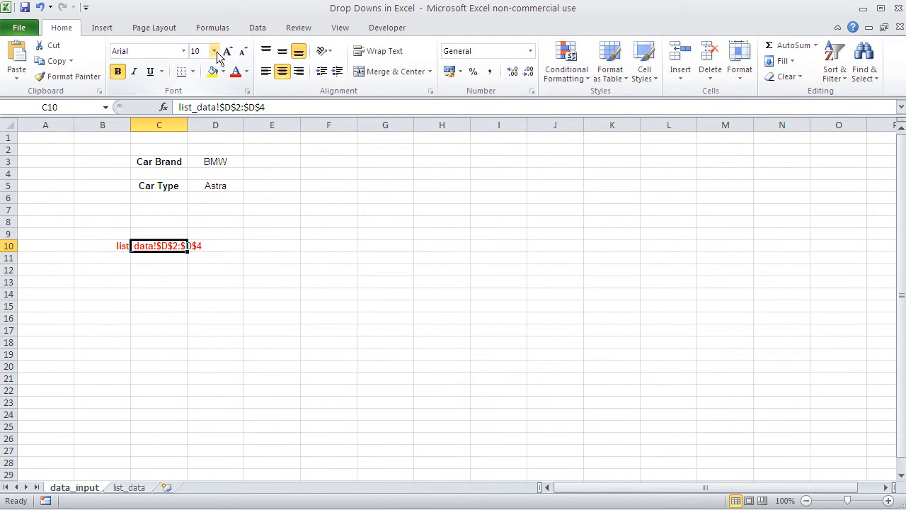
click(207, 50)
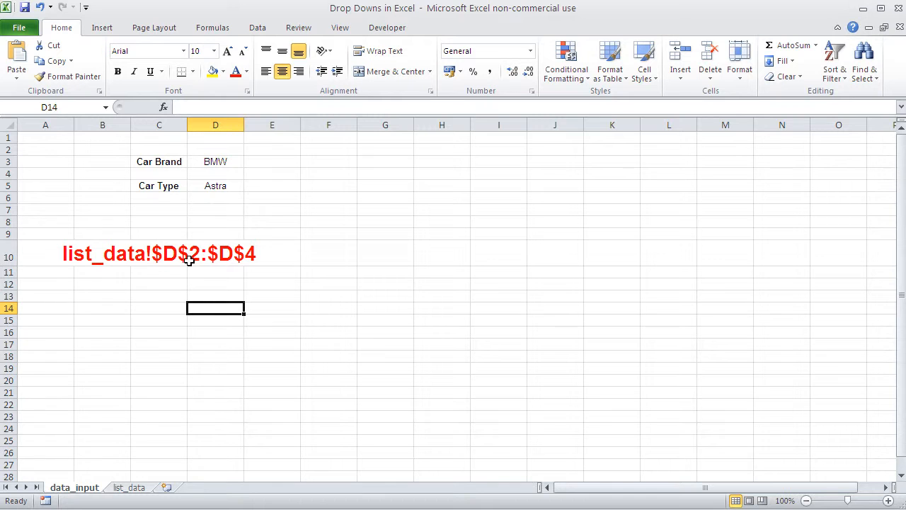
mouse_move(128, 362)
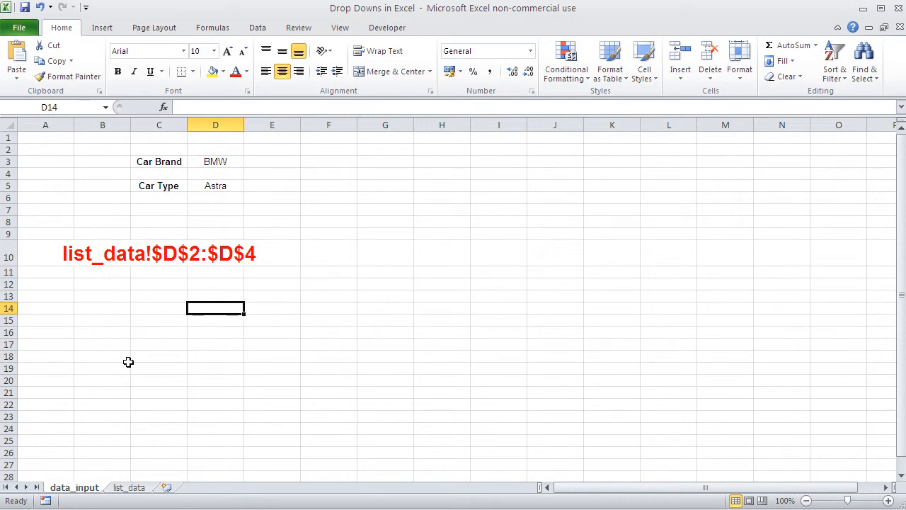
mouse_move(137, 268)
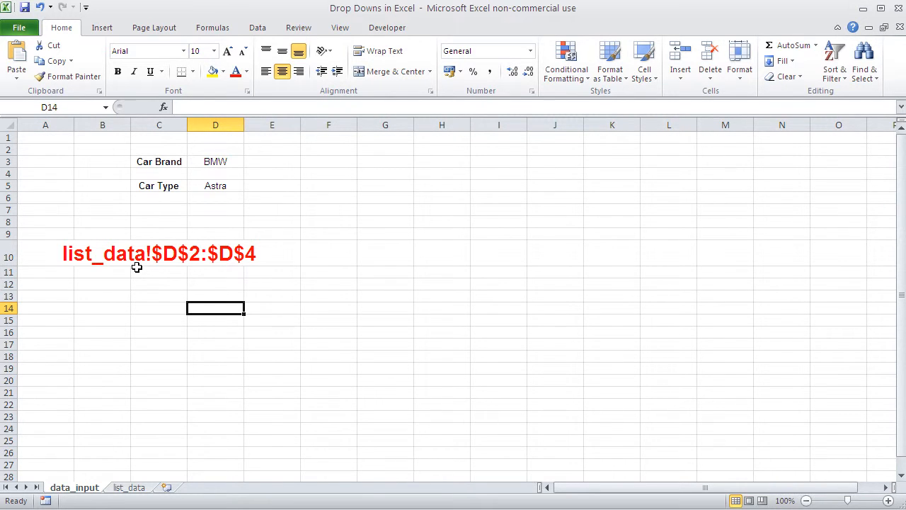
mouse_move(168, 260)
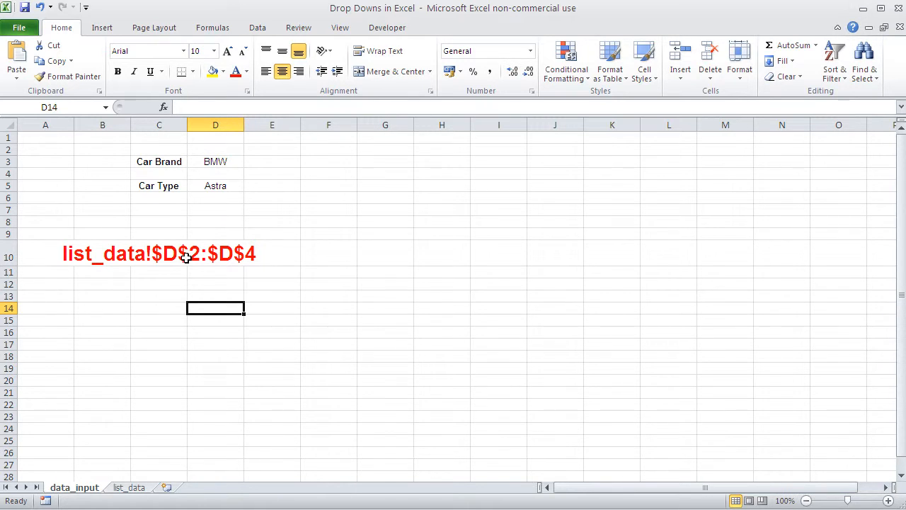
mouse_move(186, 271)
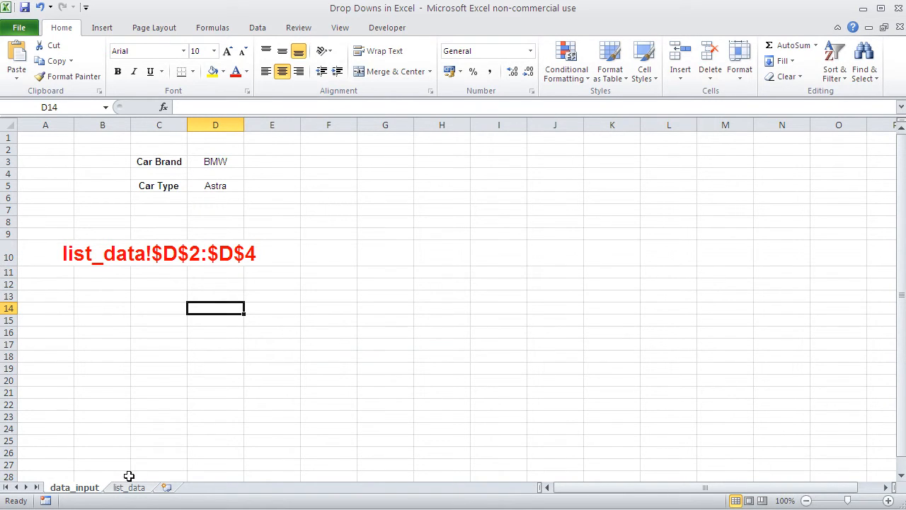
Step: Review the Opel models on list_data and return to data_input
click(129, 487)
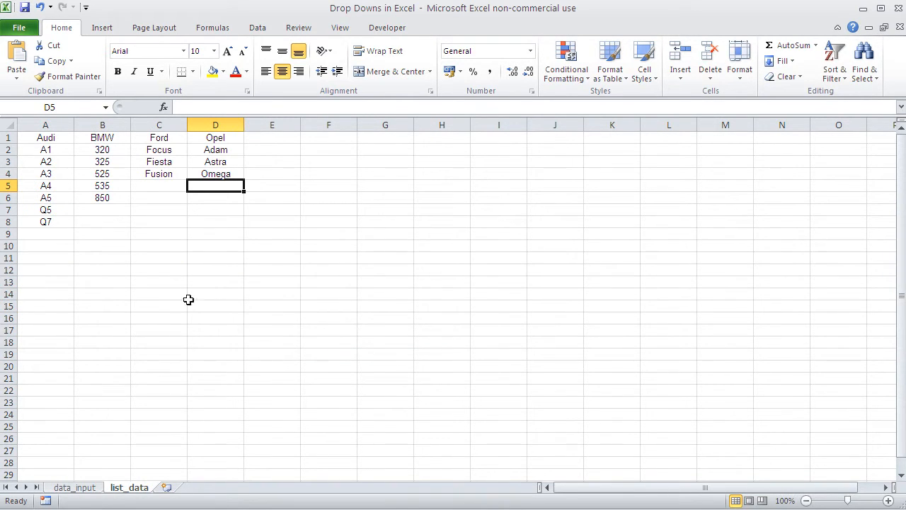
click(74, 487)
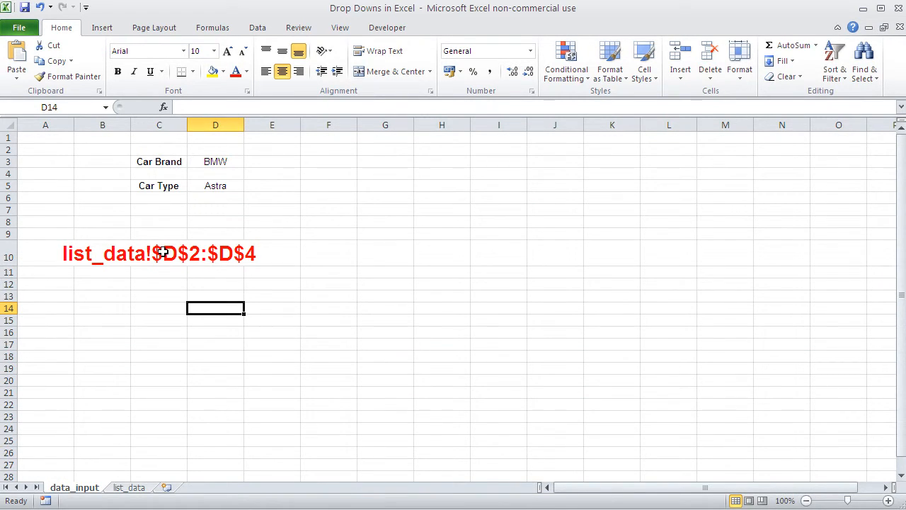
click(216, 162)
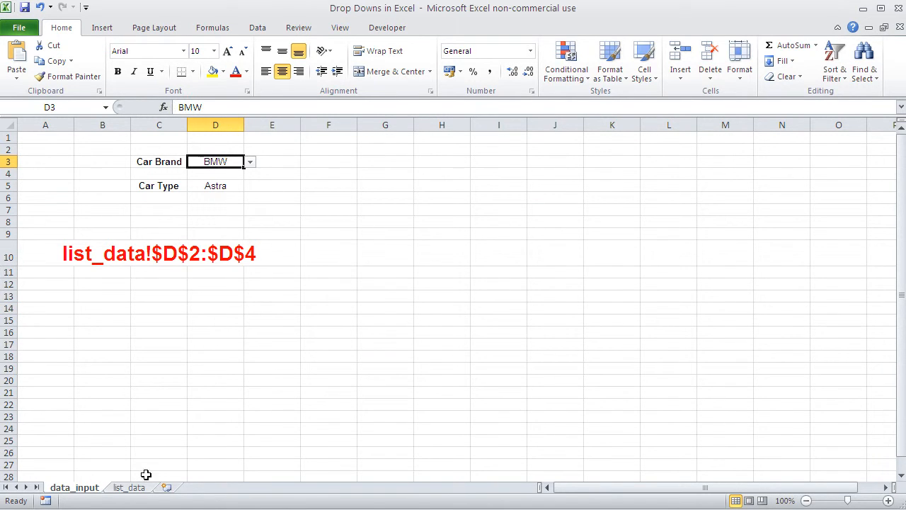
click(129, 487)
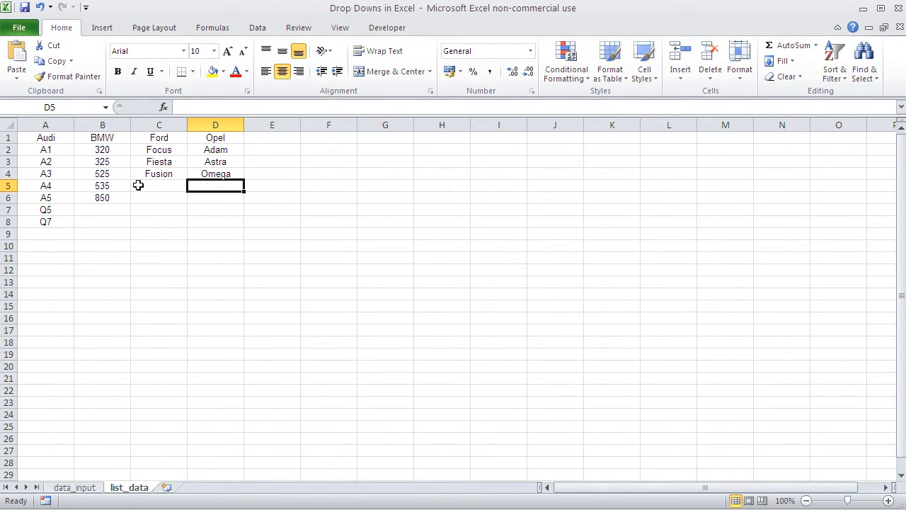
click(74, 487)
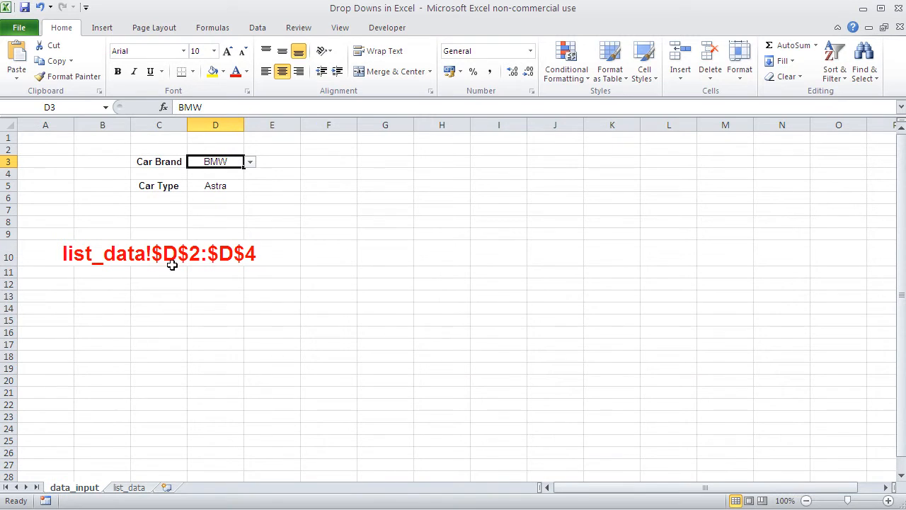
mouse_move(168, 255)
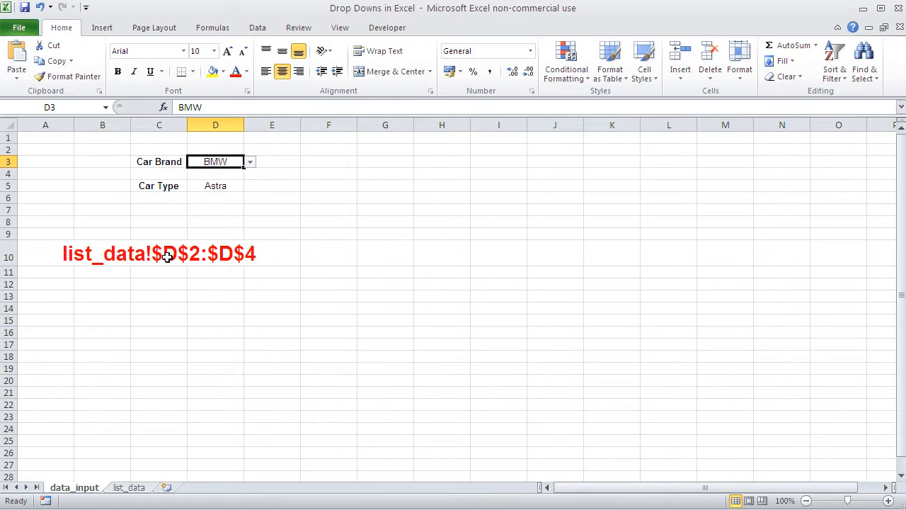
mouse_move(235, 146)
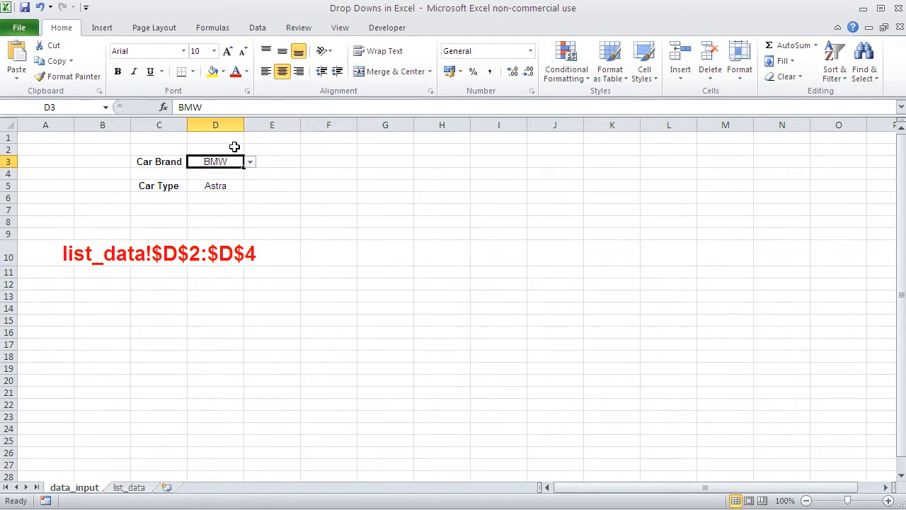
mouse_move(190, 247)
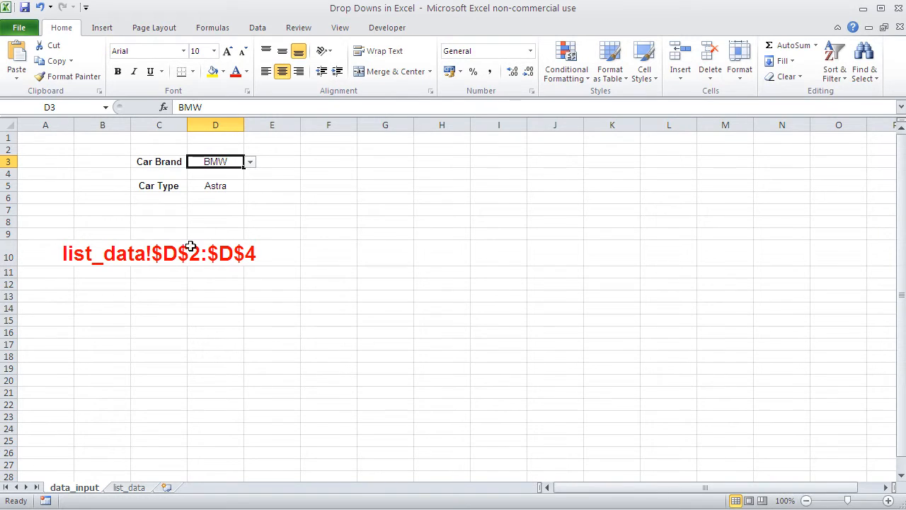
mouse_move(199, 267)
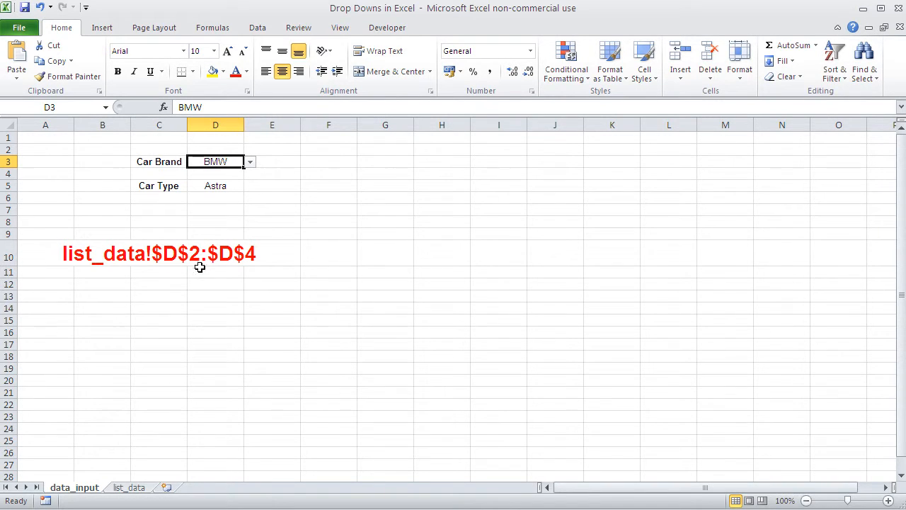
mouse_move(216, 257)
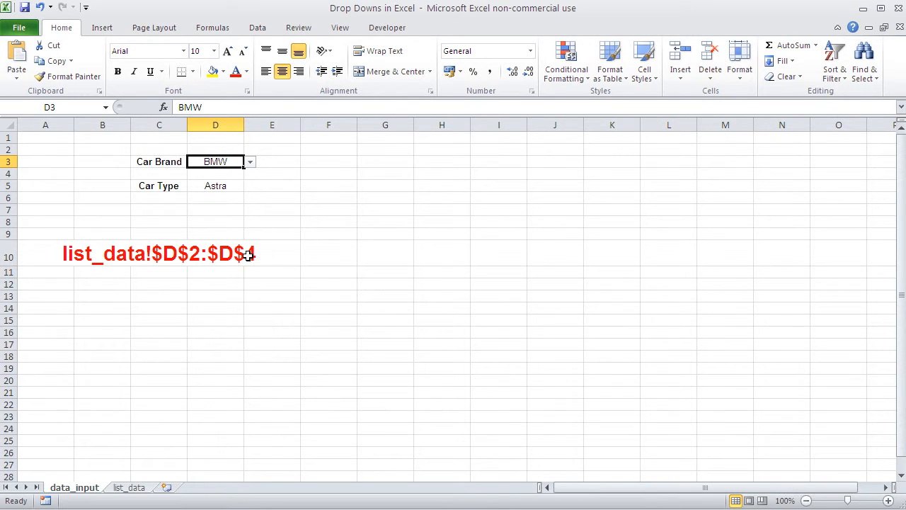
click(130, 487)
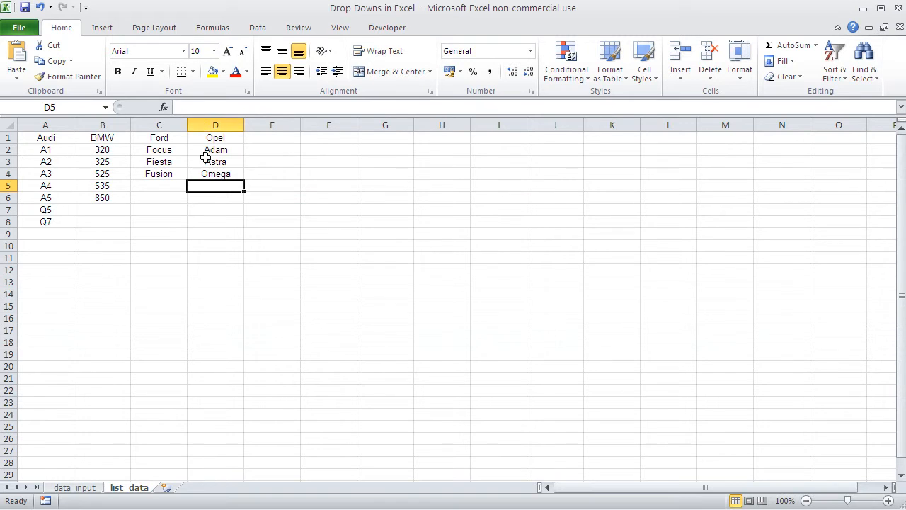
click(215, 174)
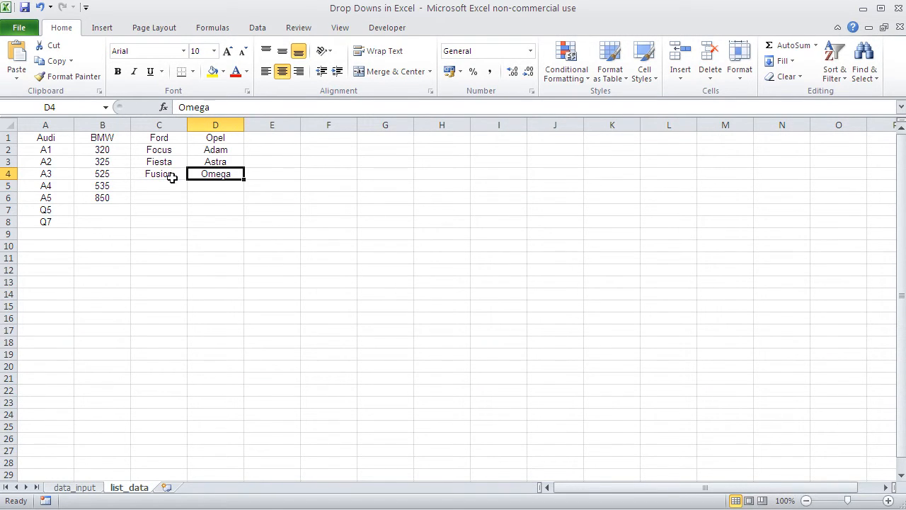
mouse_move(97, 153)
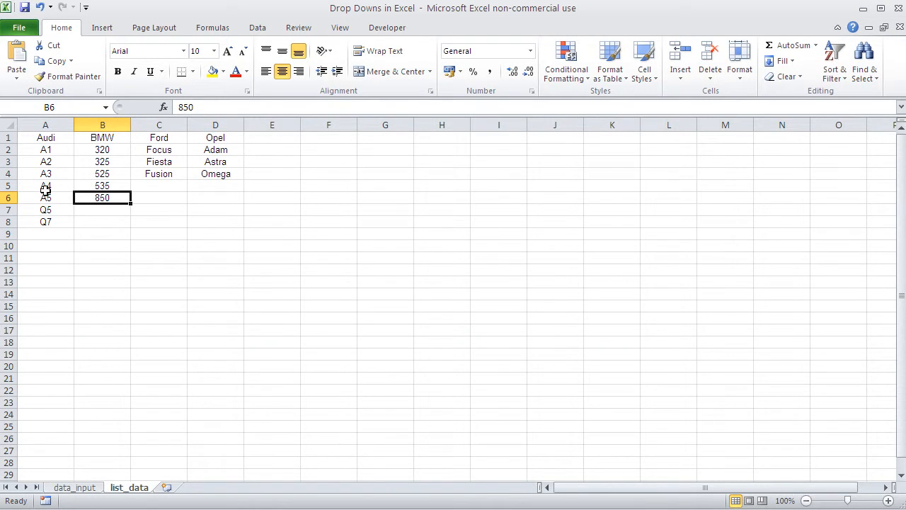
mouse_move(93, 295)
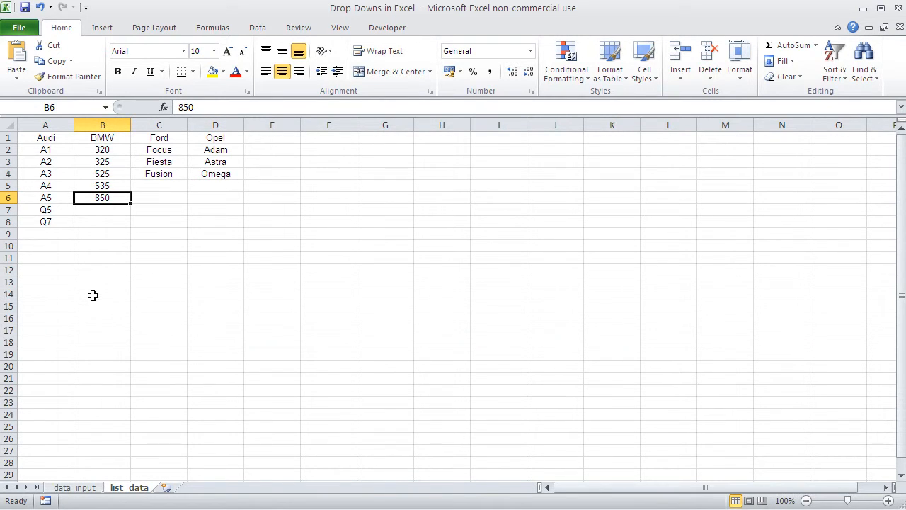
click(75, 487)
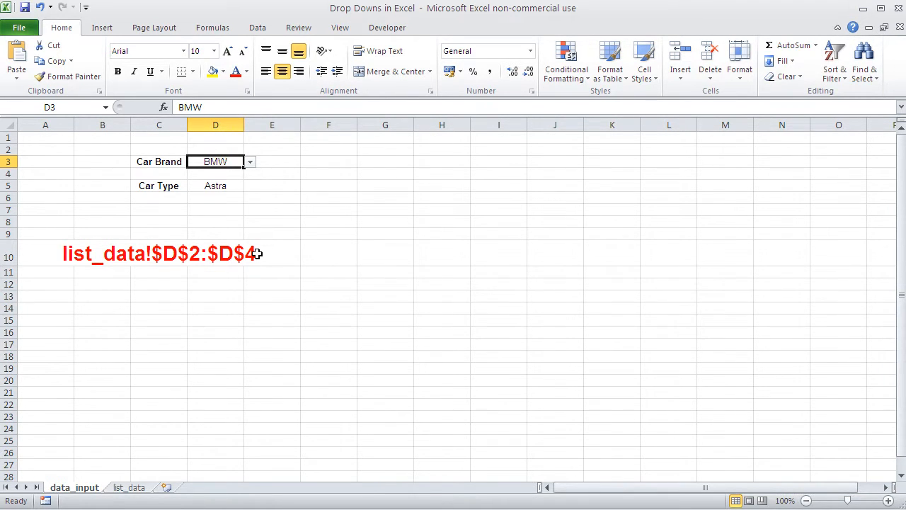
mouse_move(398, 163)
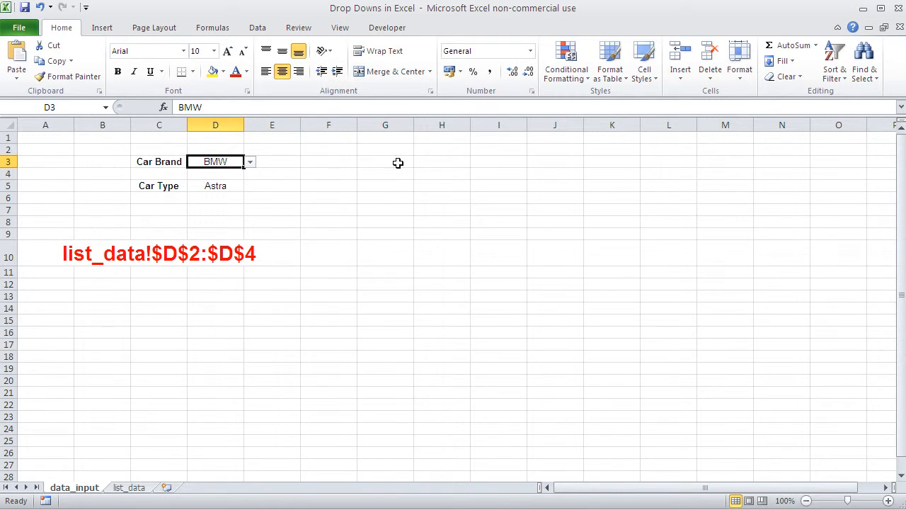
Step: Enter the label 'Brand Column' in G3, then select H3
click(385, 162)
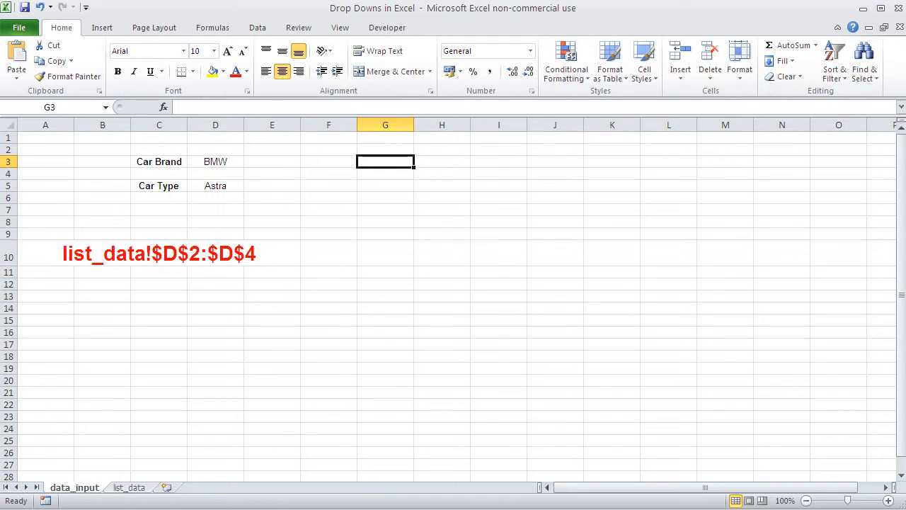
text(Brand Column)
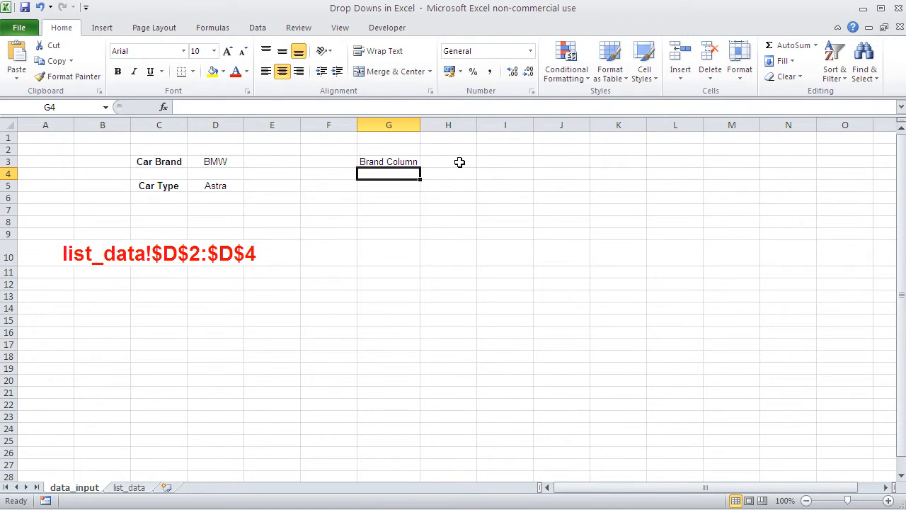
click(448, 162)
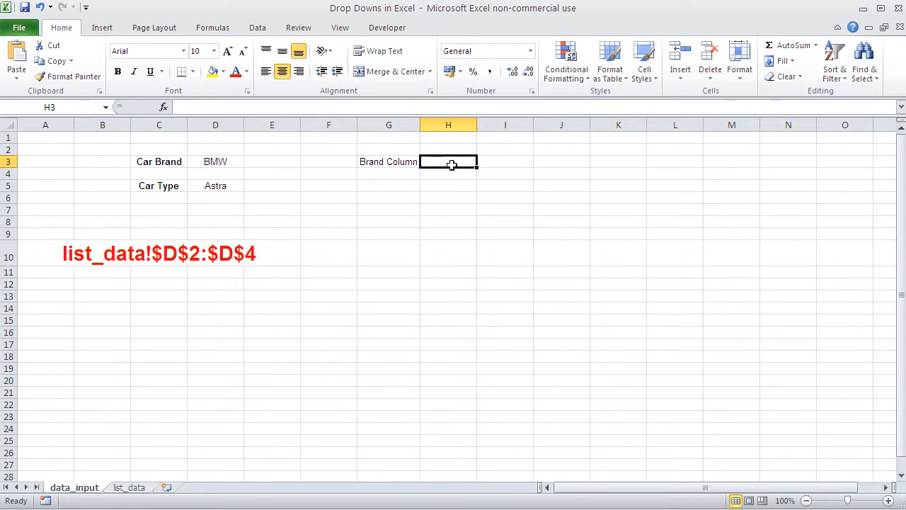
mouse_move(163, 107)
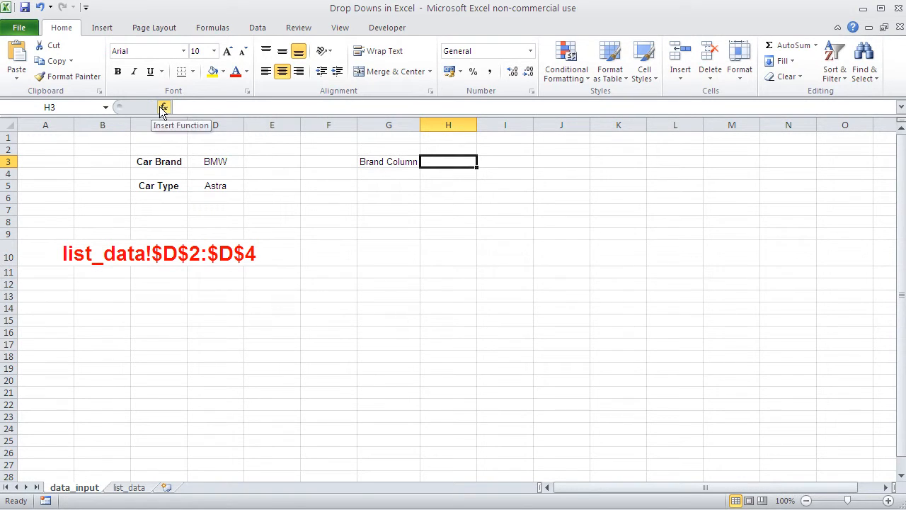
Step: Choose MATCH for H3 from the Lookup & Reference category in Insert Function
click(163, 107)
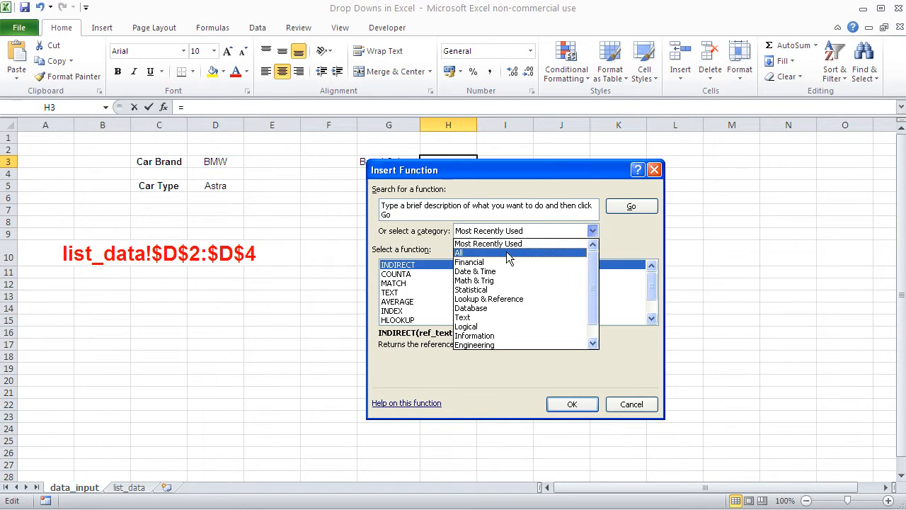
click(459, 253)
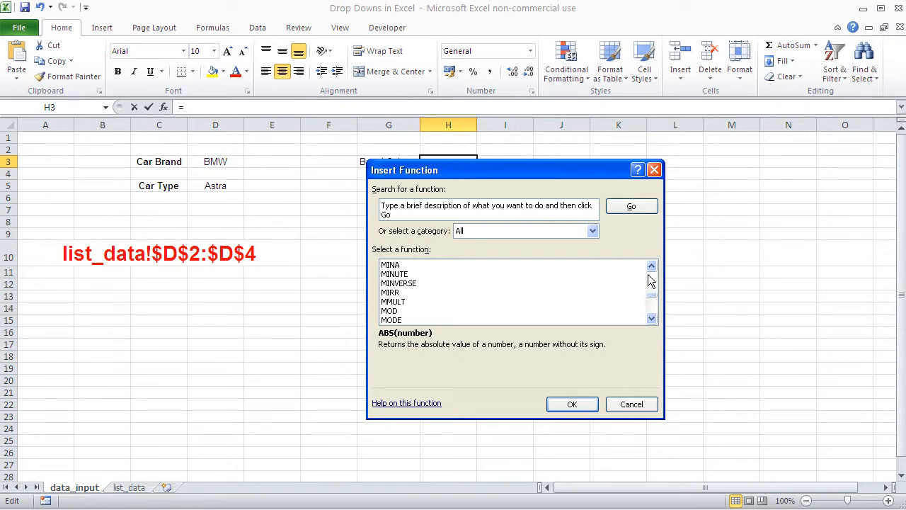
click(652, 266)
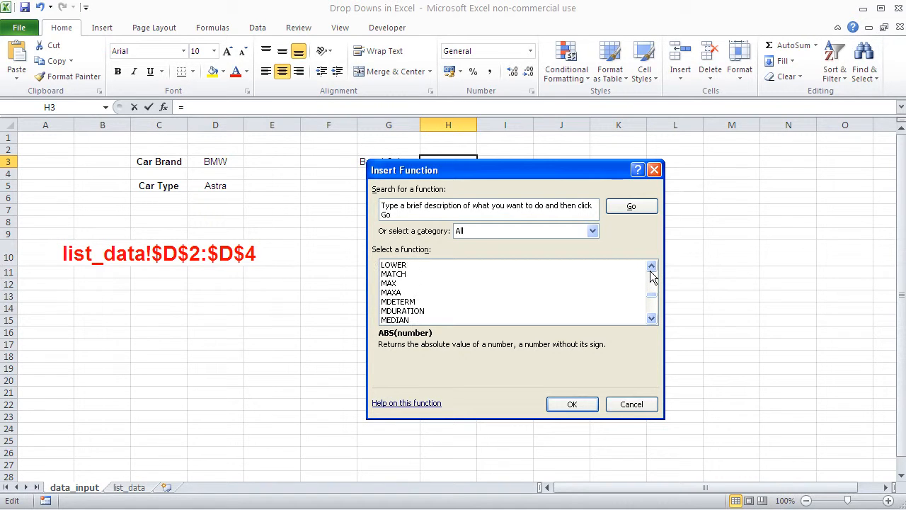
click(592, 231)
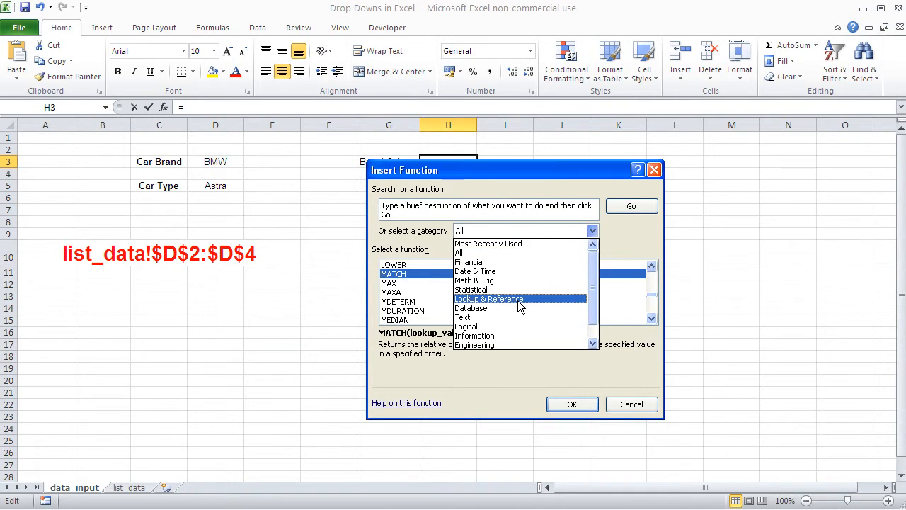
click(489, 299)
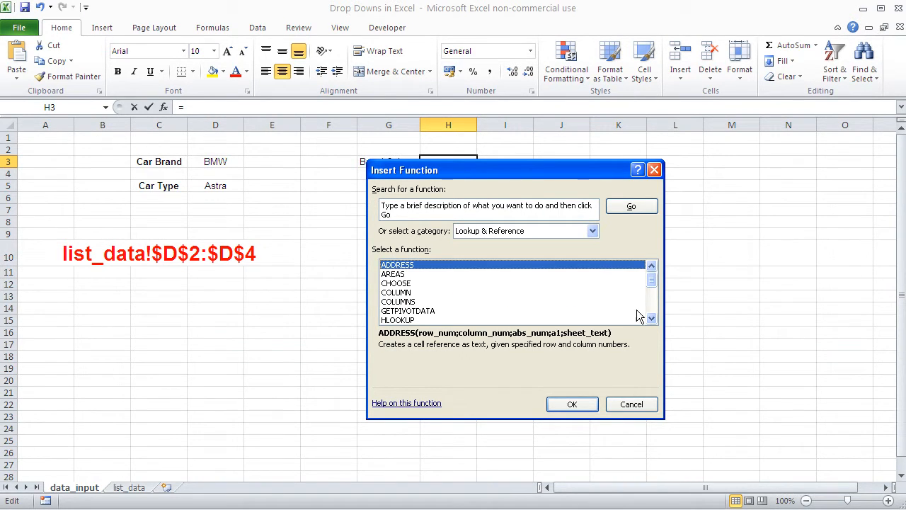
scroll(down, 3)
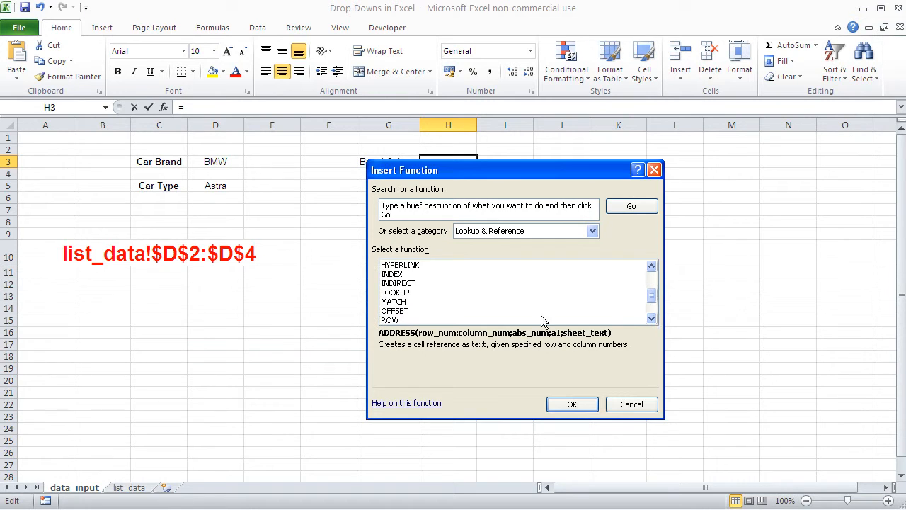
click(393, 302)
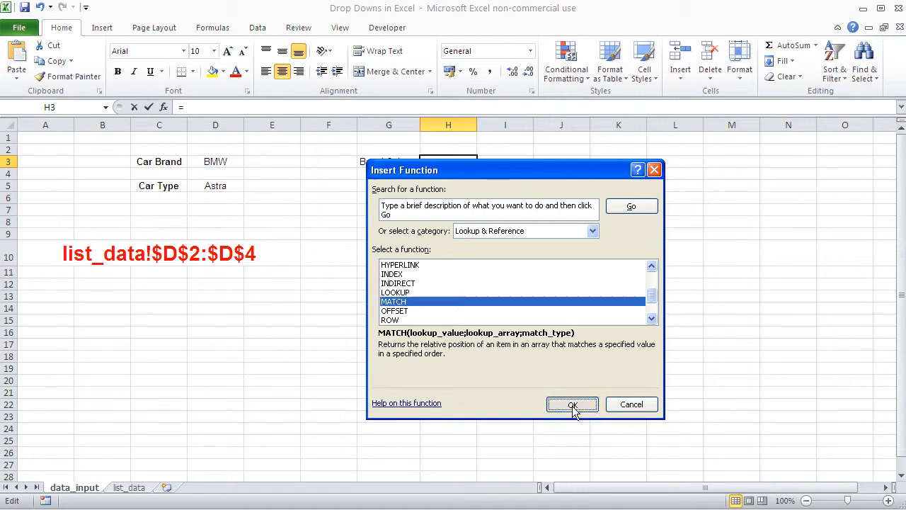
Step: Set MATCH arguments D3, list_data!1:1 and match type 0, returning 2
click(572, 404)
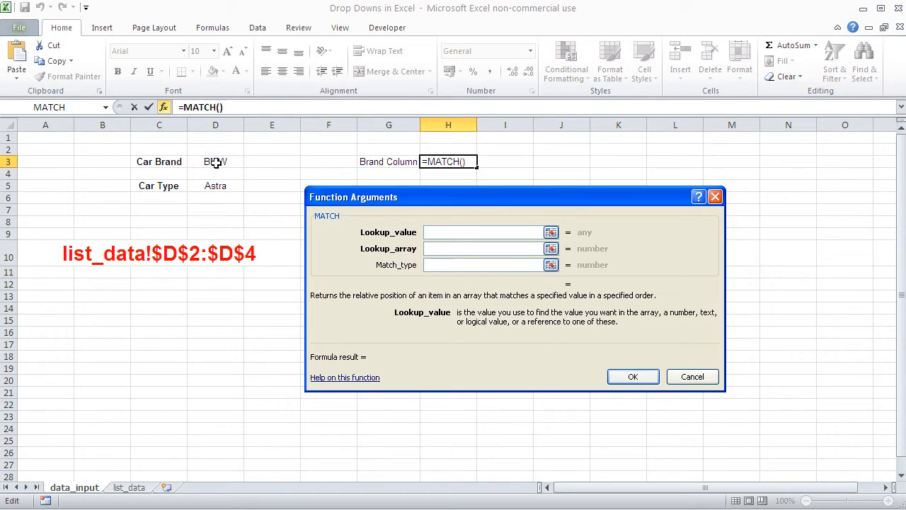
click(215, 161)
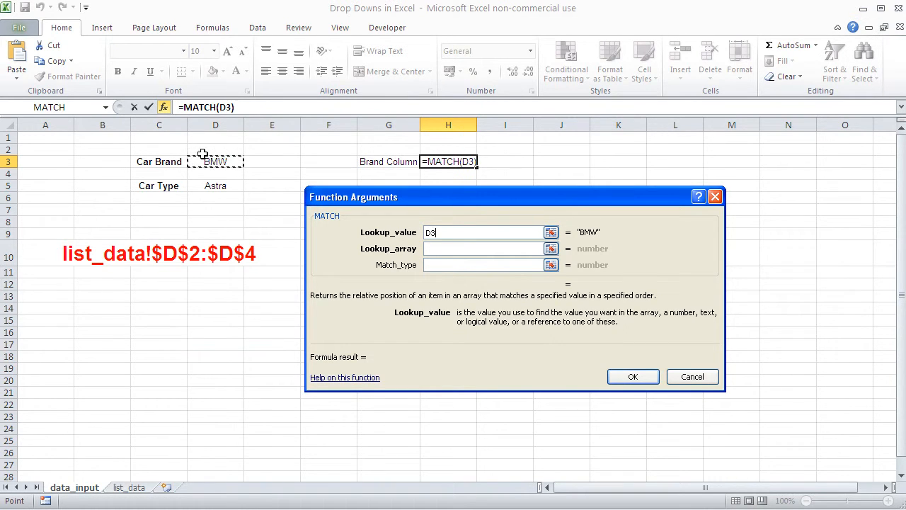
click(489, 248)
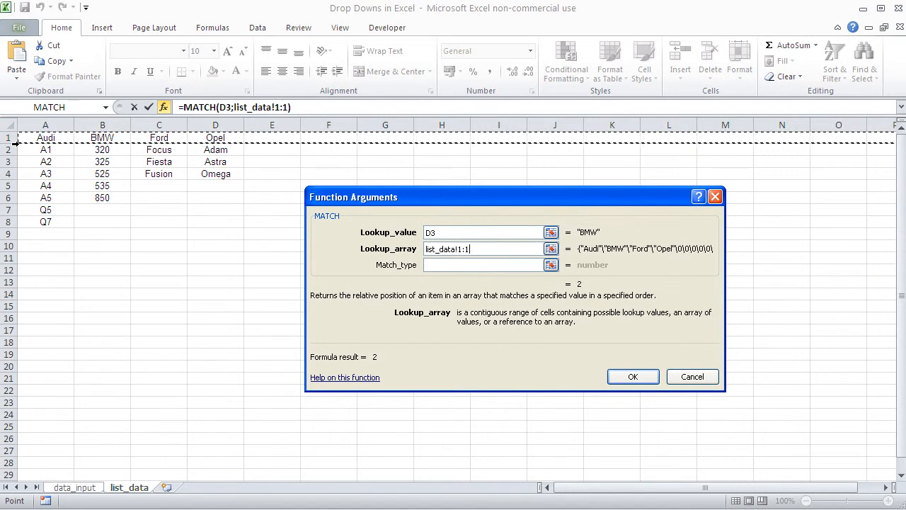
mouse_move(363, 140)
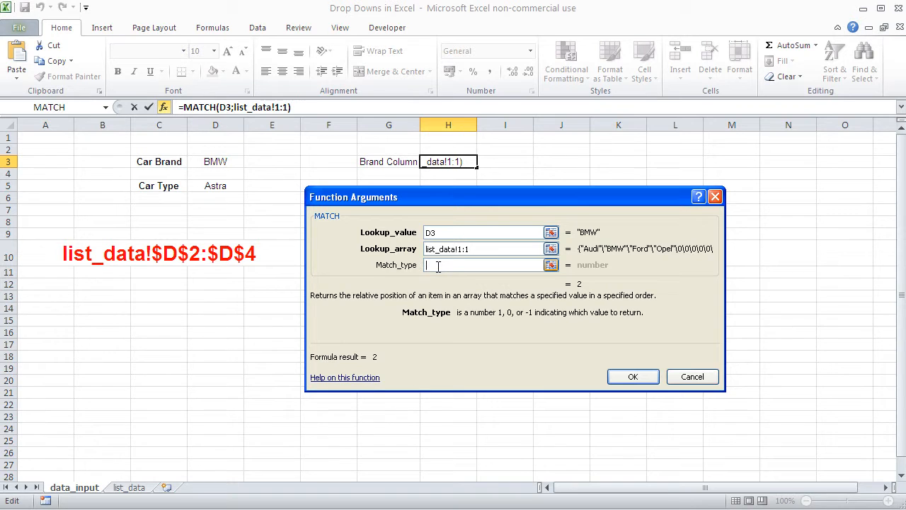
text(0)
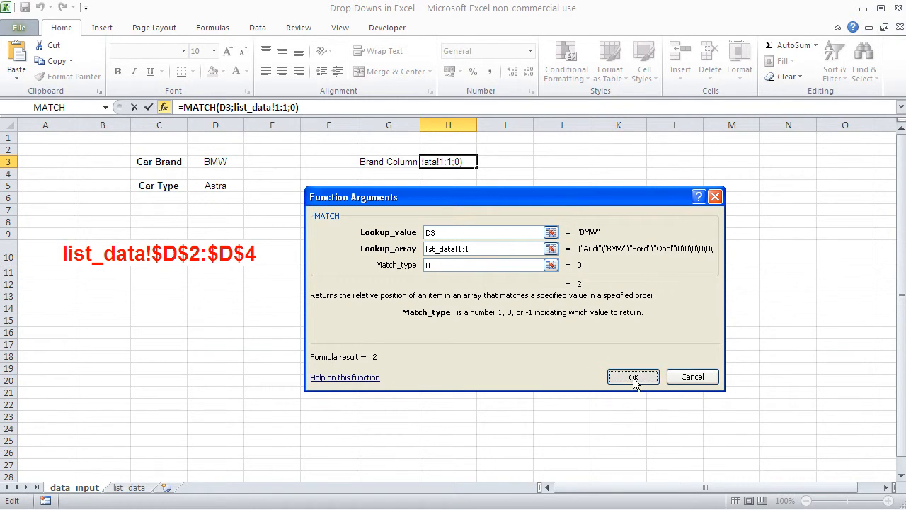
click(632, 375)
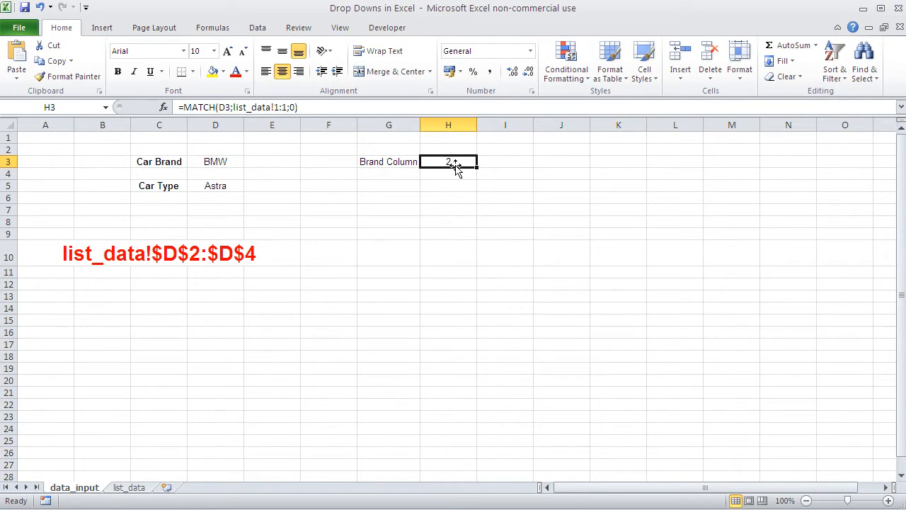
Step: Set Car Brand in D3 to Opel so Brand Column shows 4
click(250, 162)
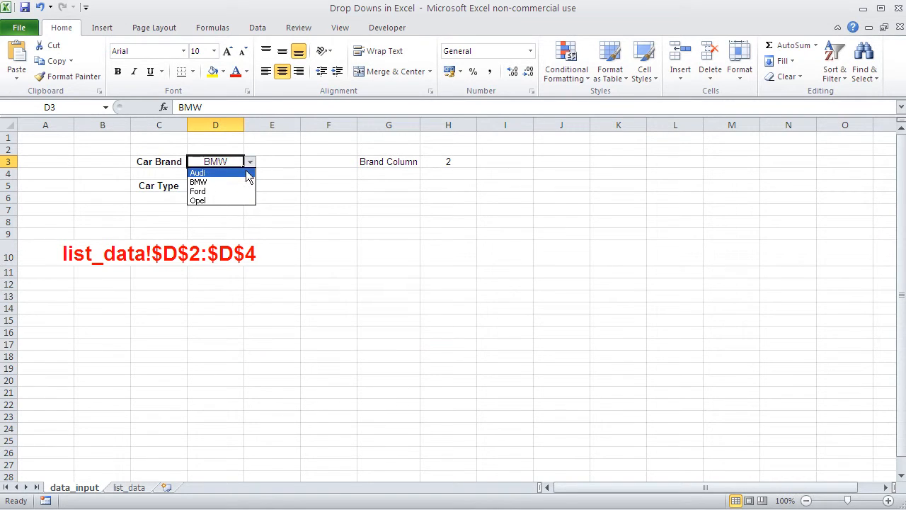
click(198, 191)
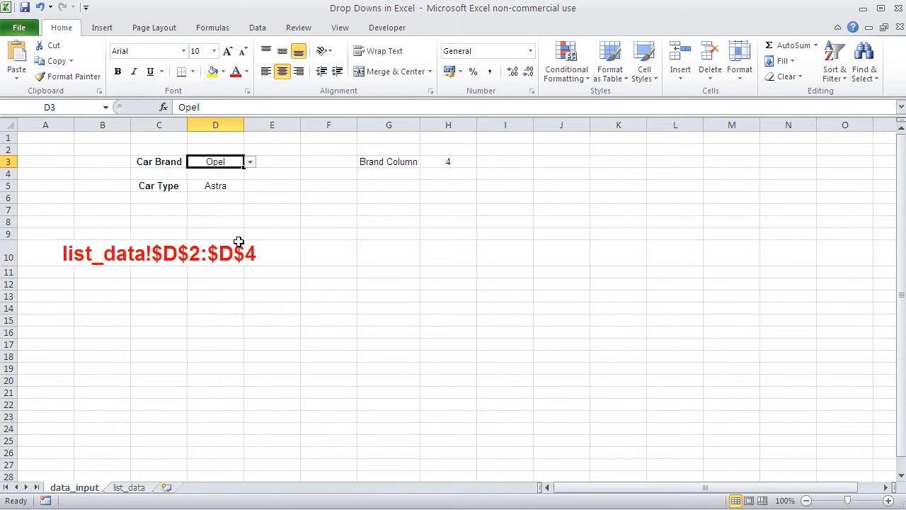
mouse_move(245, 260)
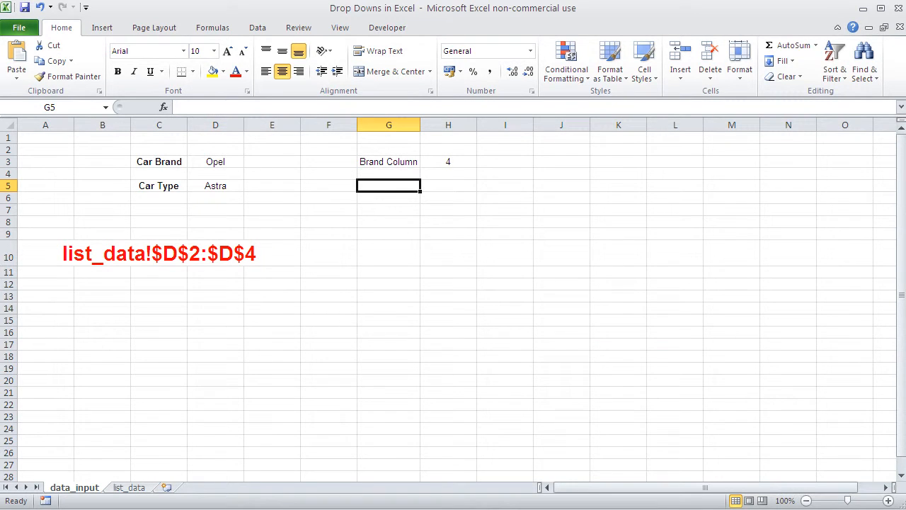
Step: Label G5 'Row Count' and check the brand lists on list_data
text(Row Count)
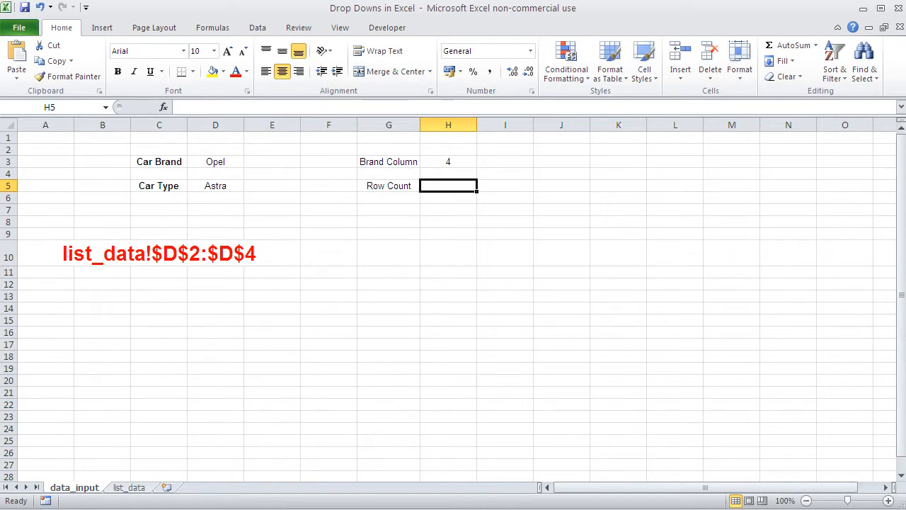
click(129, 487)
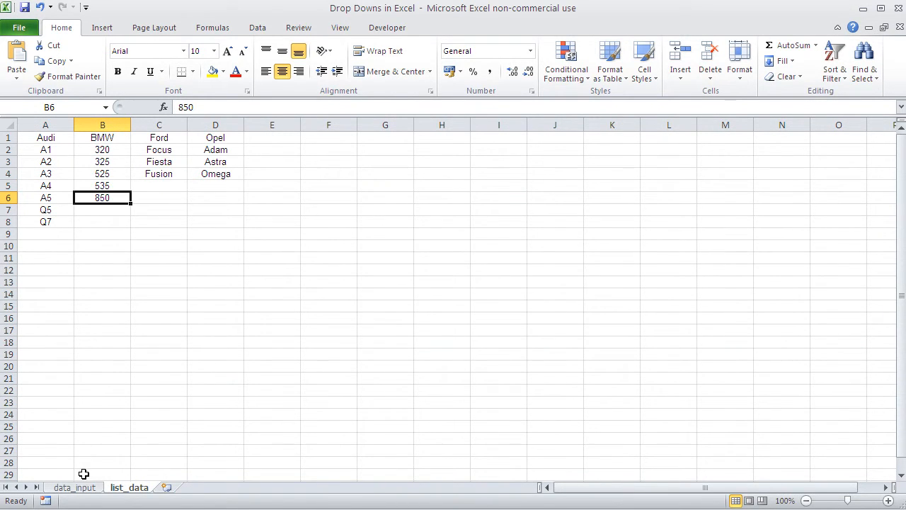
click(74, 487)
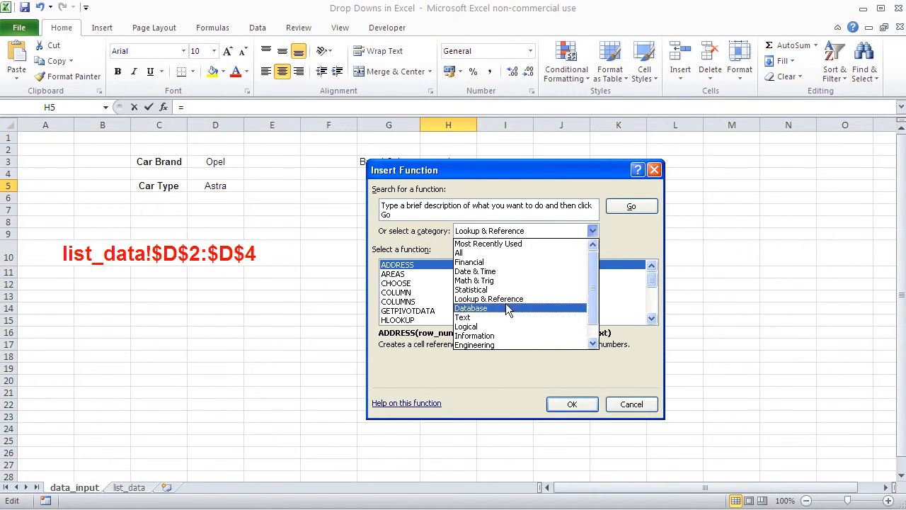
Step: Enter =COUNTA(list_data!D:D) in H5, returning 4, then view list_data
click(458, 253)
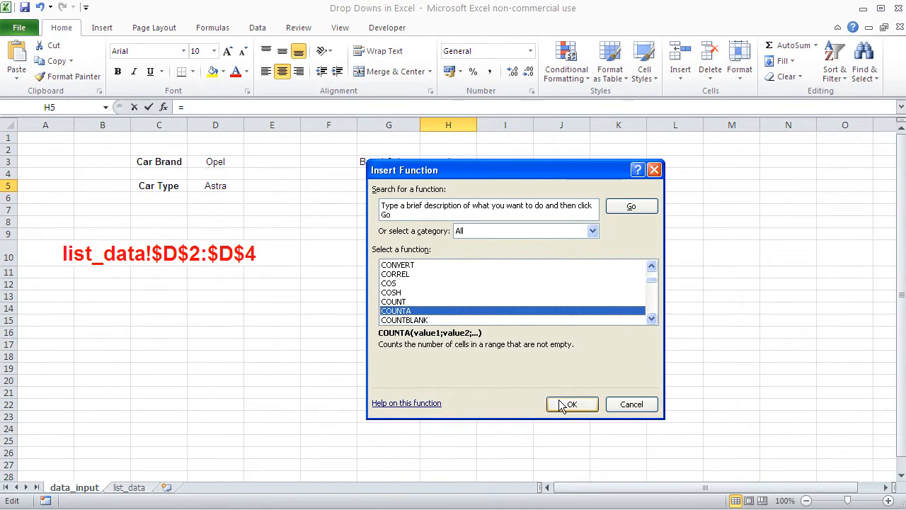
click(572, 403)
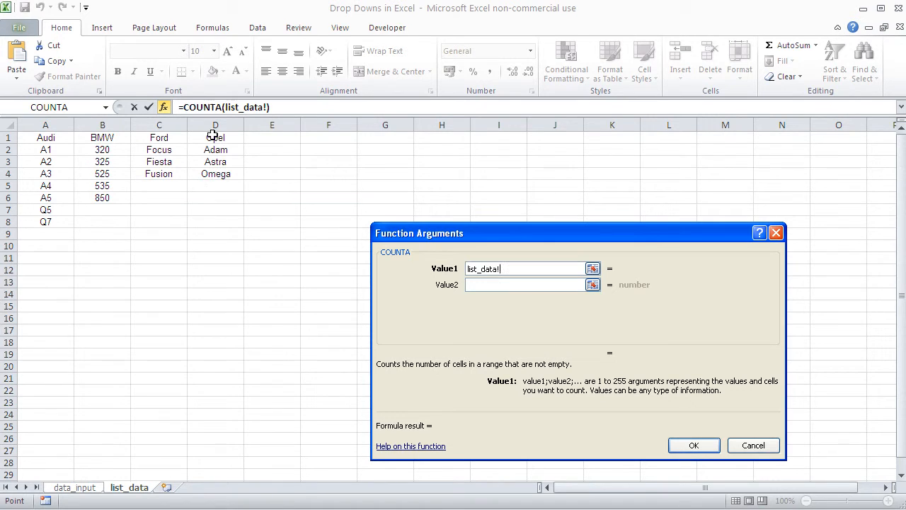
click(215, 124)
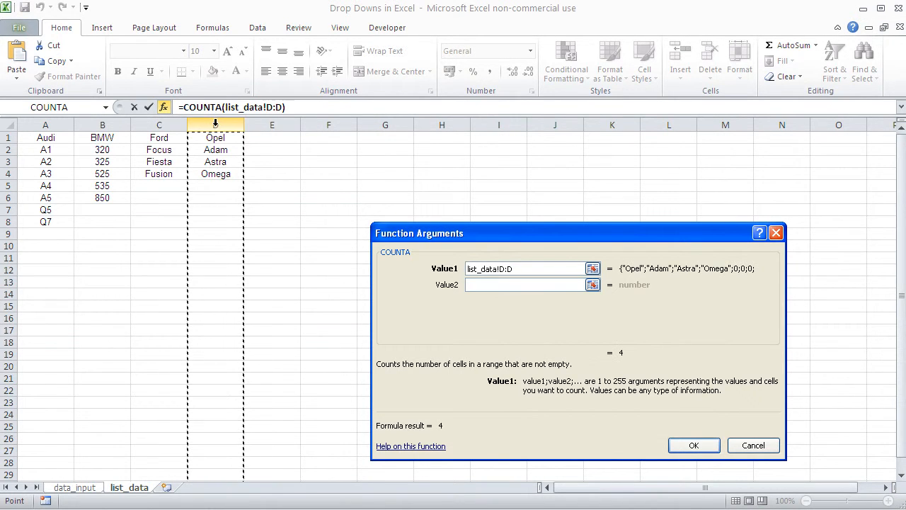
click(693, 444)
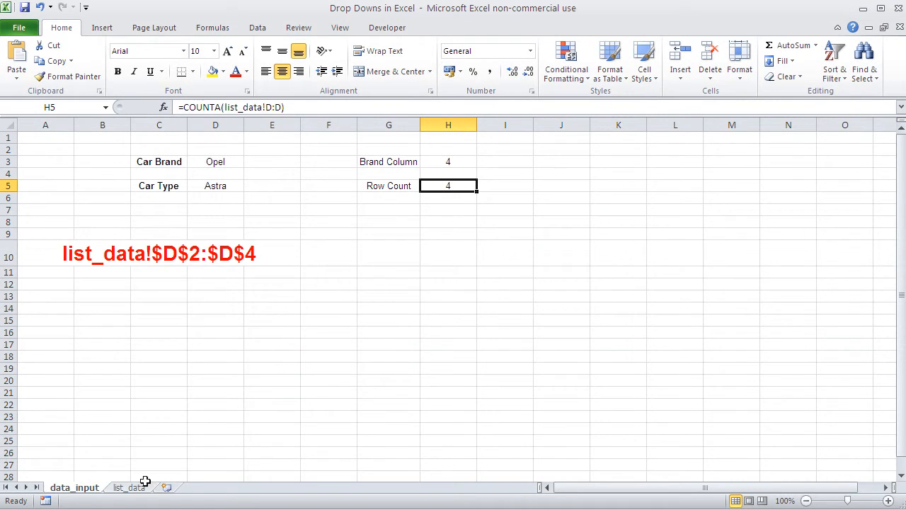
click(129, 487)
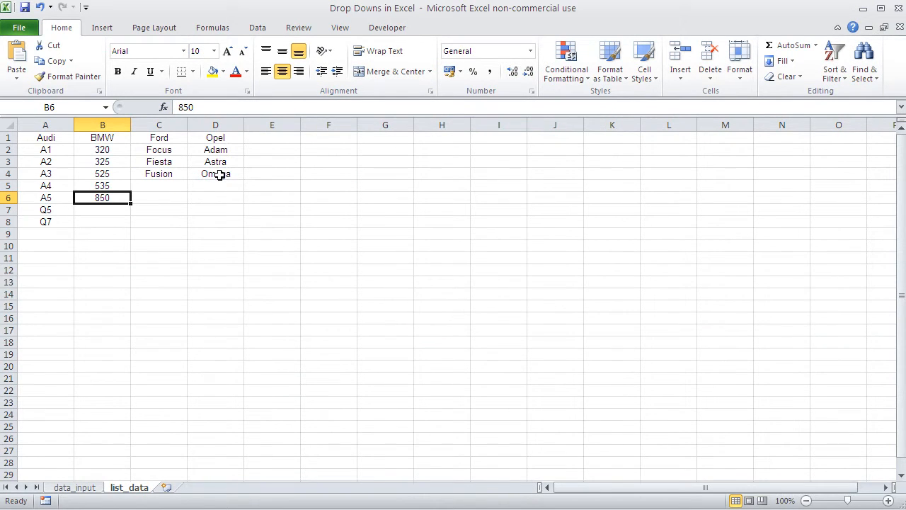
Step: Add a large bold red note 'COUNTA(list_data!D:D)' in C15 below the range note
click(75, 487)
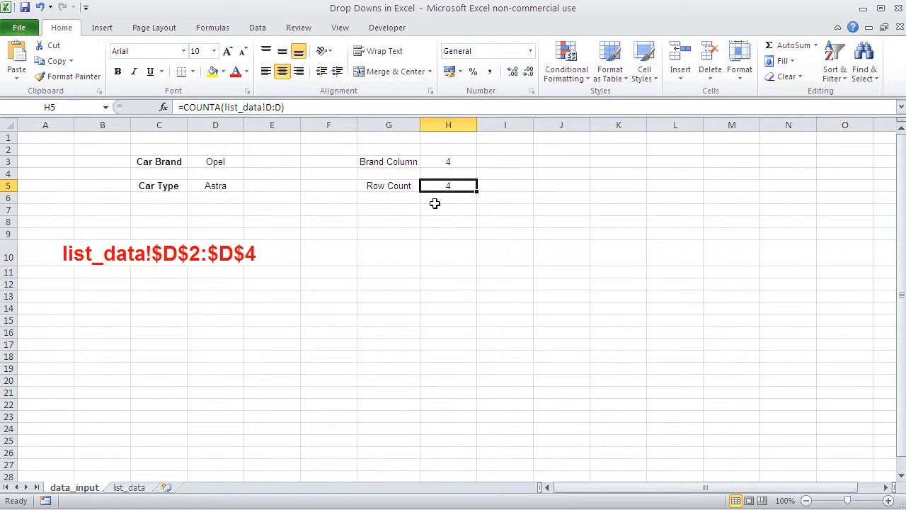
double_click(449, 185)
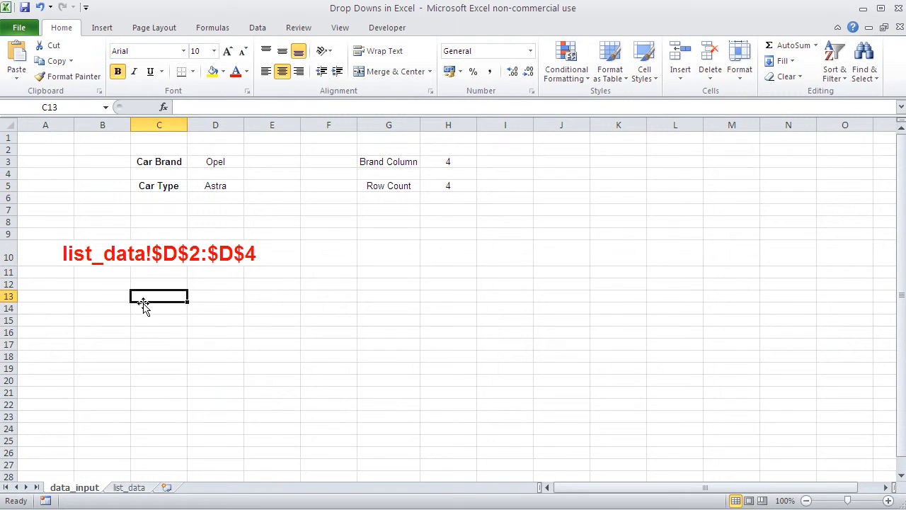
click(159, 320)
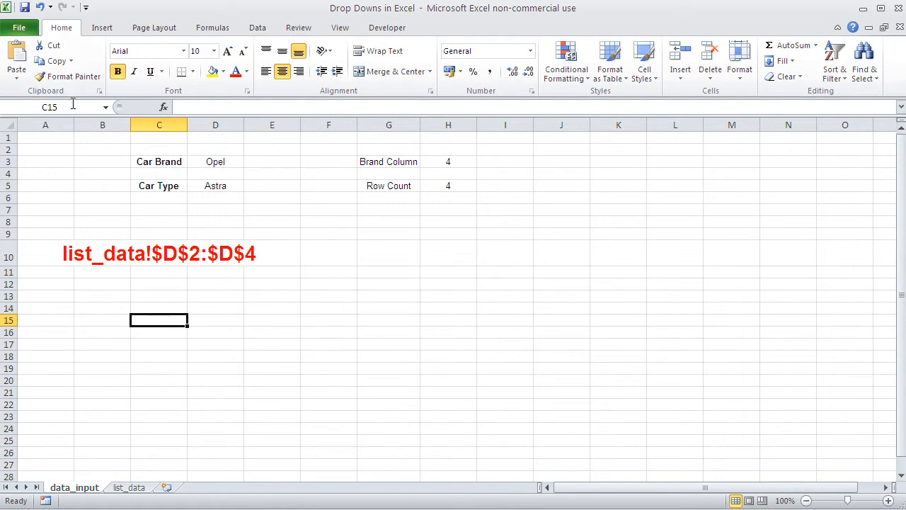
text(COUNTA(list_data!D:D))
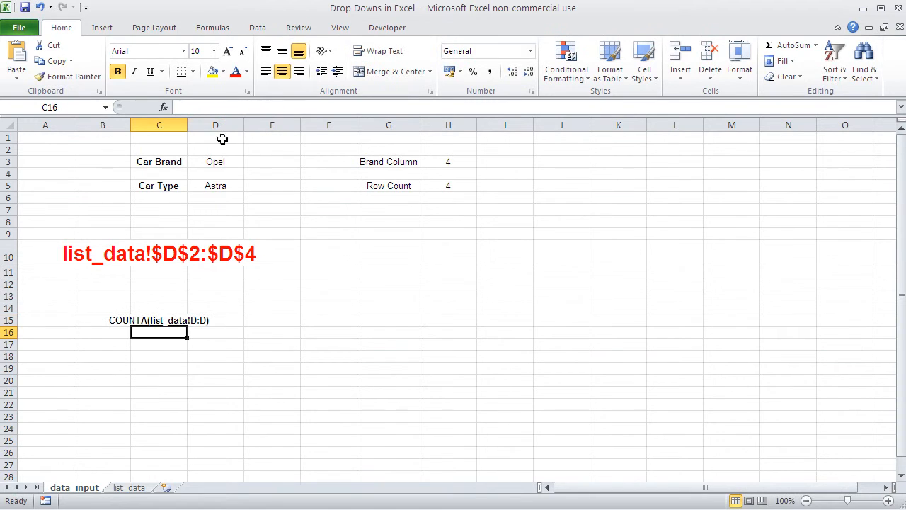
click(159, 253)
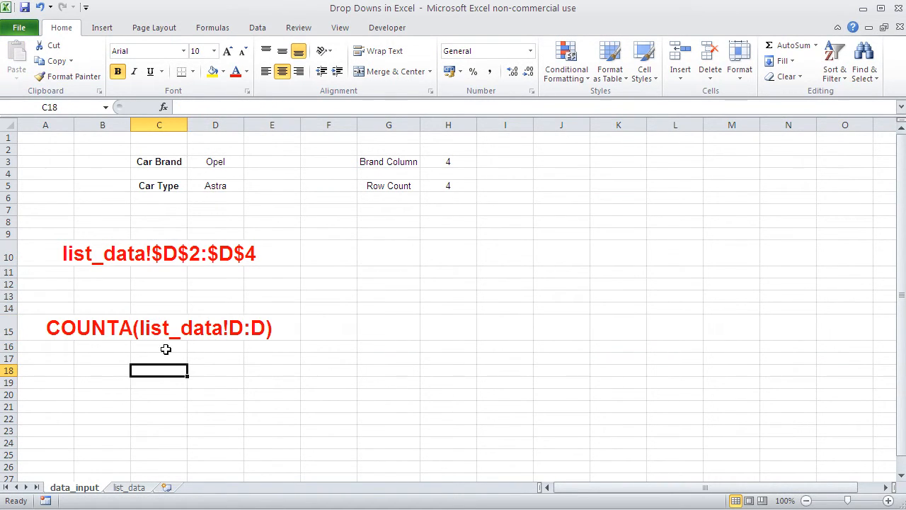
click(103, 328)
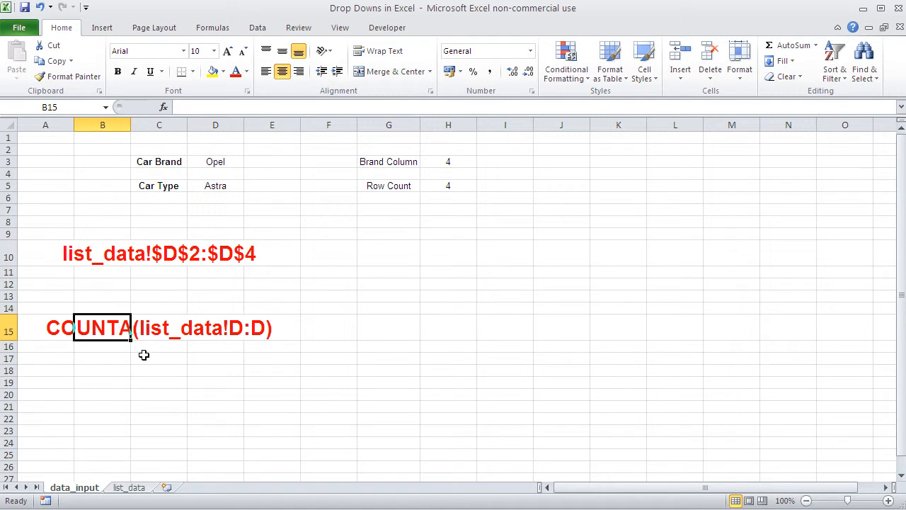
click(102, 358)
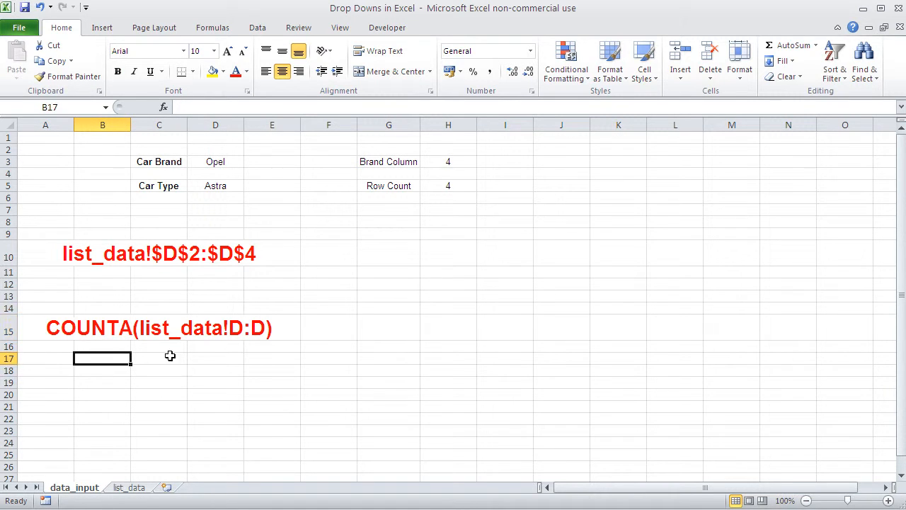
mouse_move(230, 256)
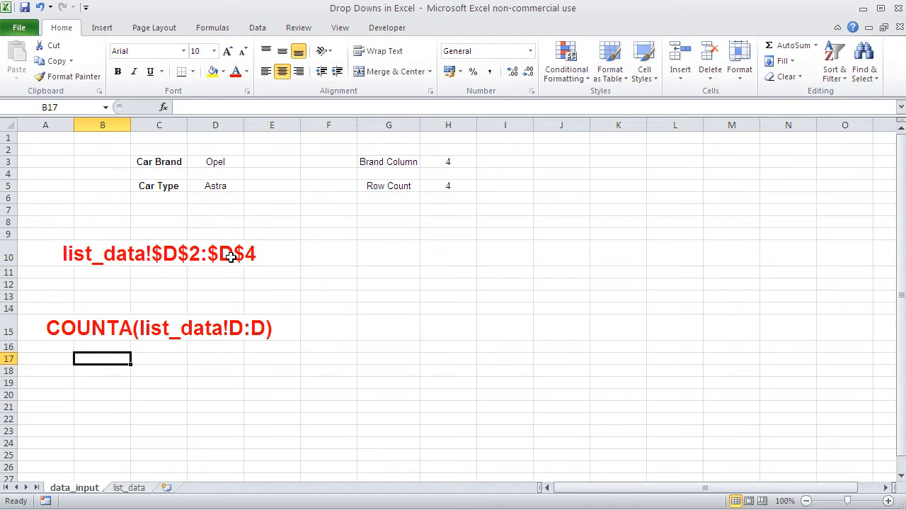
mouse_move(241, 328)
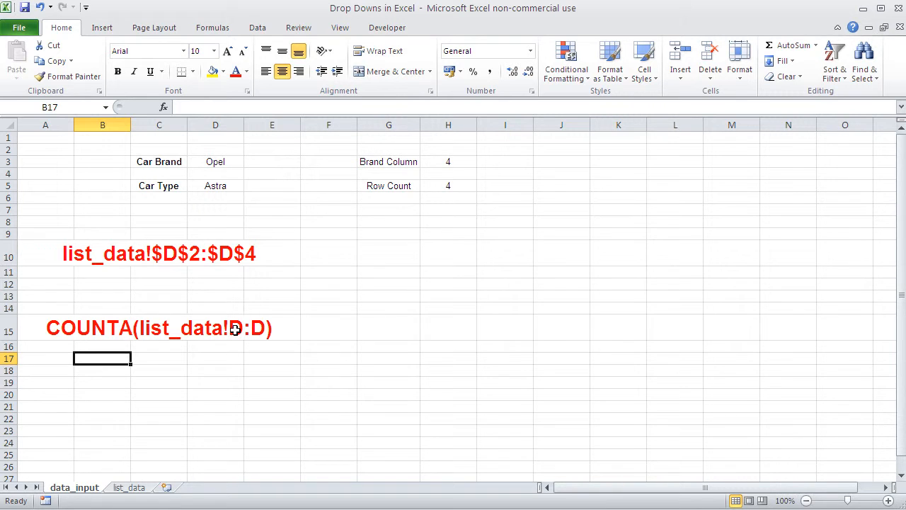
mouse_move(240, 328)
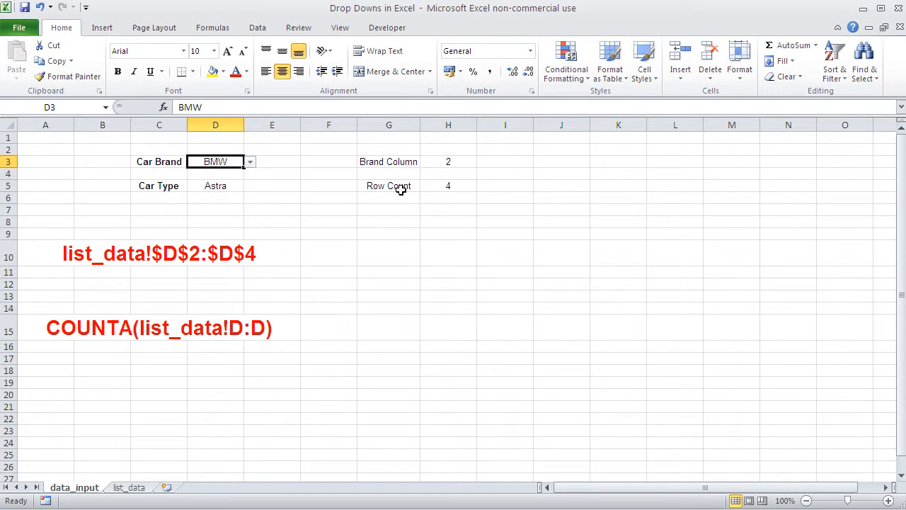
Step: Compare list_data with H5's COUNTA formula, then add sample address B2 below the helpers
click(129, 487)
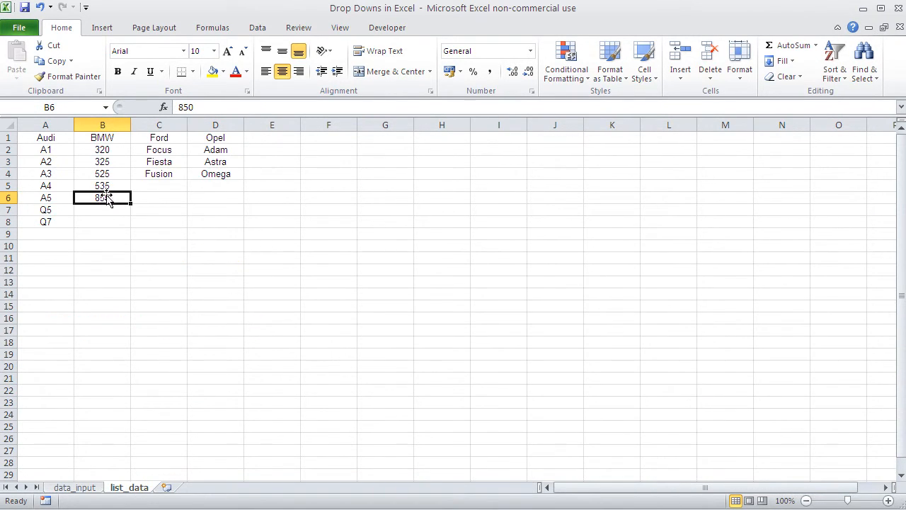
click(74, 487)
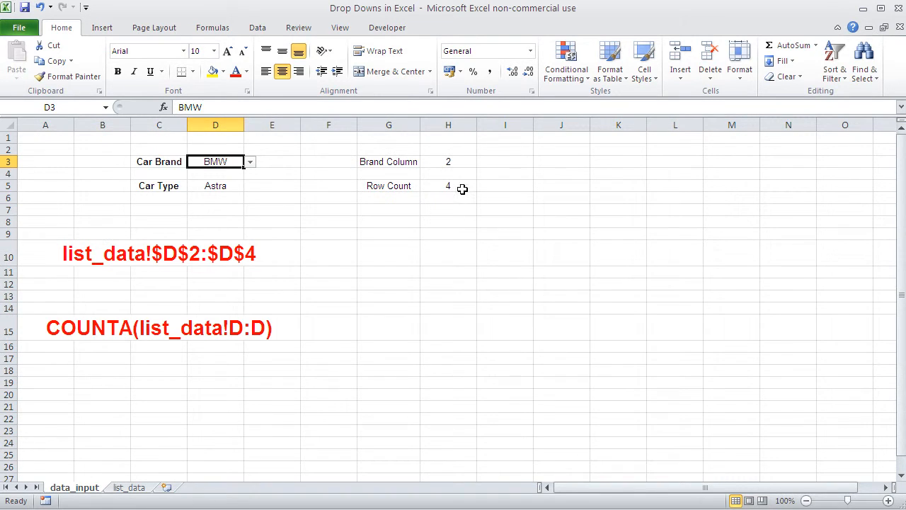
click(449, 186)
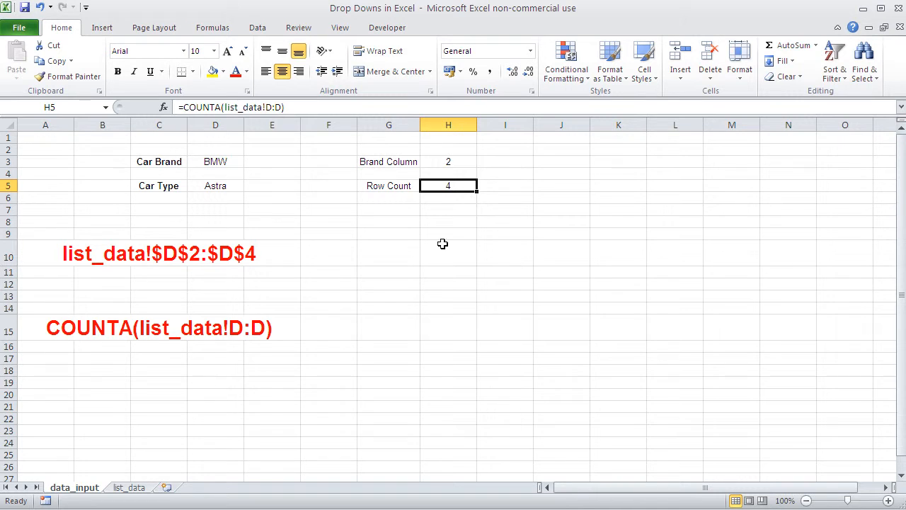
mouse_move(181, 333)
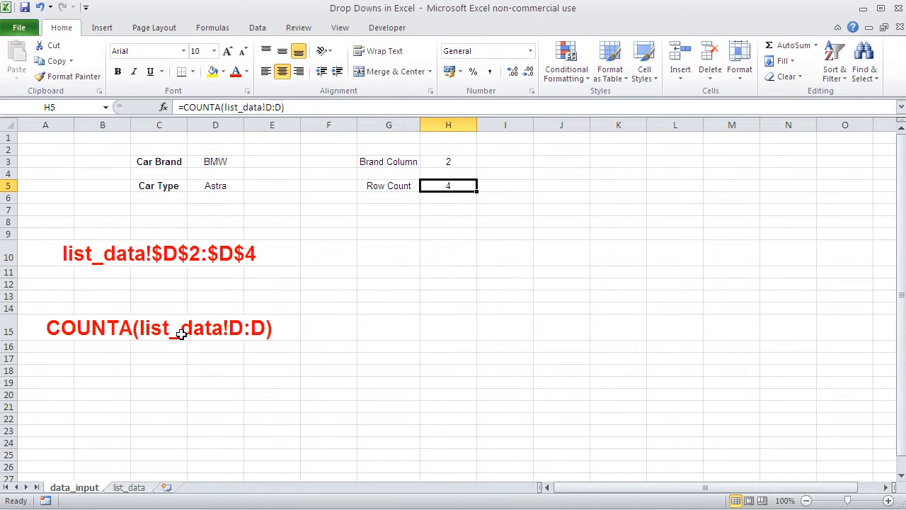
mouse_move(308, 379)
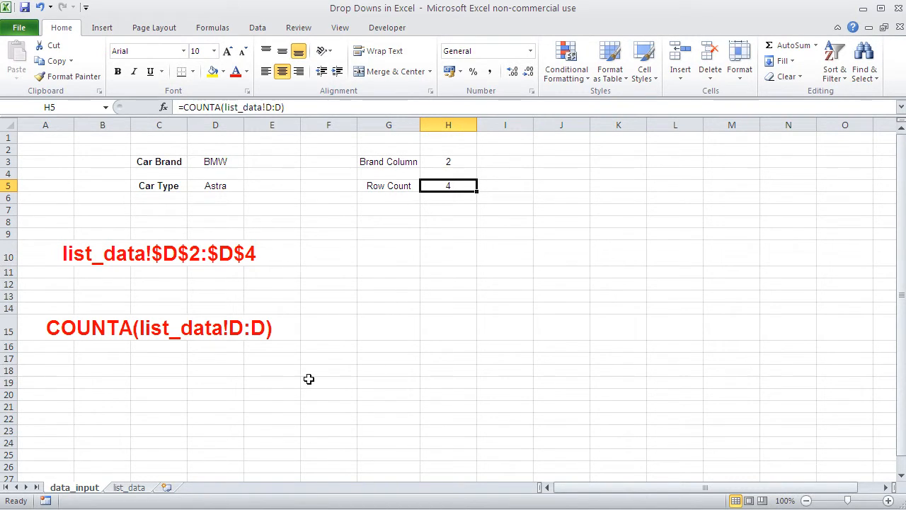
click(388, 346)
text(B2)
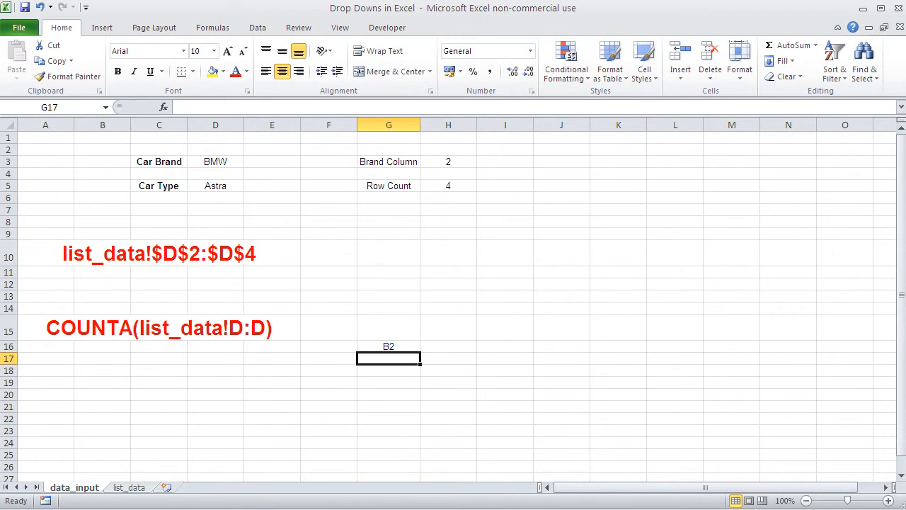
Step: Add sample addresses E19 and G37 under B2 and locate cells B2 and E19
click(388, 370)
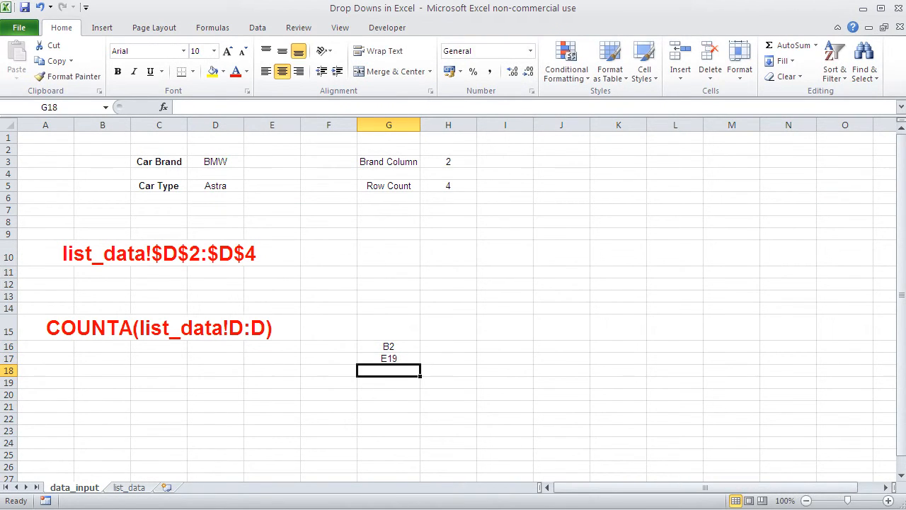
text(G37)
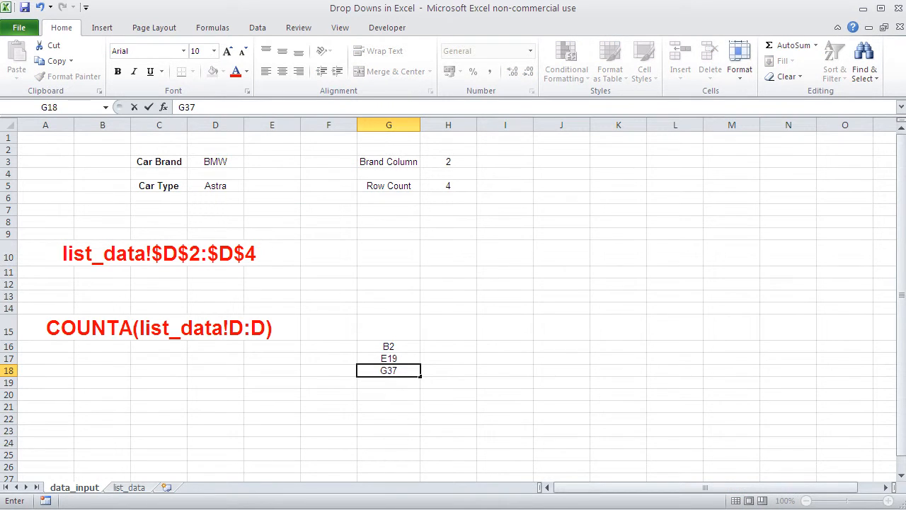
click(448, 359)
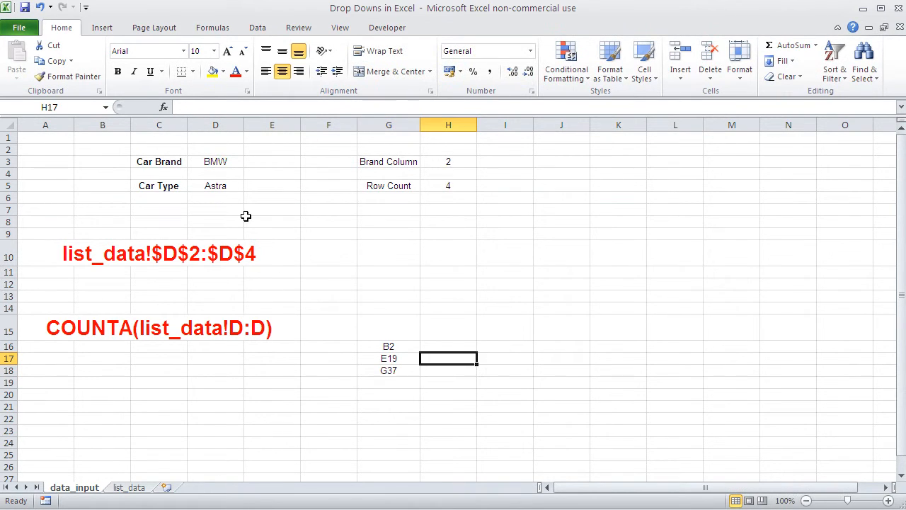
click(103, 149)
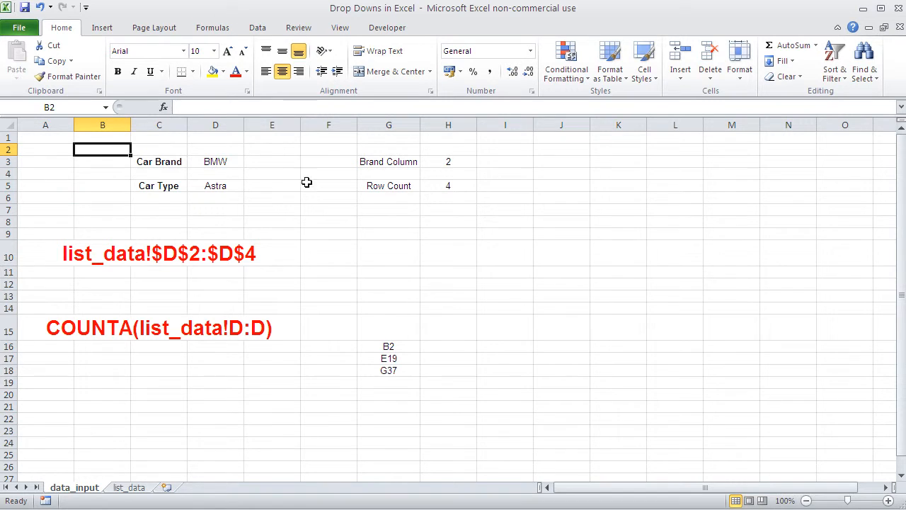
click(272, 382)
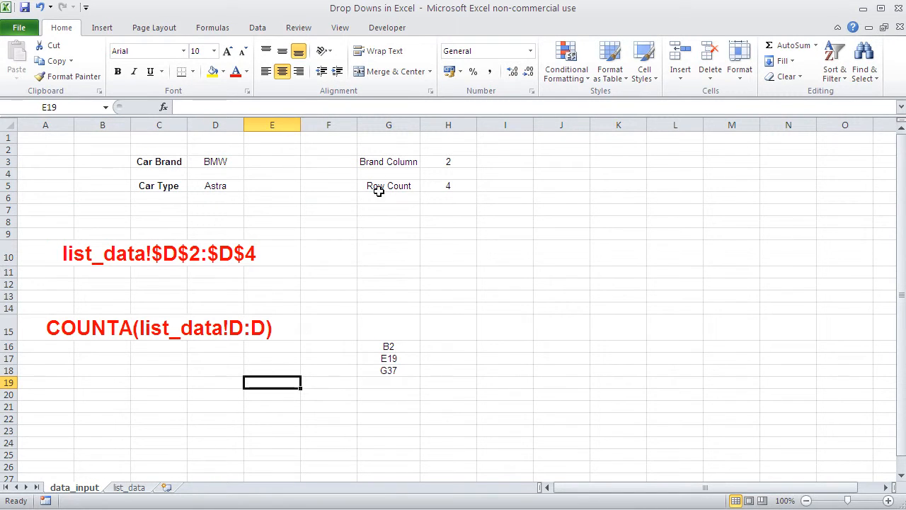
mouse_move(433, 363)
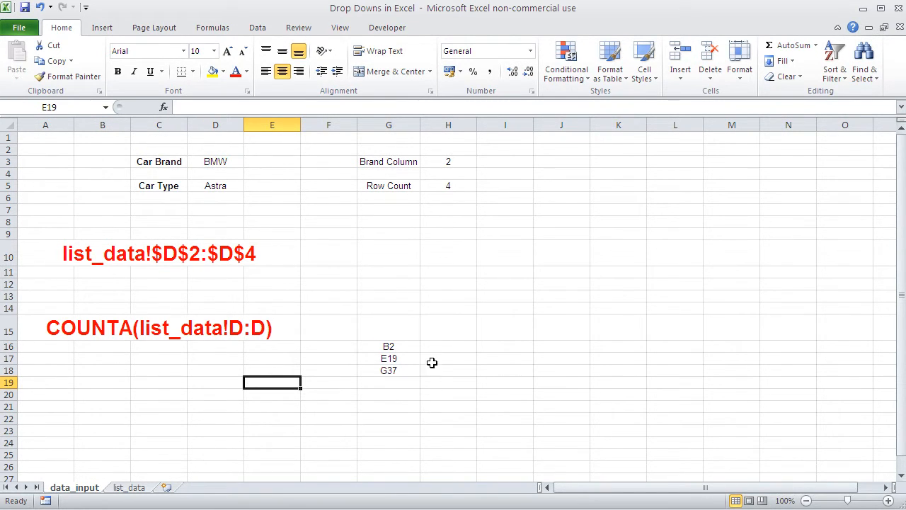
click(448, 346)
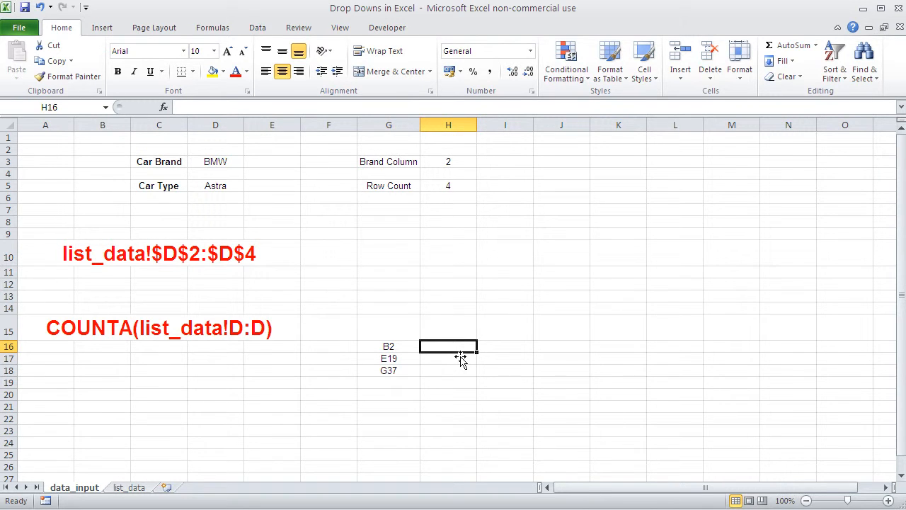
Step: Enter R1C1 equivalents R2C2, R19C5 and R37C7 beside B2, E19 and G37
text(R)
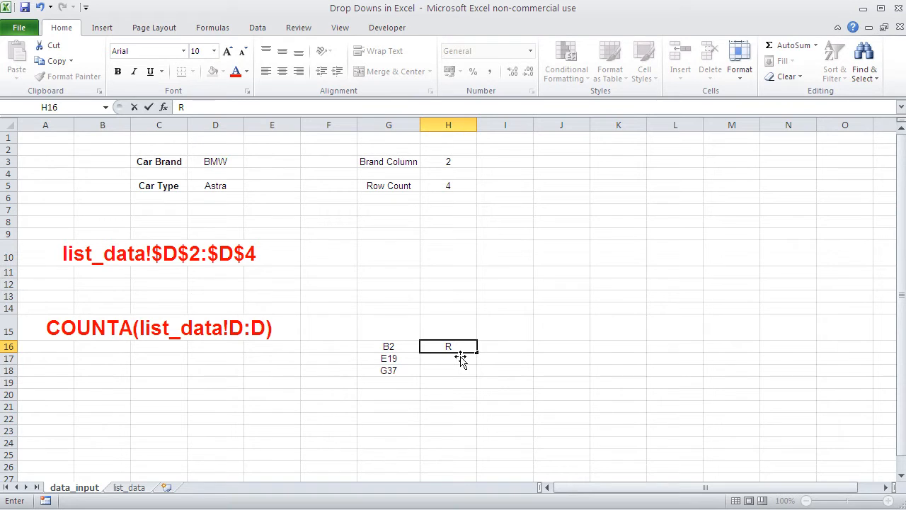
text(2C2)
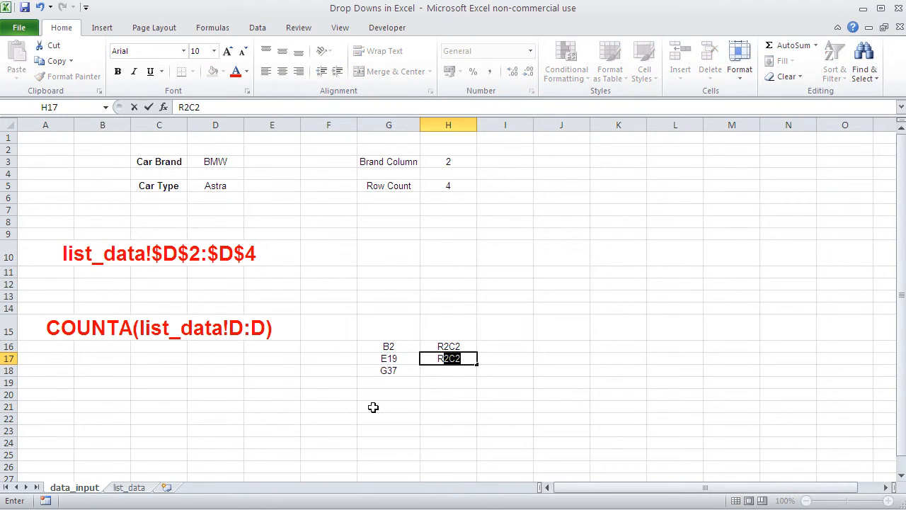
text(R19C5)
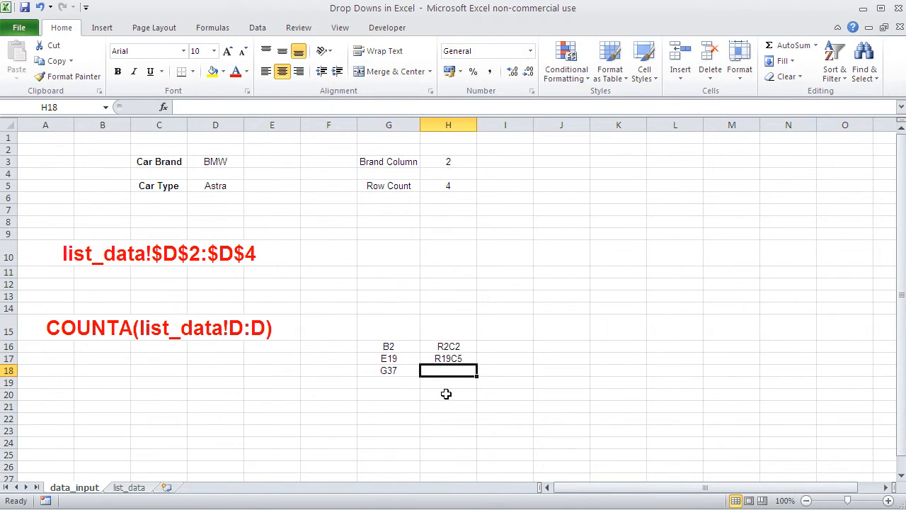
text(R37C)
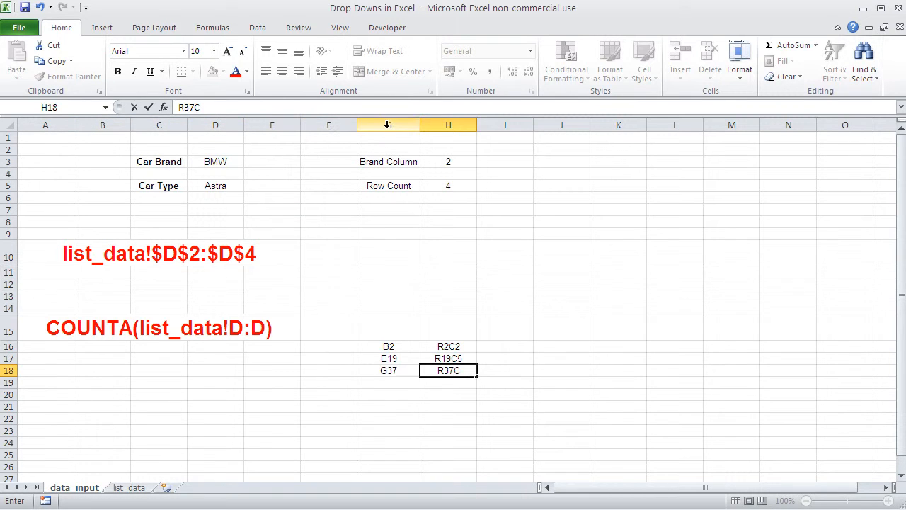
key(enter)
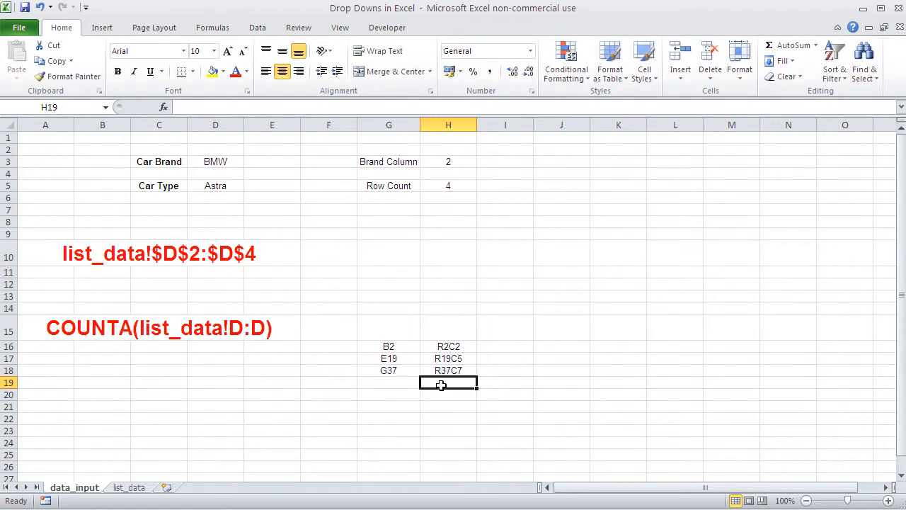
click(449, 418)
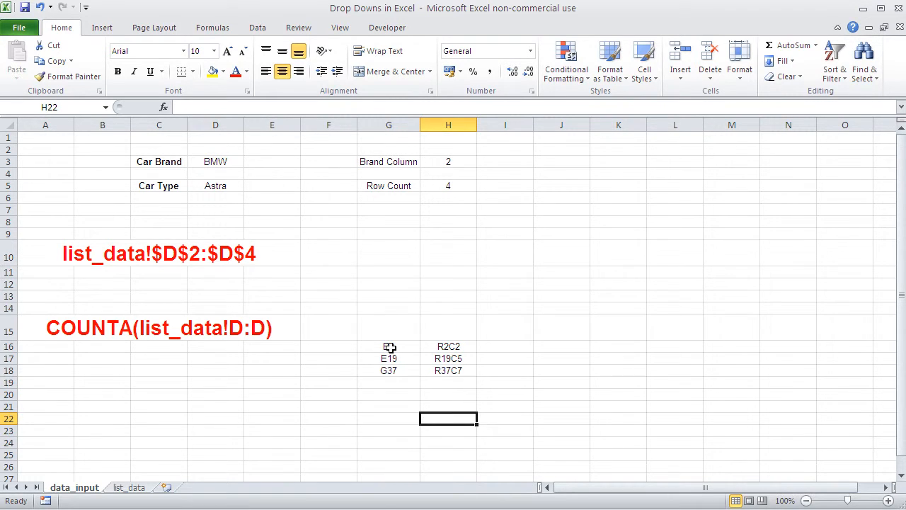
Step: Select the A1-style addresses B2 to G37, then the three R1C1 addresses
click(389, 347)
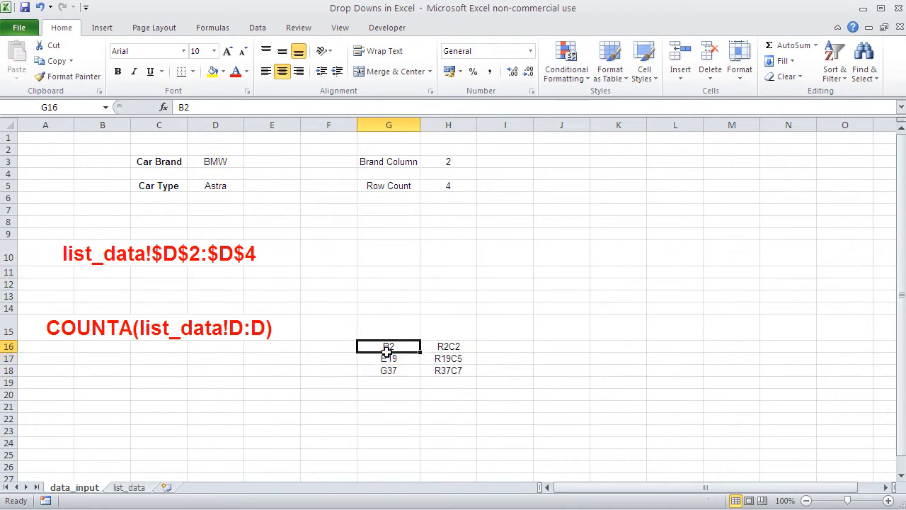
drag(388, 346, 388, 370)
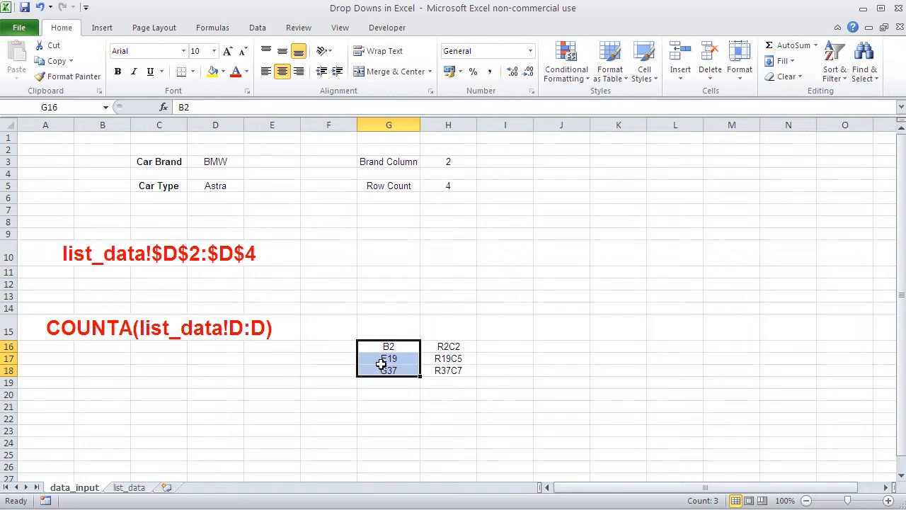
click(448, 346)
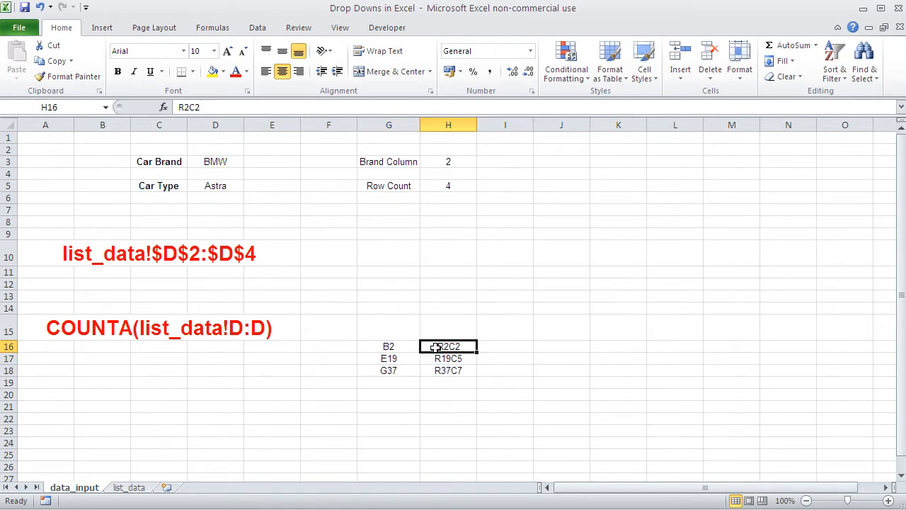
drag(448, 346, 448, 370)
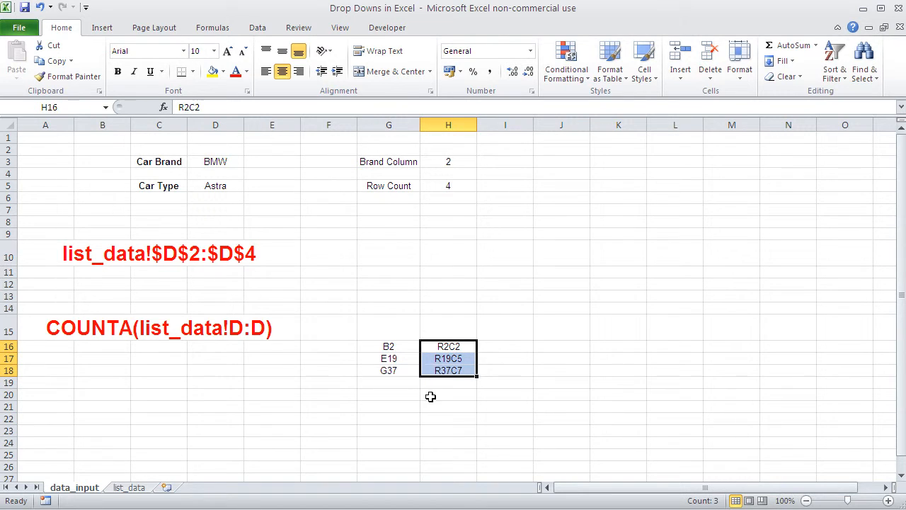
mouse_move(465, 369)
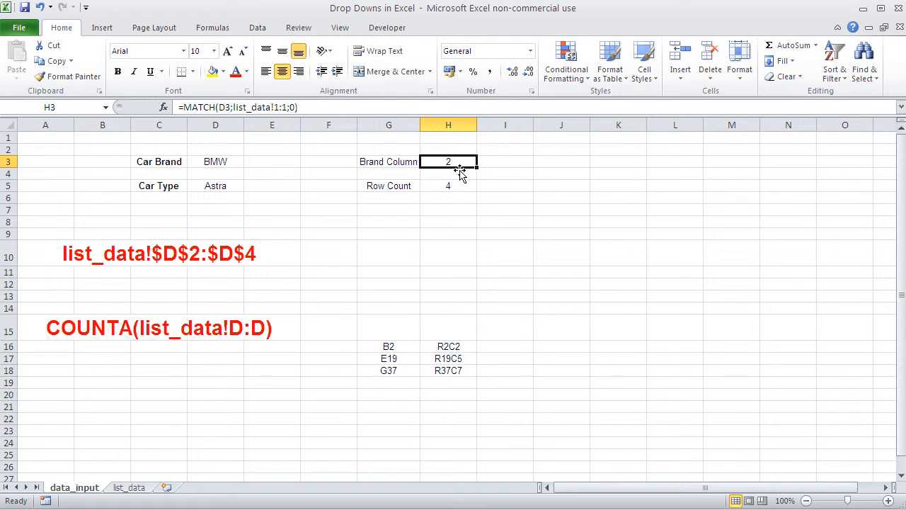
mouse_move(463, 241)
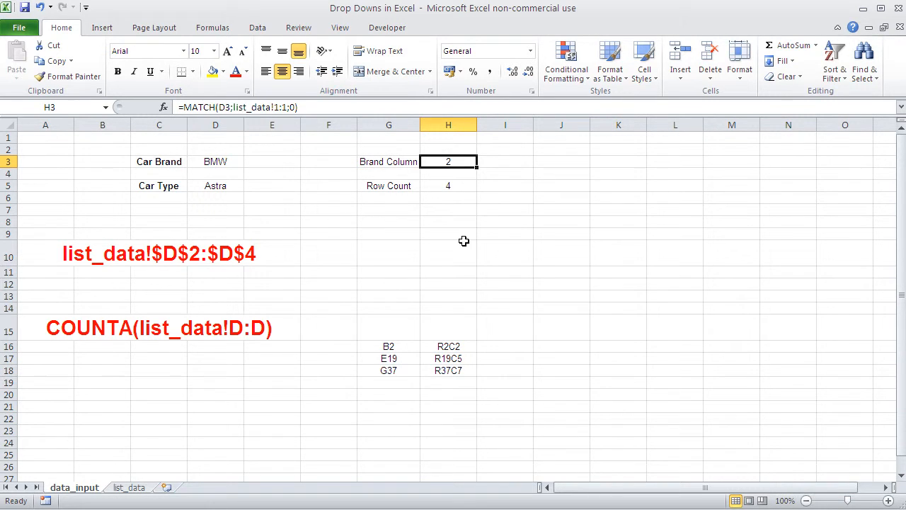
mouse_move(582, 223)
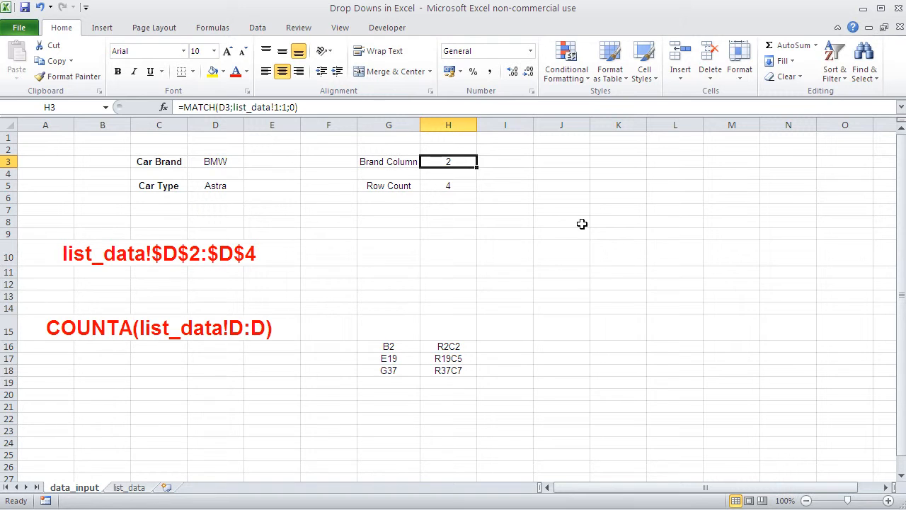
mouse_move(493, 184)
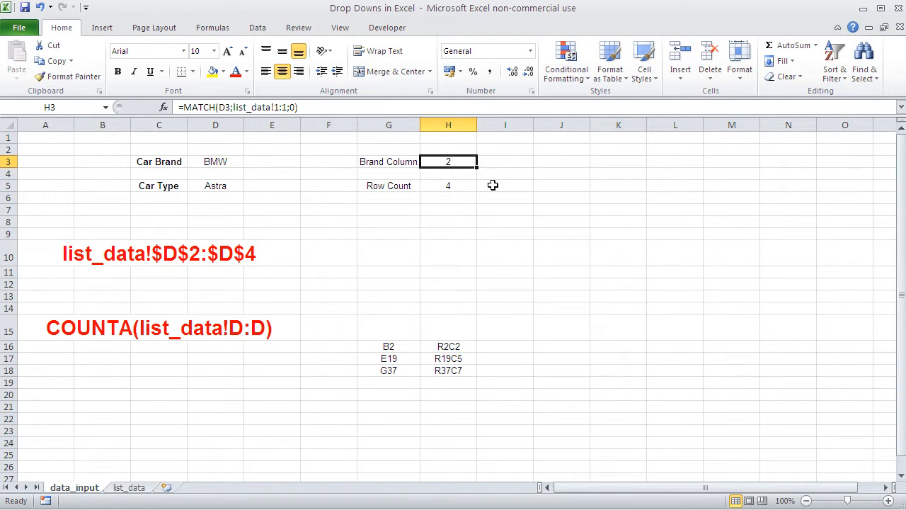
click(618, 234)
text(1)
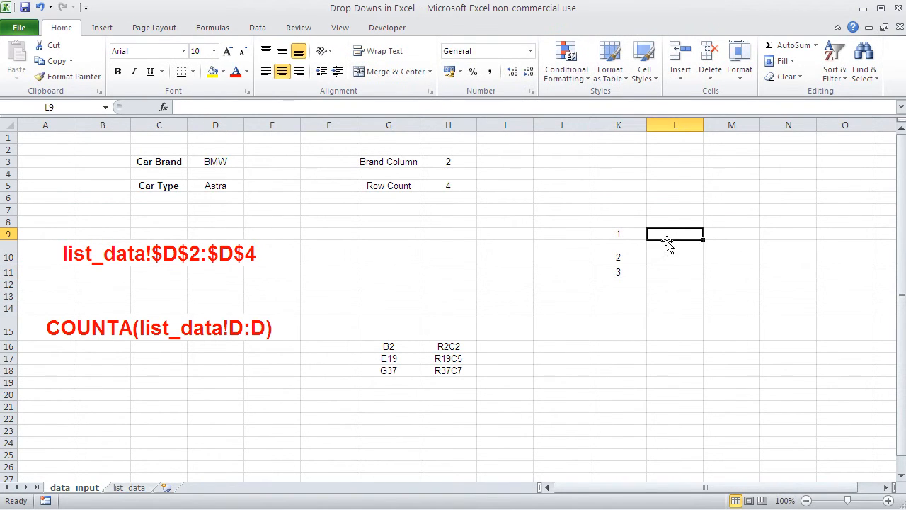
text(A)
click(675, 257)
text(B)
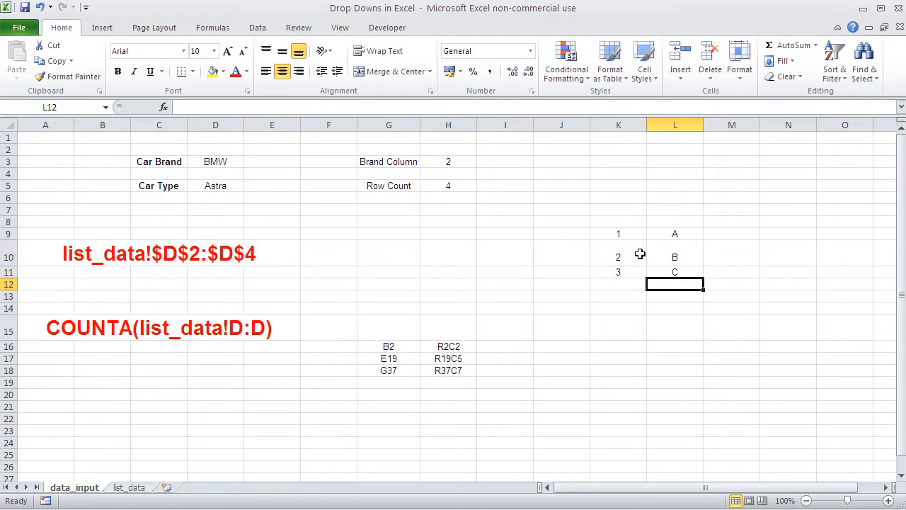
mouse_move(643, 271)
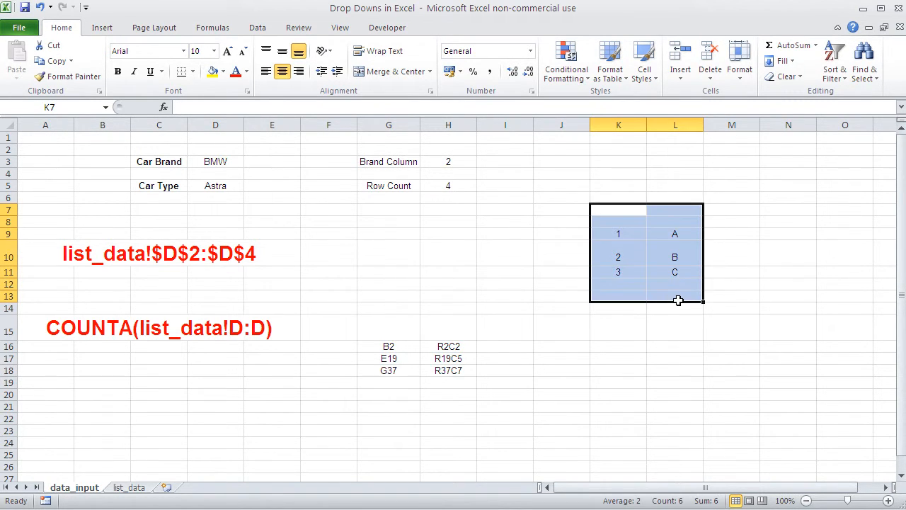
click(505, 346)
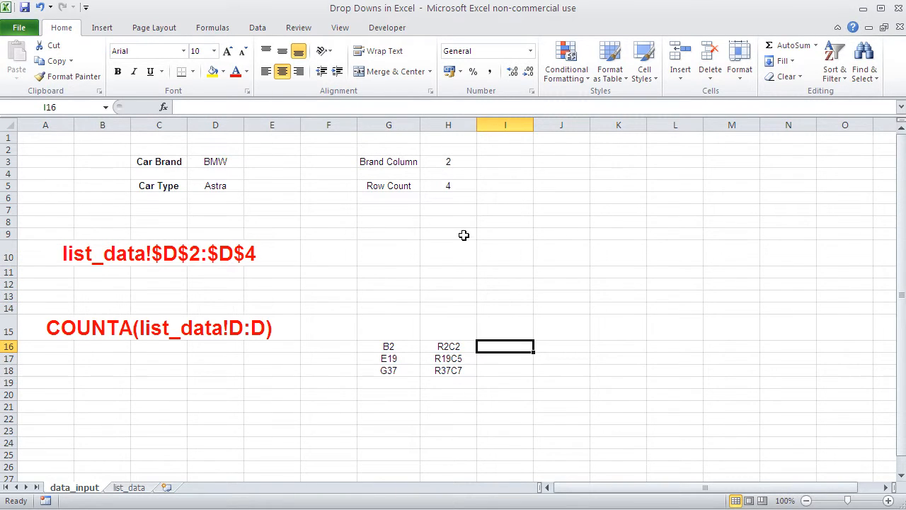
Step: Copy the reference notes below as blue R1C1 versions: list_data!R2C4:R4C4 and COUNTA(list_data!C4:C4)
click(449, 347)
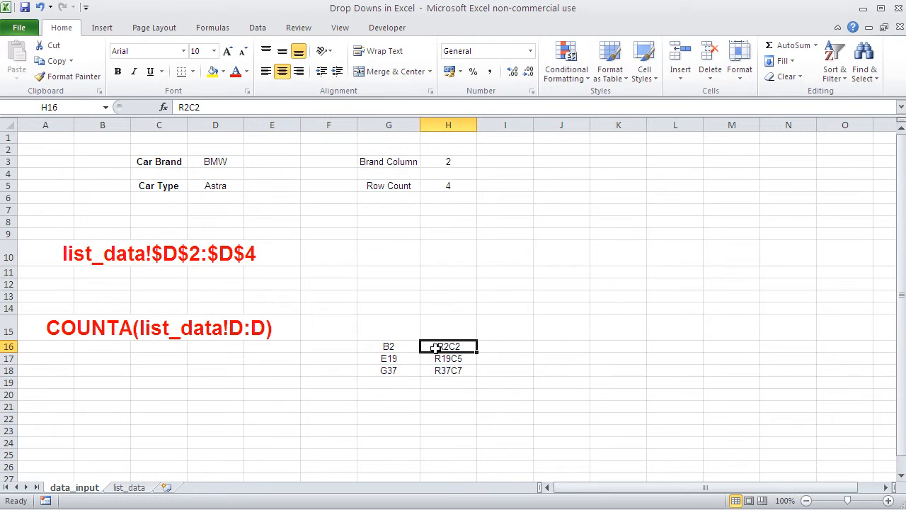
drag(448, 347, 448, 371)
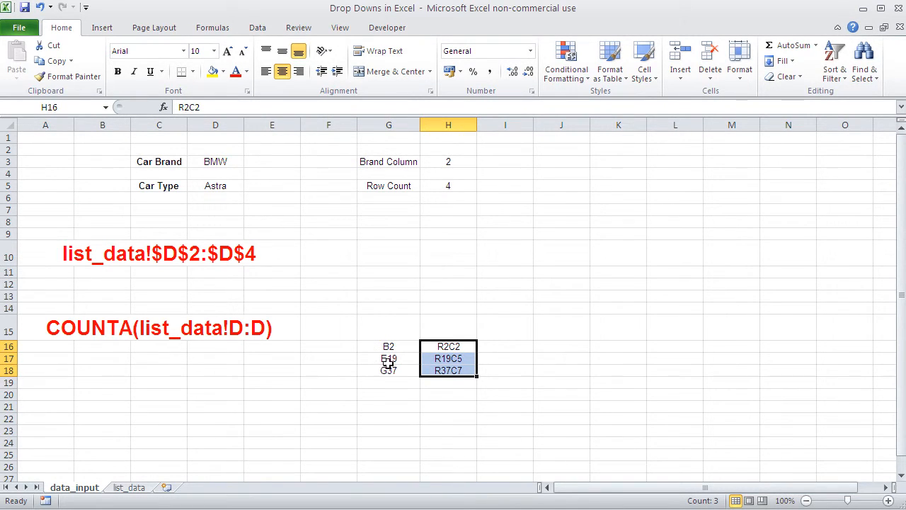
click(159, 328)
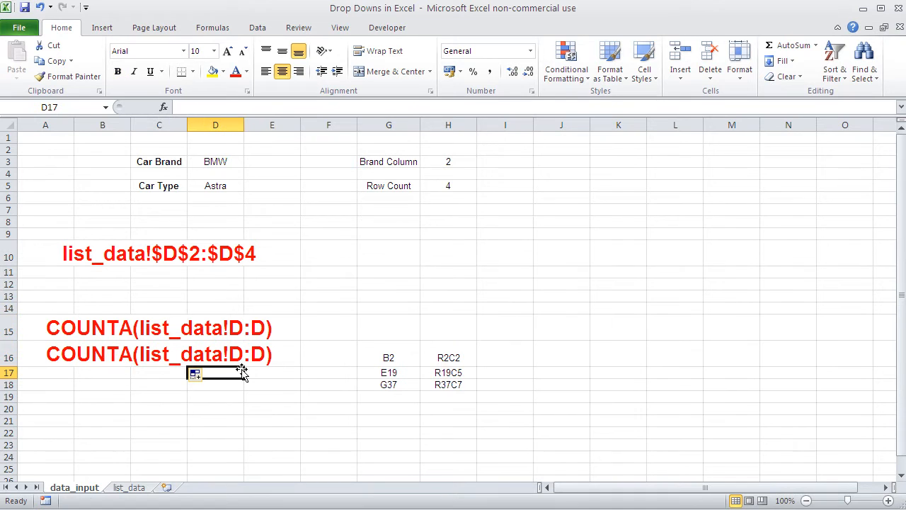
mouse_move(193, 357)
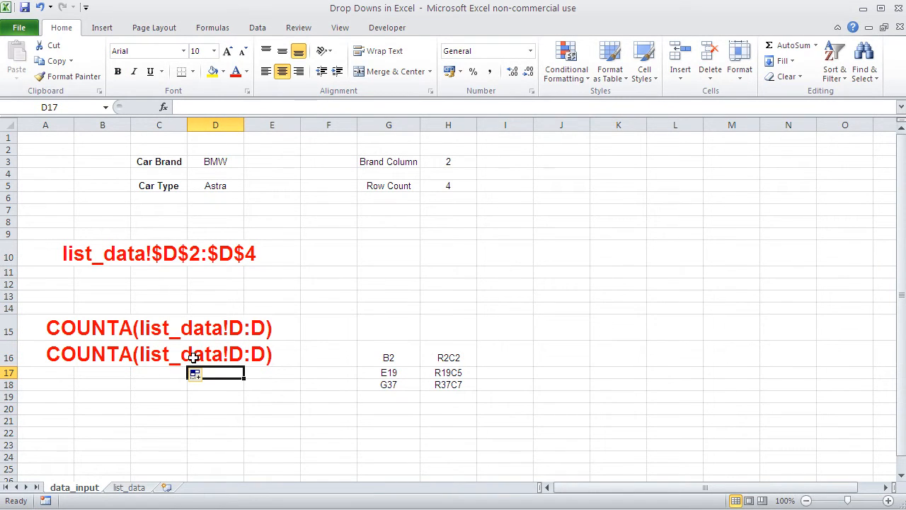
click(159, 354)
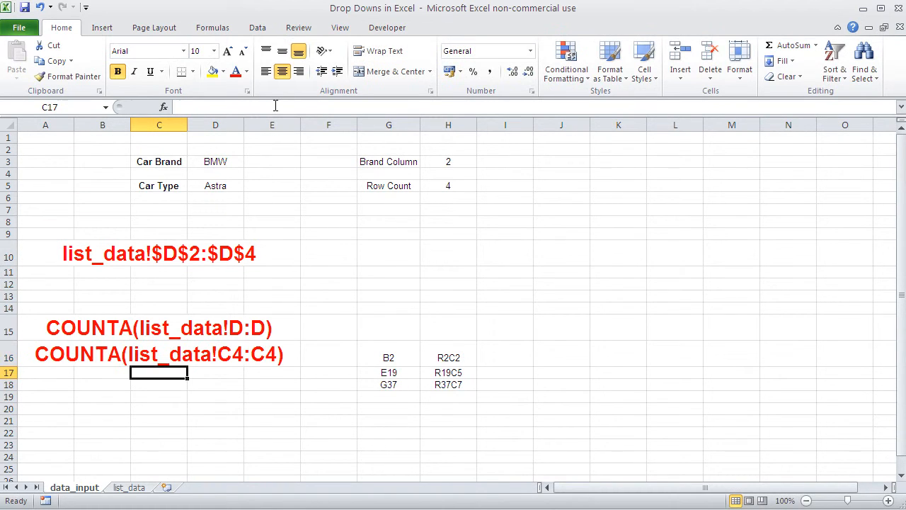
double_click(158, 354)
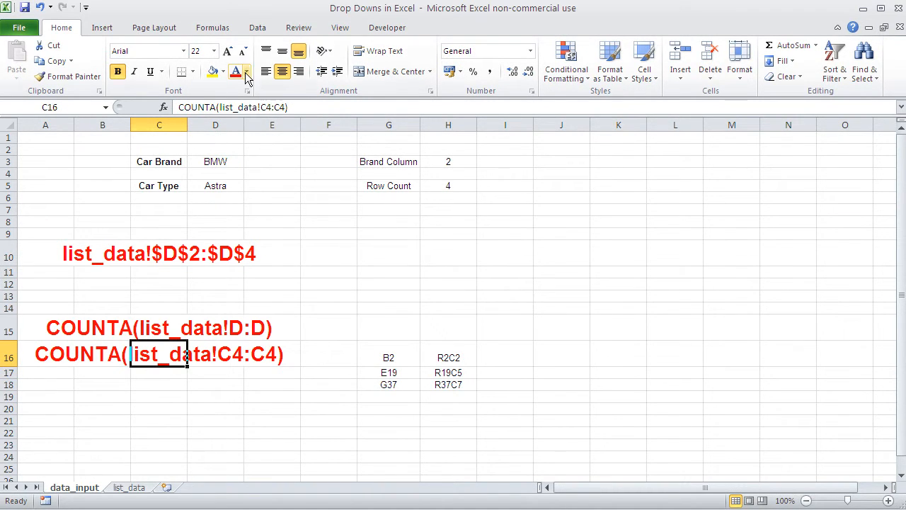
click(247, 71)
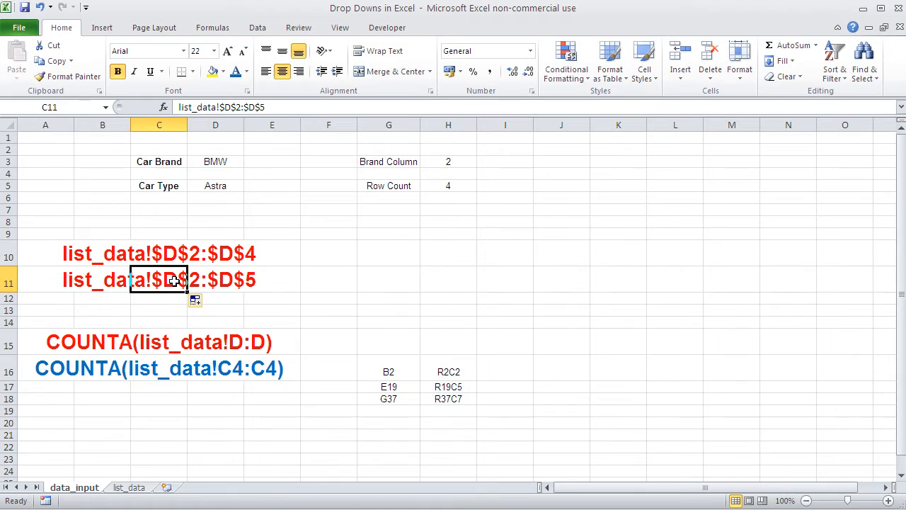
mouse_move(239, 107)
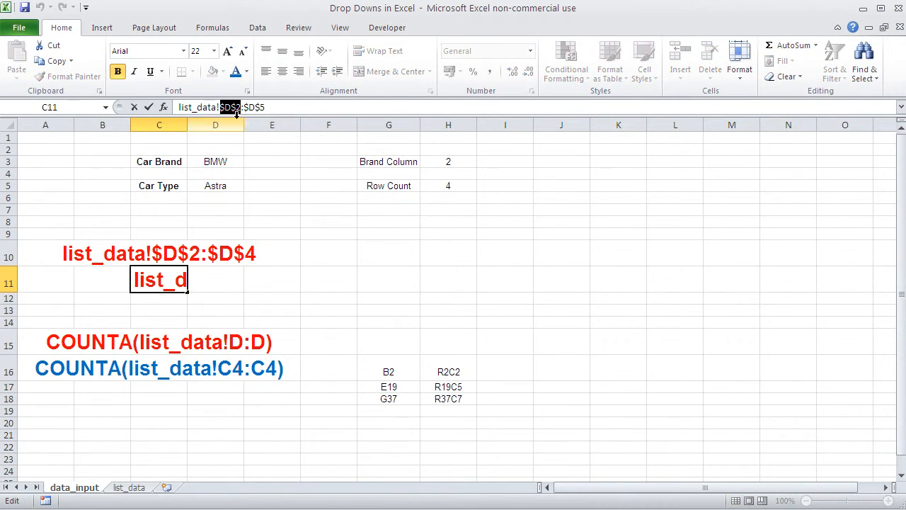
text(D$2:$)
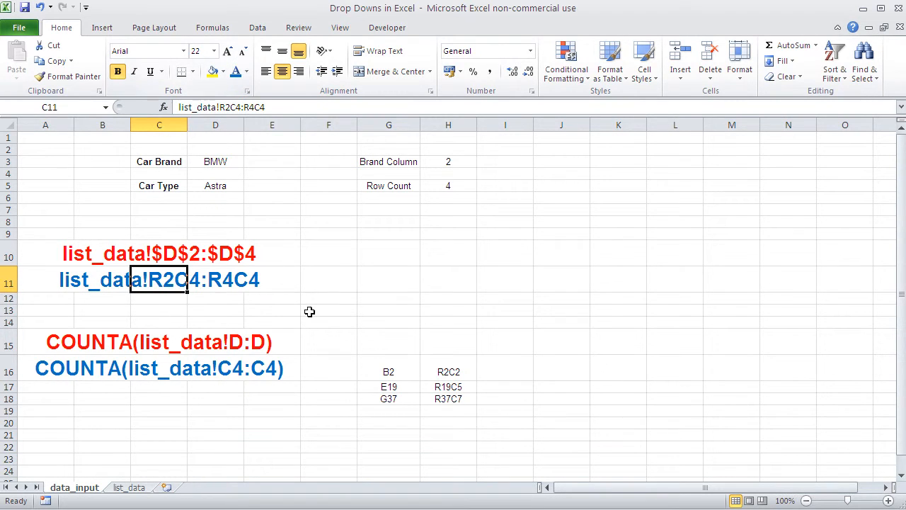
click(329, 310)
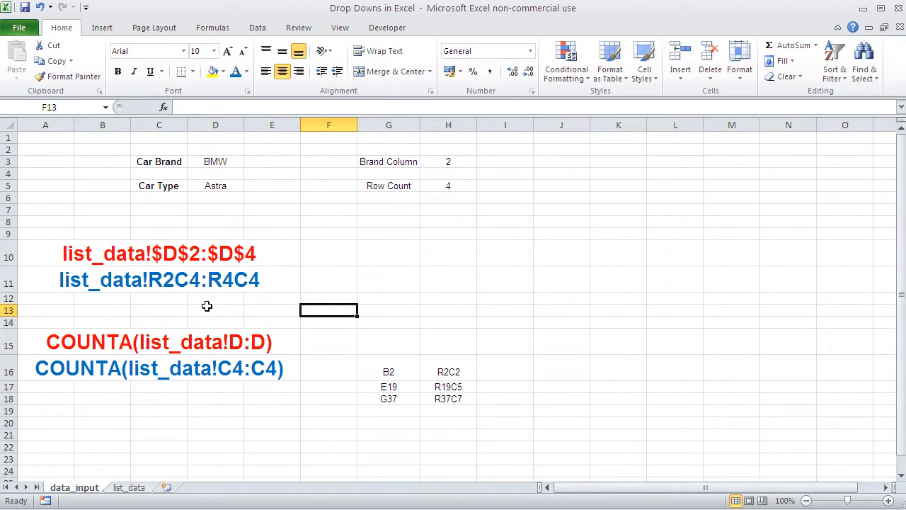
mouse_move(395, 230)
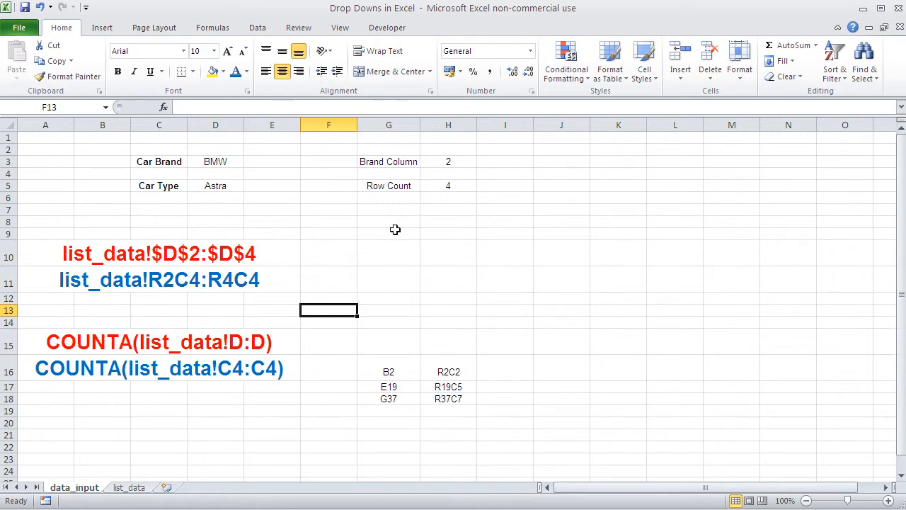
mouse_move(455, 161)
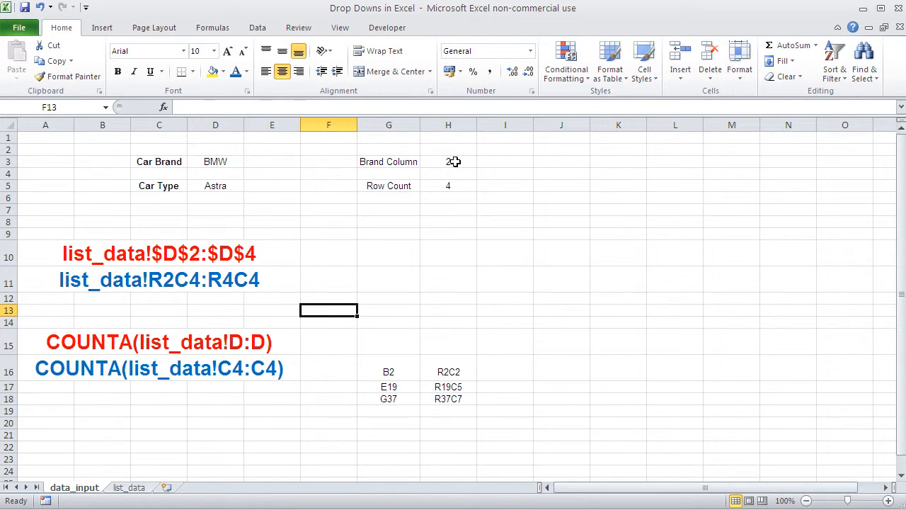
mouse_move(218, 292)
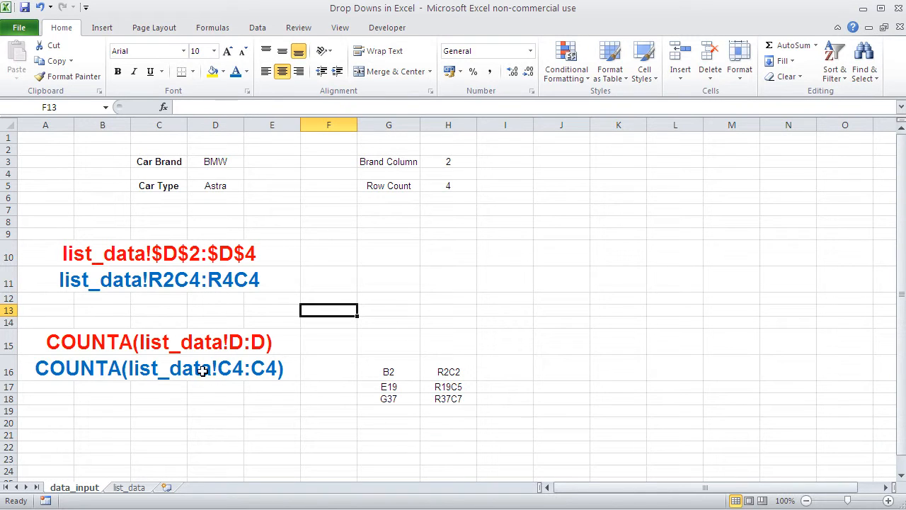
mouse_move(177, 374)
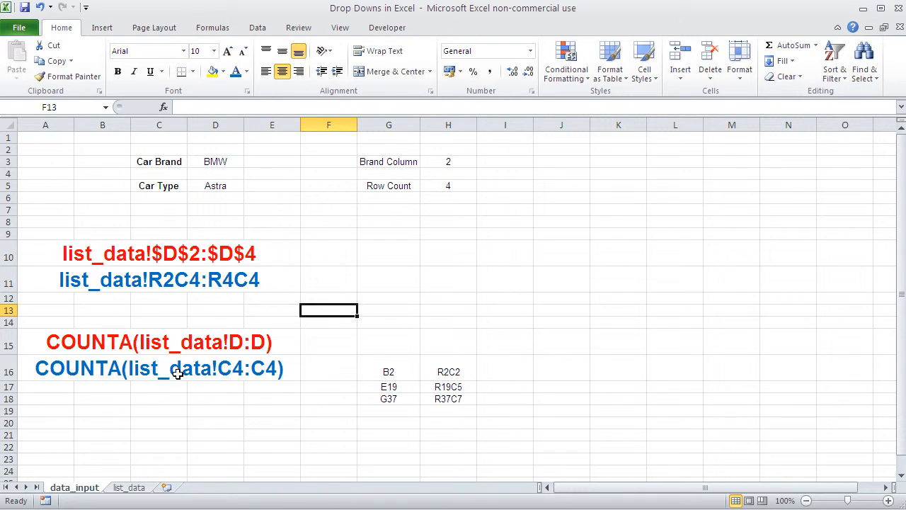
mouse_move(187, 395)
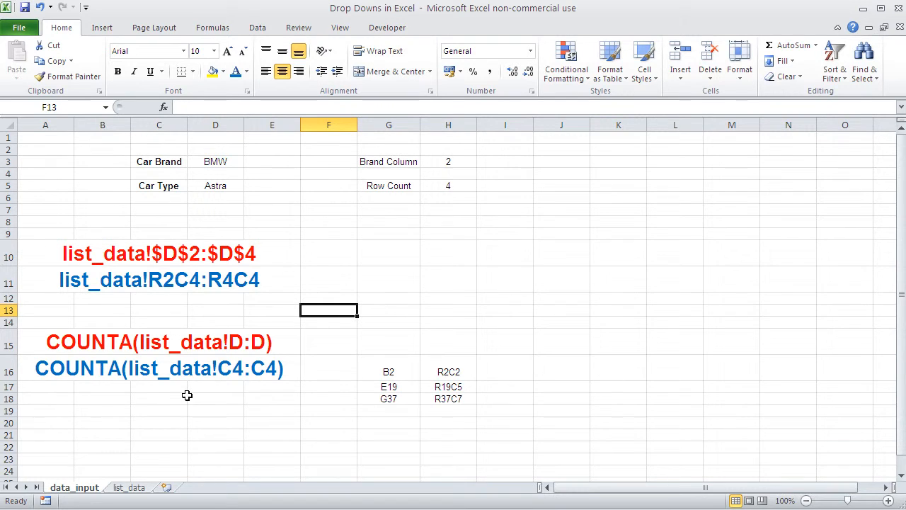
mouse_move(104, 368)
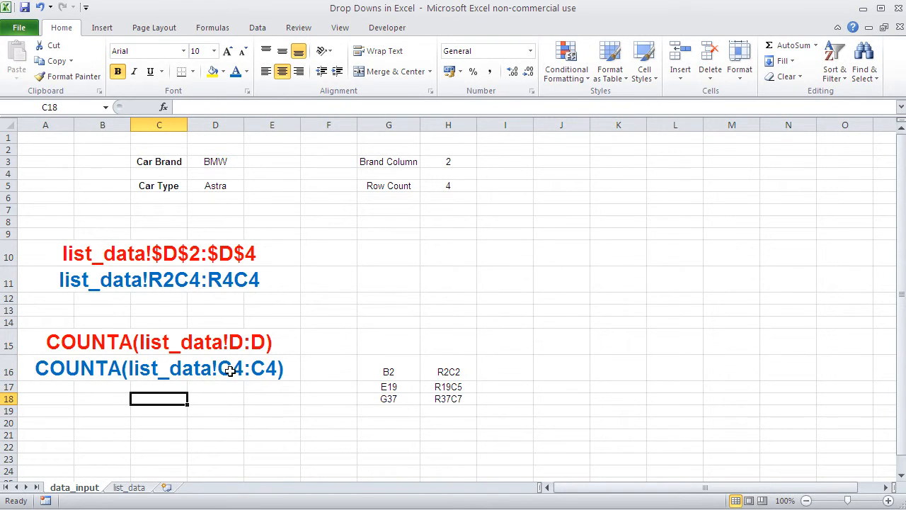
mouse_move(259, 370)
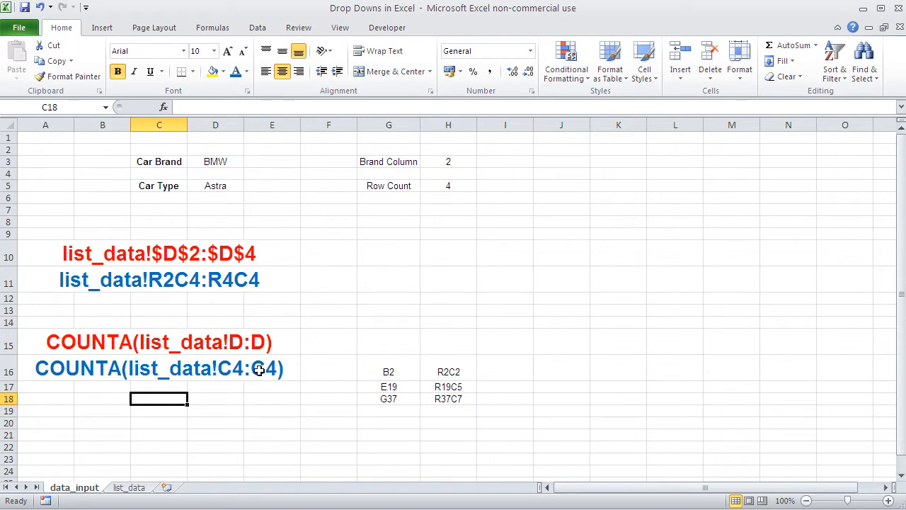
mouse_move(168, 365)
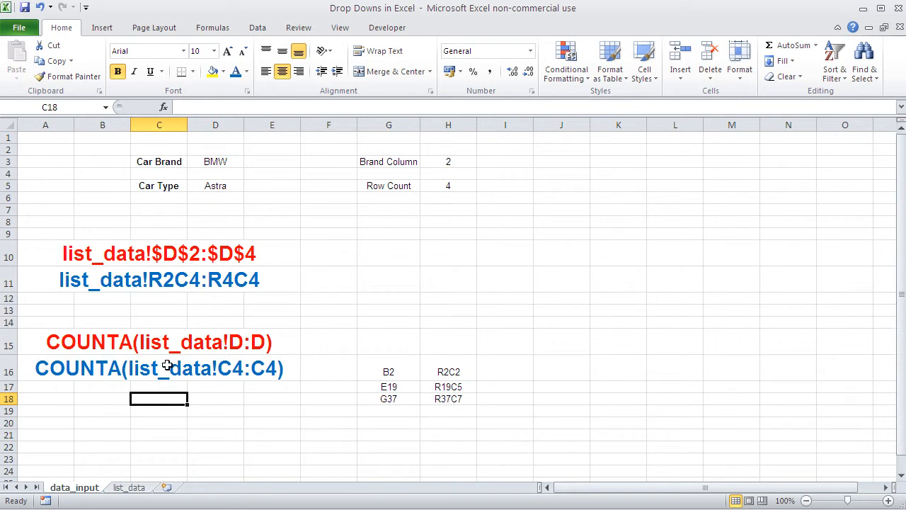
mouse_move(280, 307)
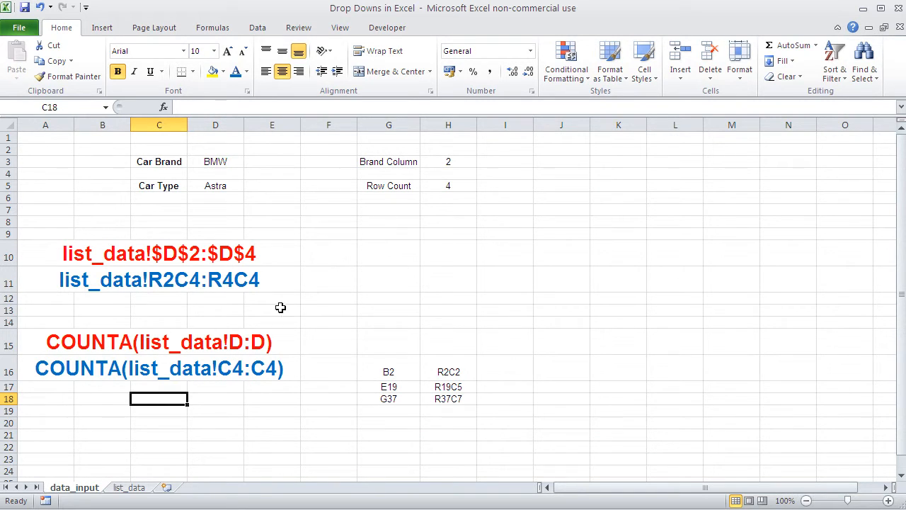
Step: Review the blue R1C1 reference notes, then select helper cell H8
click(159, 368)
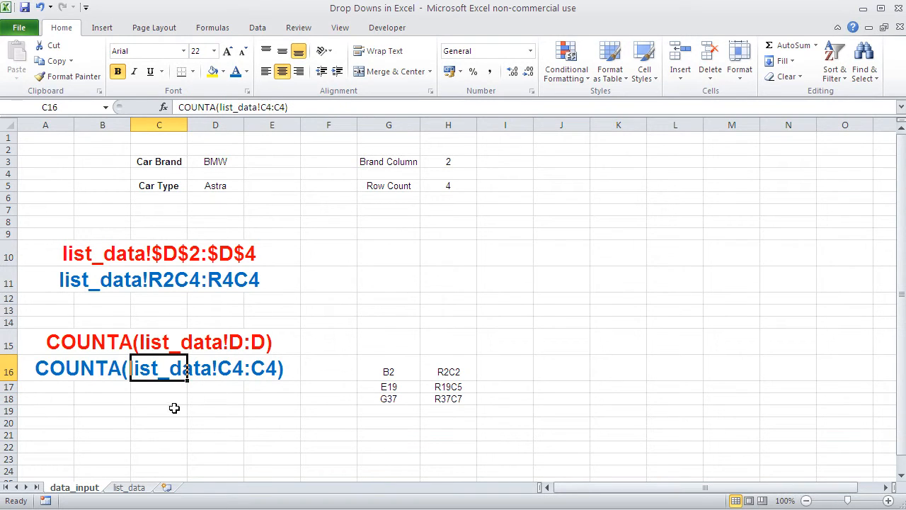
click(158, 410)
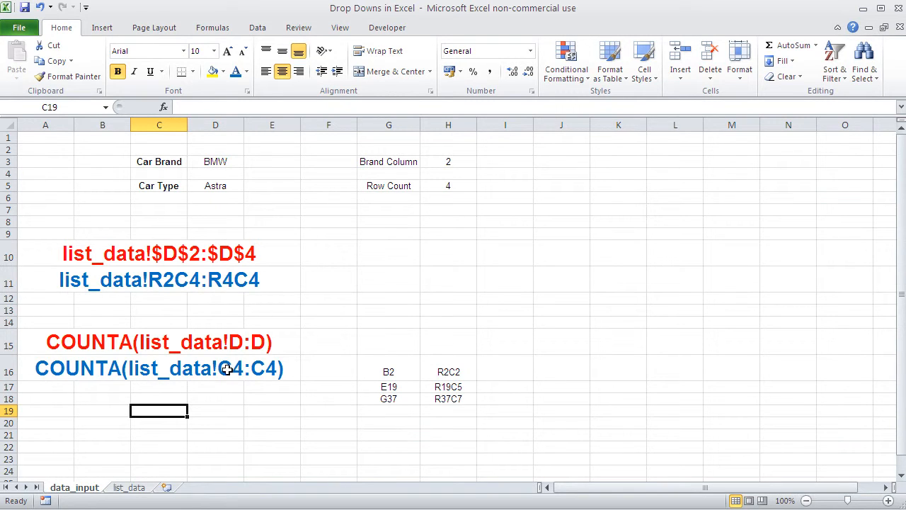
mouse_move(259, 368)
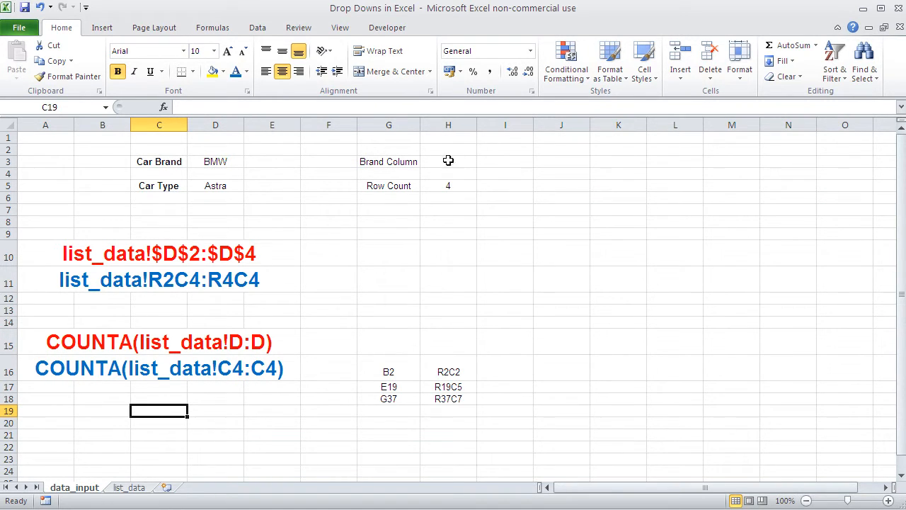
click(448, 222)
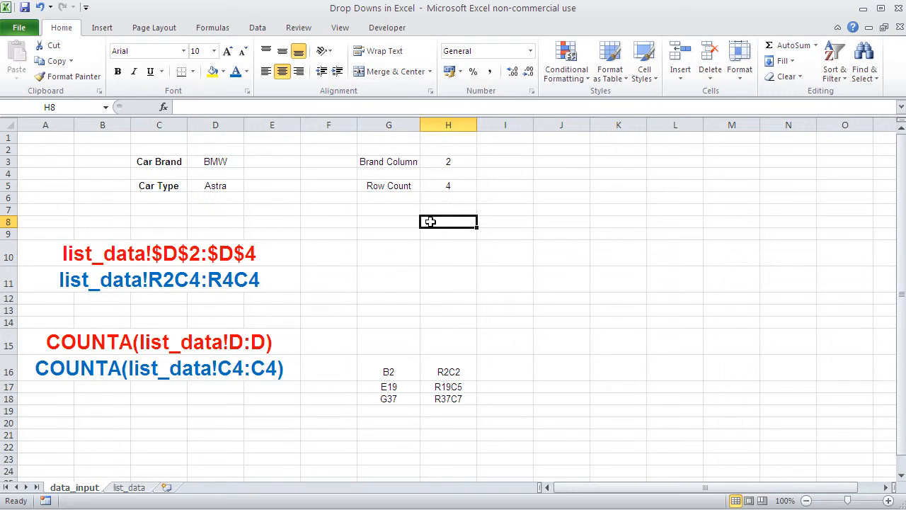
mouse_move(147, 108)
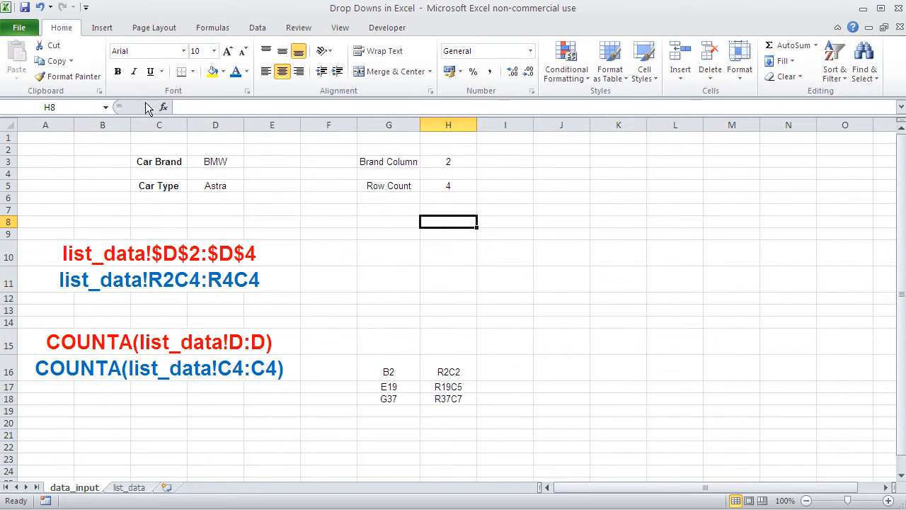
Step: Insert the INDIRECT function into H8 from the Lookup & Reference category
click(164, 107)
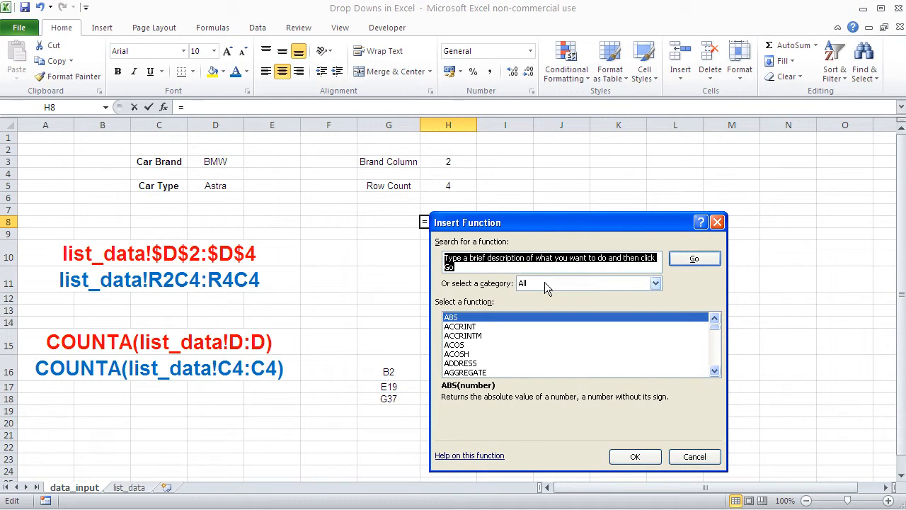
click(654, 284)
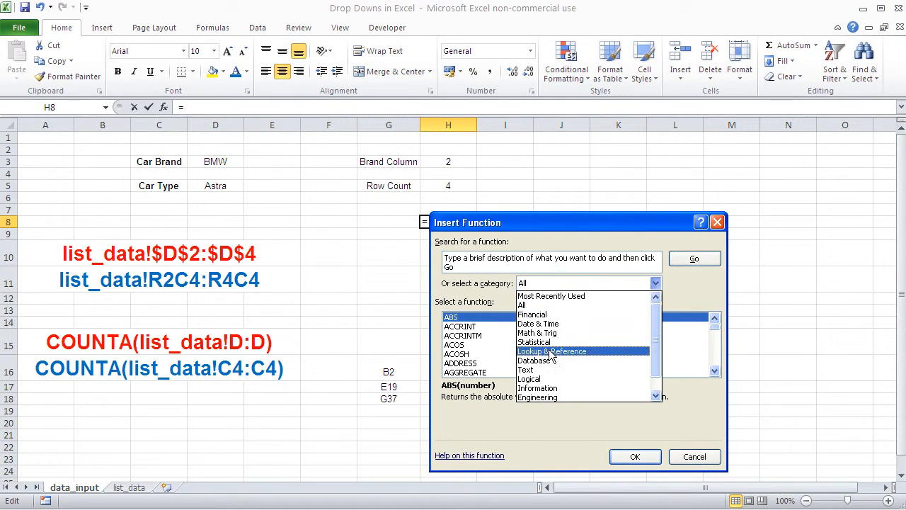
click(551, 351)
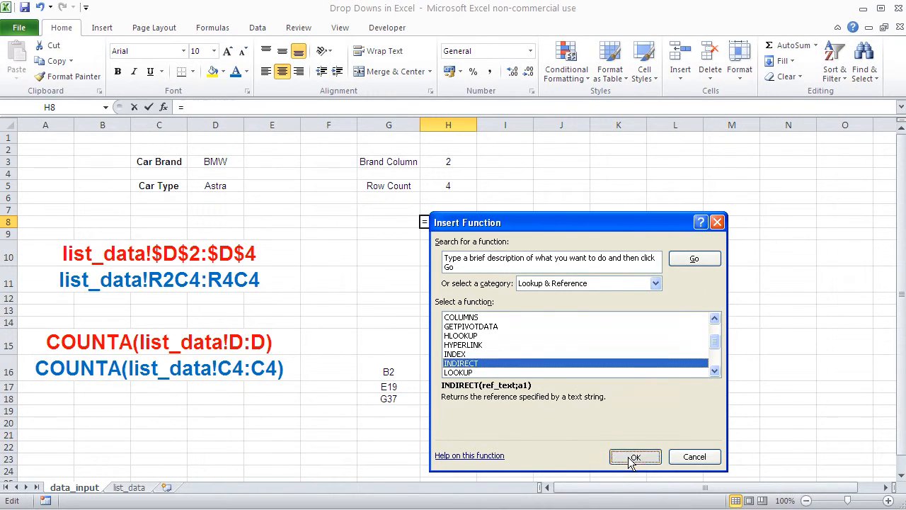
click(634, 456)
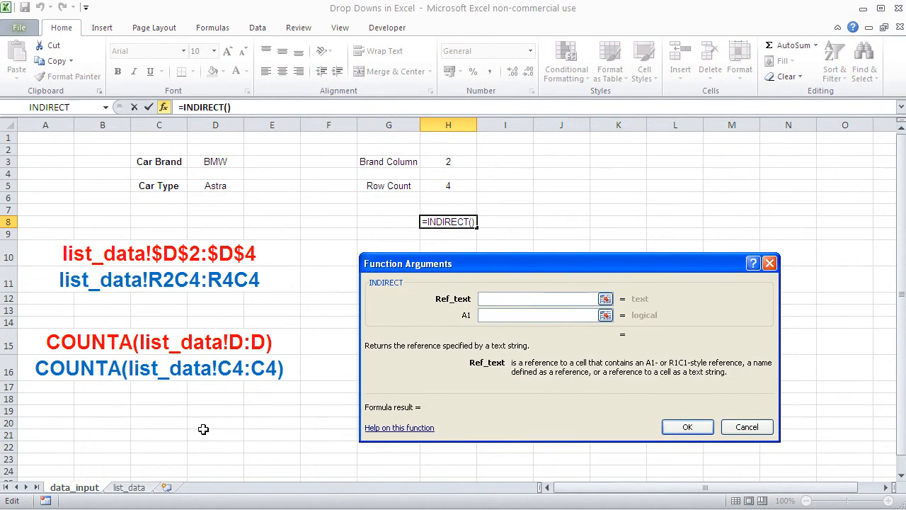
mouse_move(259, 373)
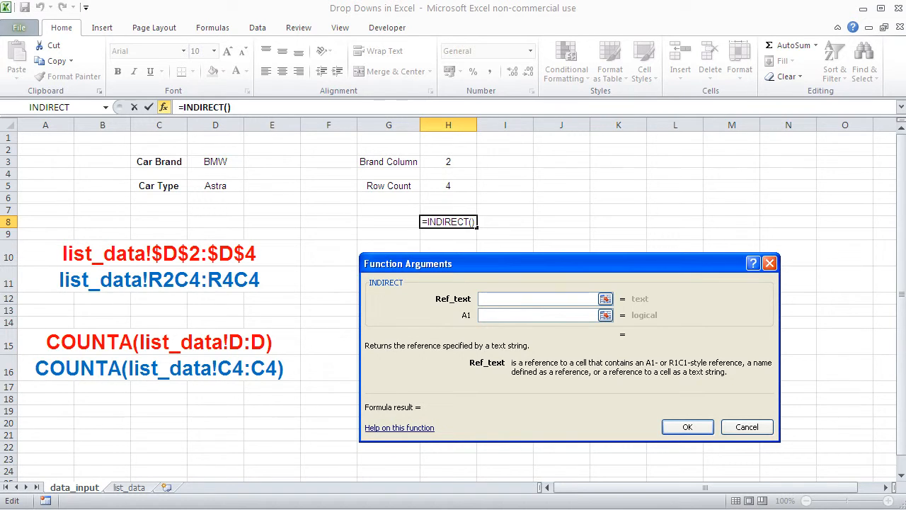
Step: Enter "list_data!C"&H3&":C"&H3 as INDIRECT's Ref_text, referencing the Brand Column cell H3
text("I)
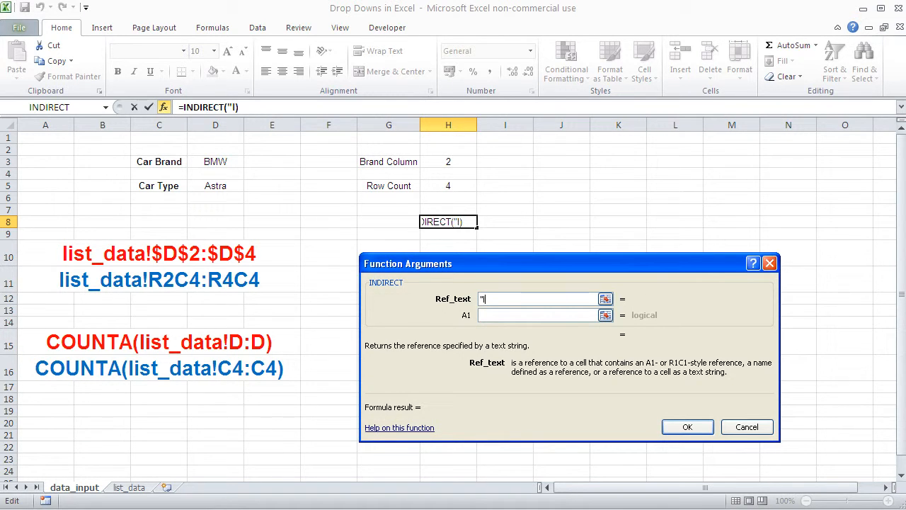
text(list_data!)
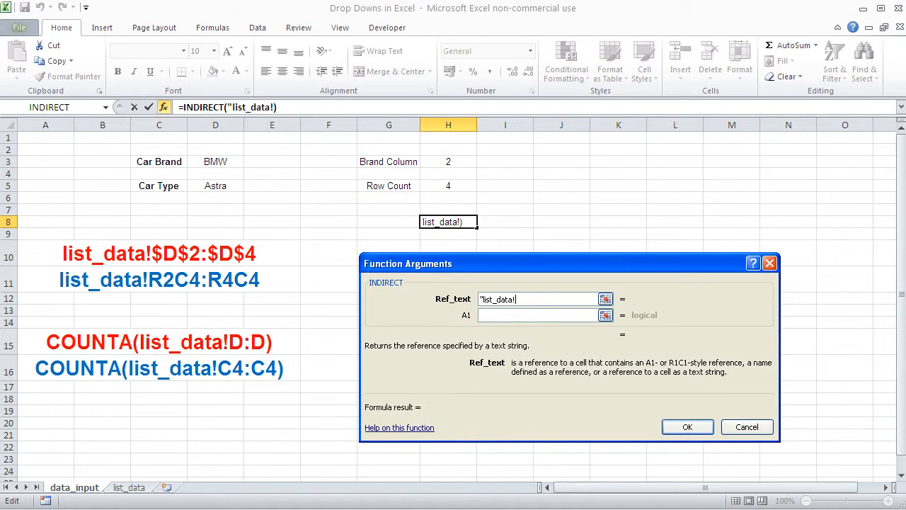
text(C"&)
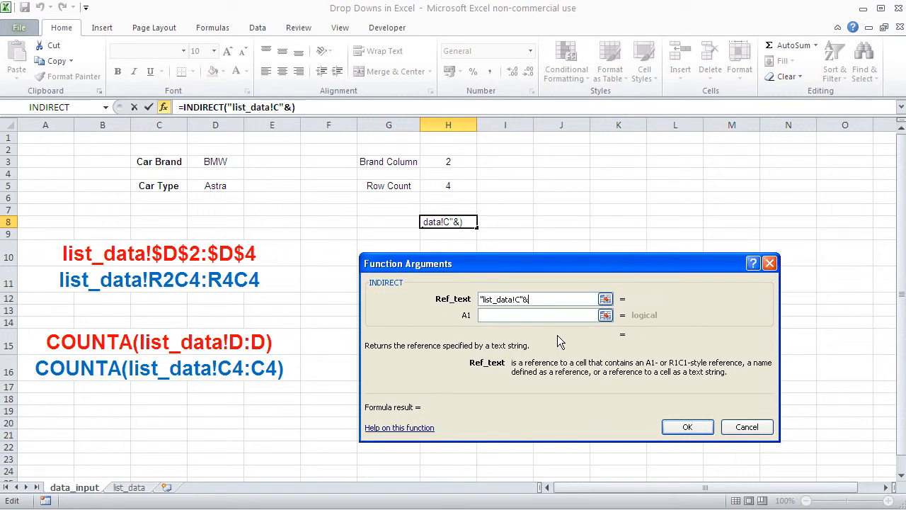
click(448, 161)
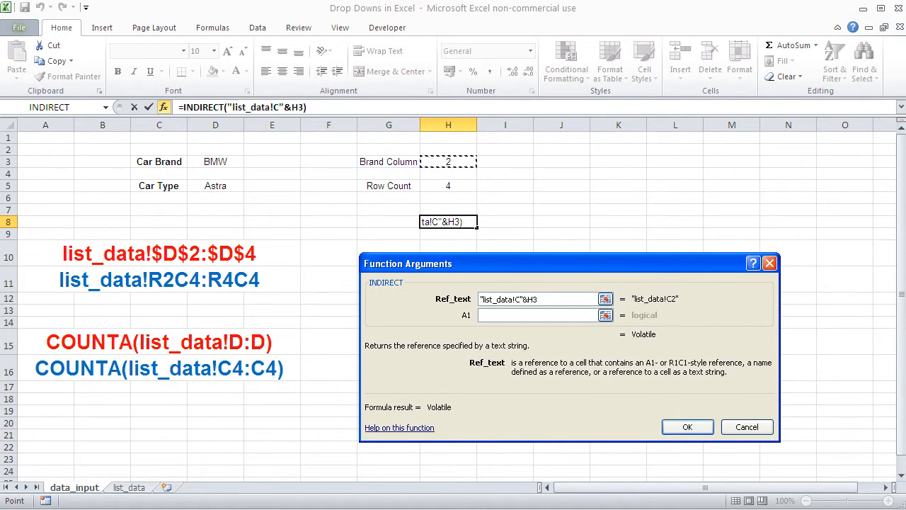
text(&"))
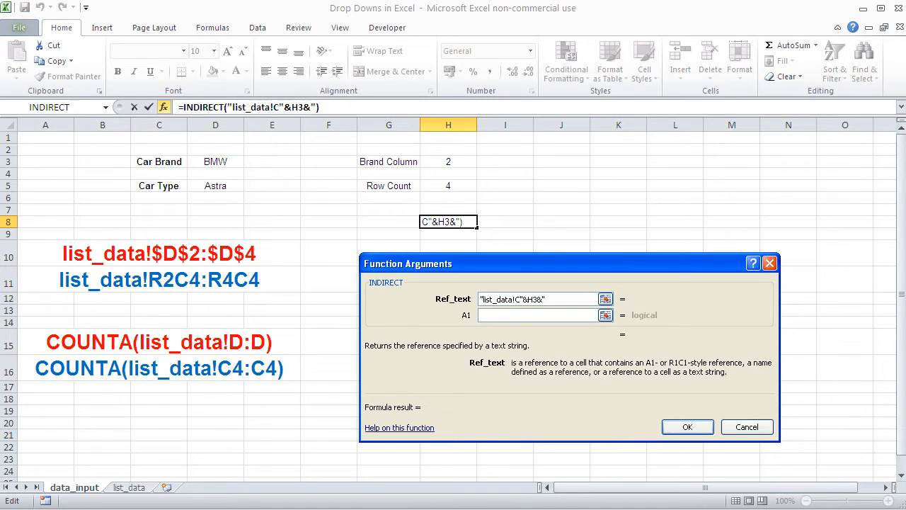
text(:C"&H3)
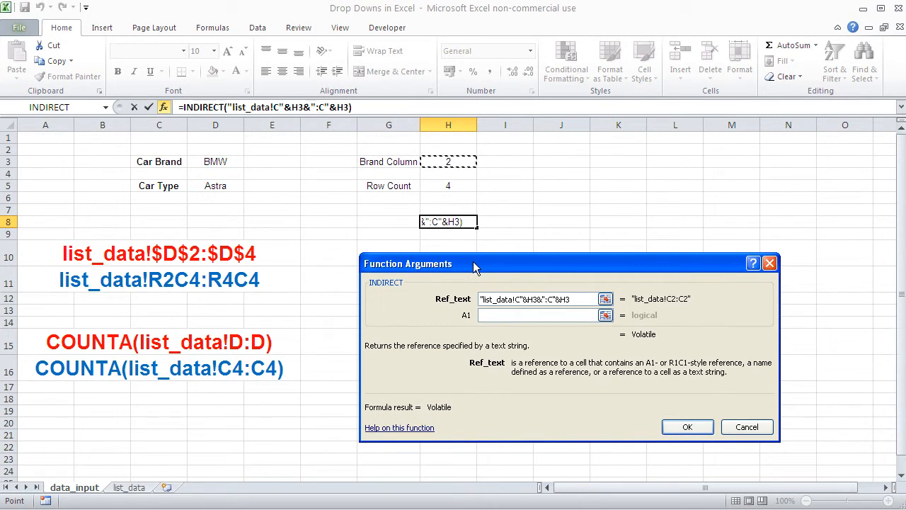
drag(474, 264, 106, 395)
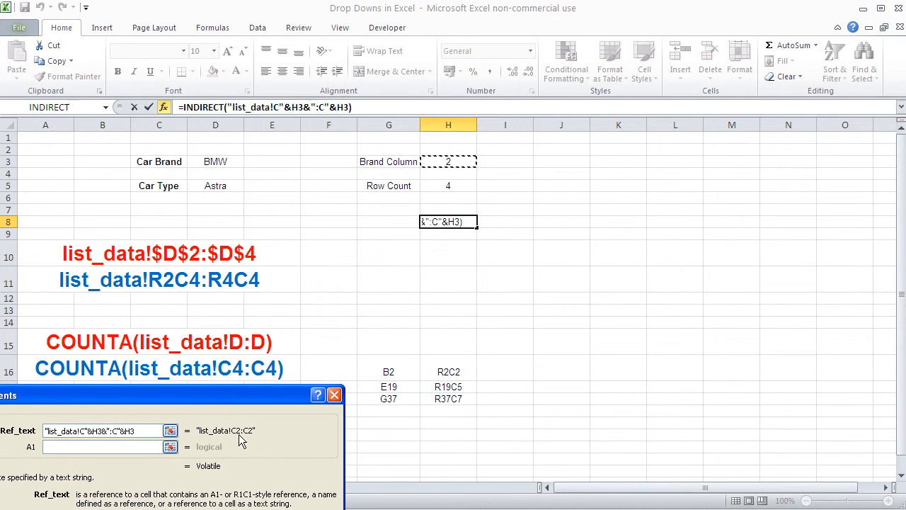
mouse_move(219, 380)
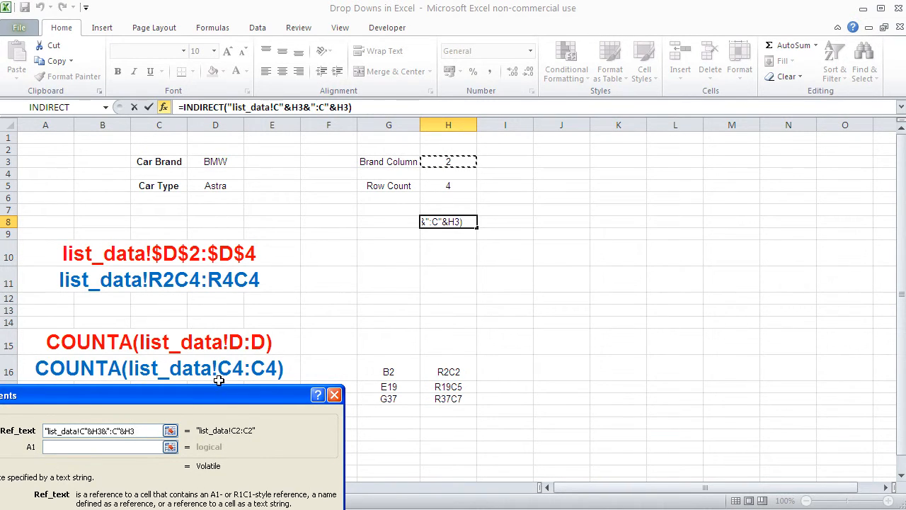
mouse_move(238, 435)
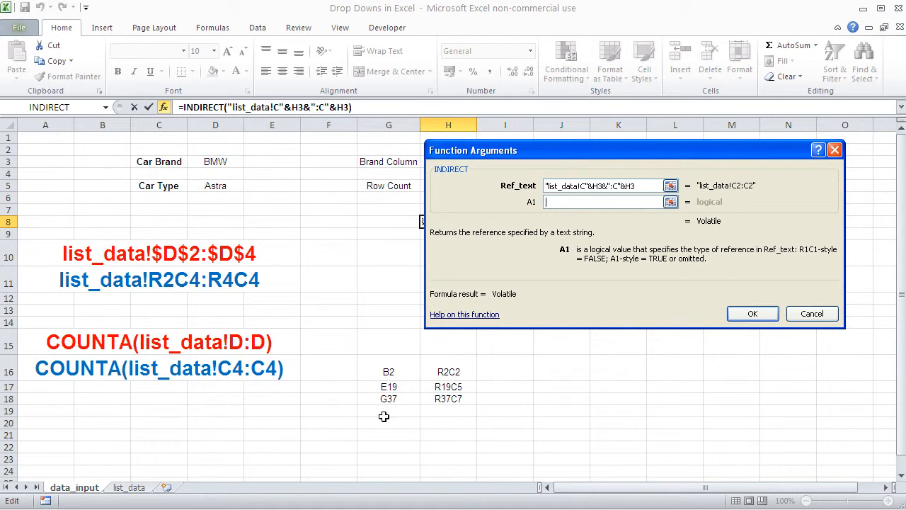
mouse_move(448, 406)
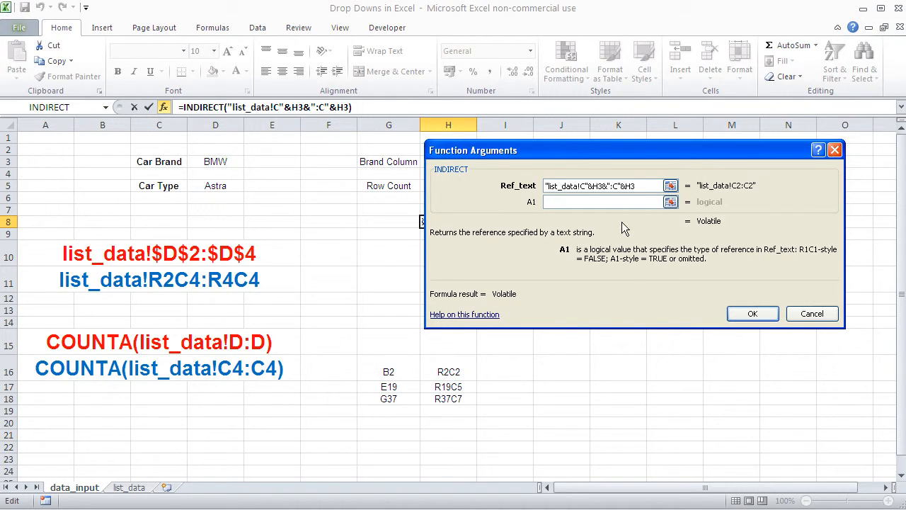
Step: Set the A1 argument to FALSE and confirm H8's INDIRECT formula
text(false)
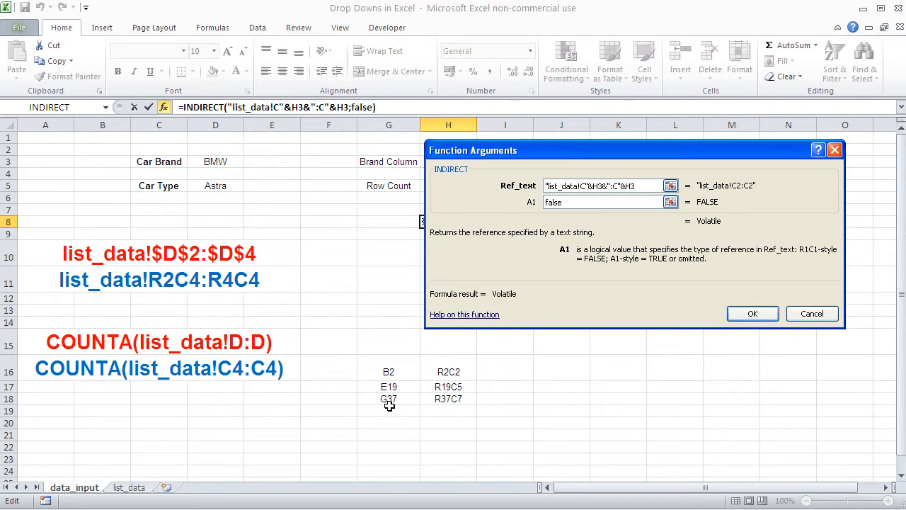
mouse_move(390, 372)
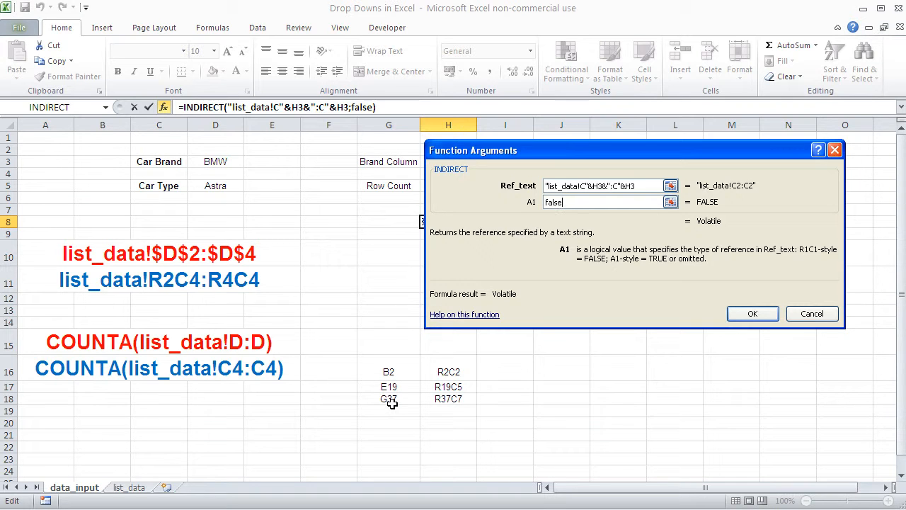
mouse_move(546, 252)
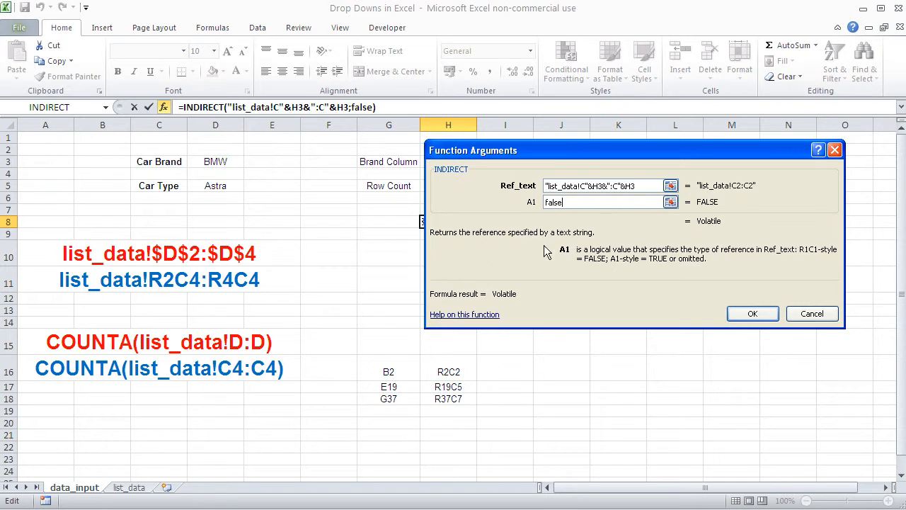
mouse_move(449, 387)
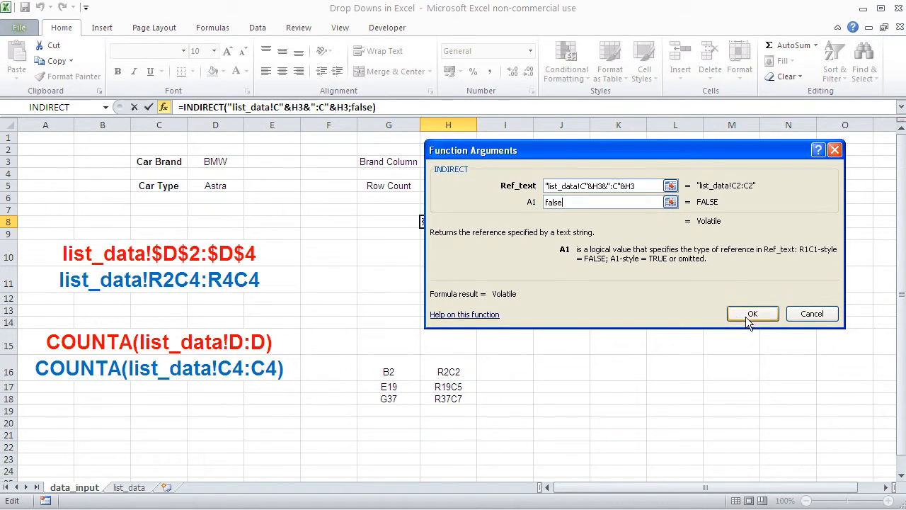
click(752, 314)
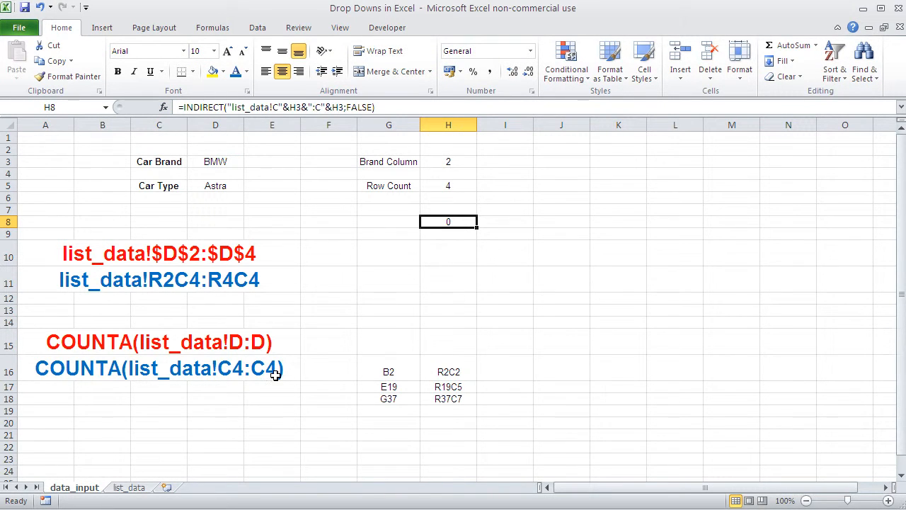
mouse_move(73, 367)
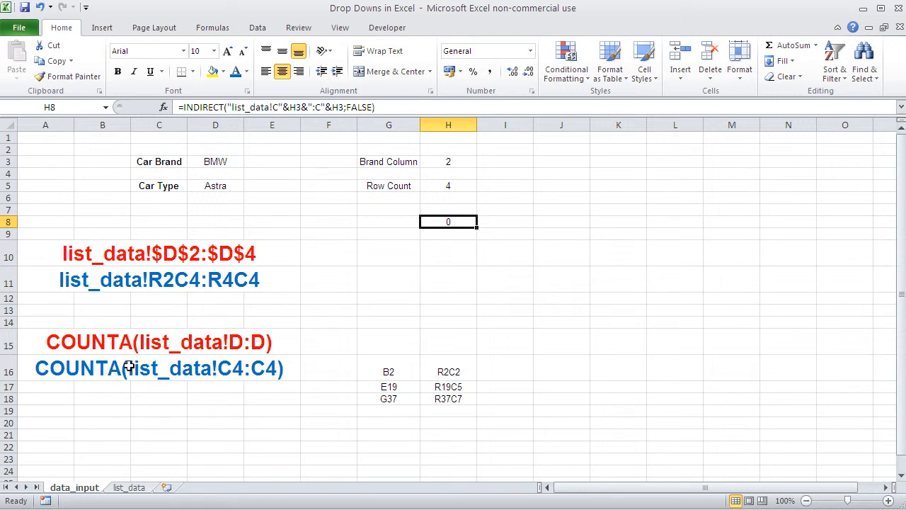
mouse_move(280, 368)
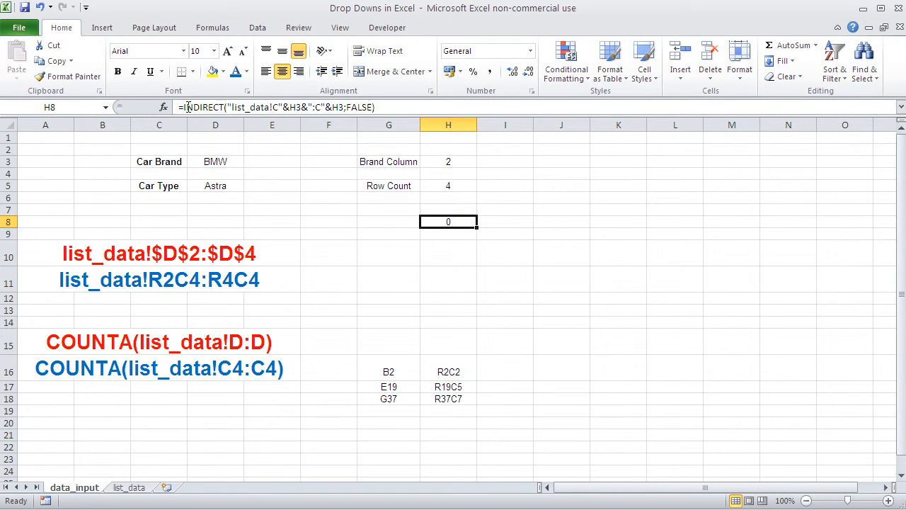
Step: Wrap H8's INDIRECT formula in COUNTA so it returns 6
double_click(448, 222)
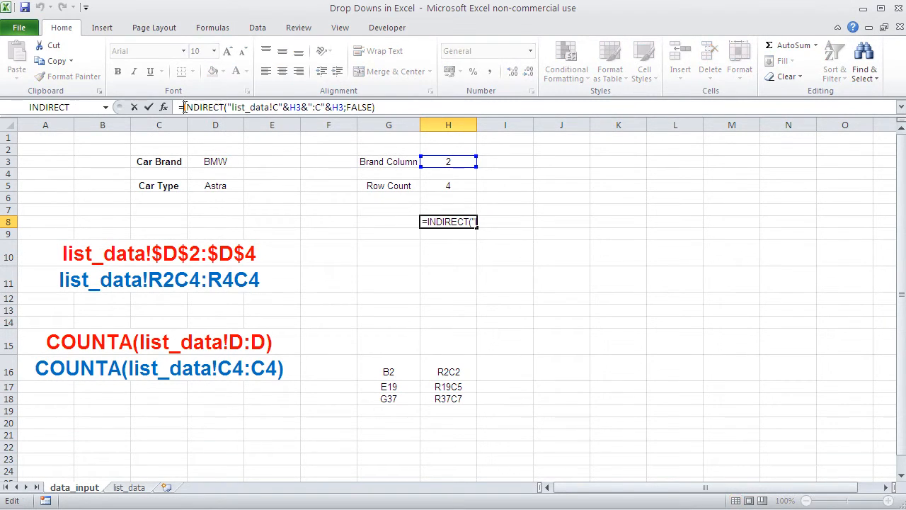
text(counta)
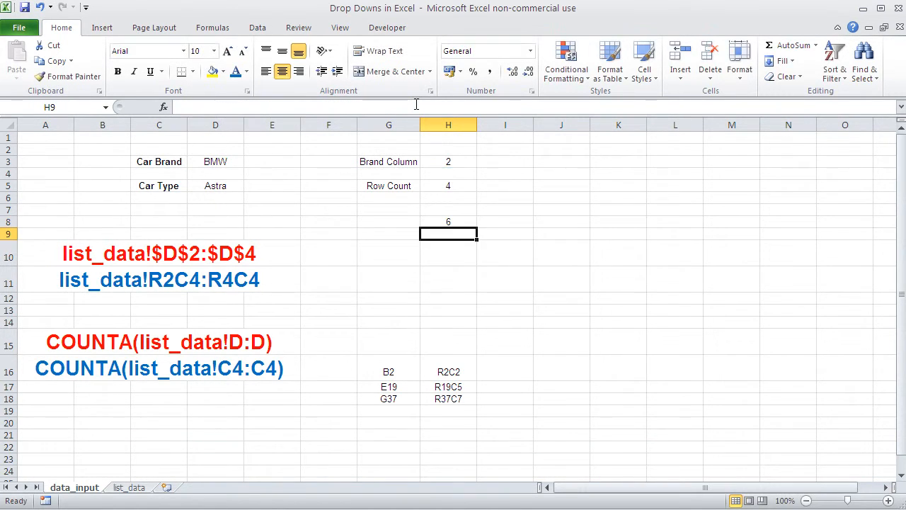
click(447, 221)
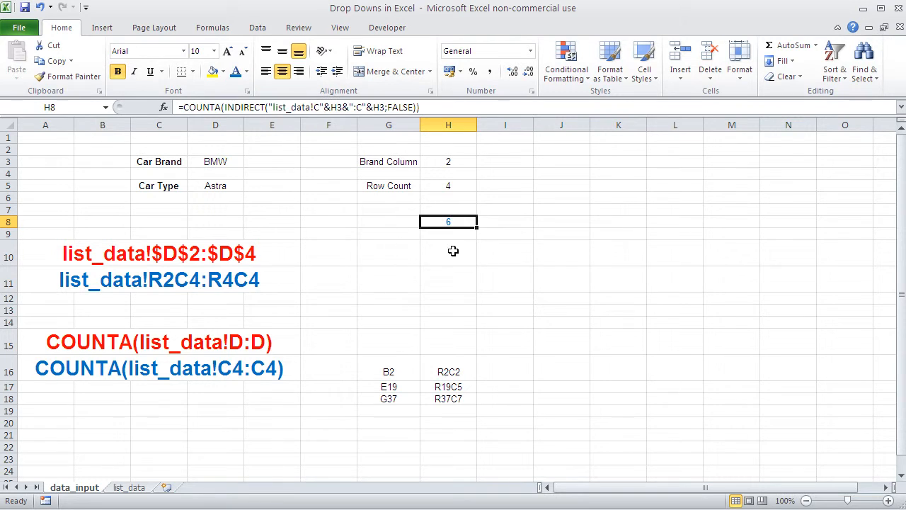
mouse_move(436, 233)
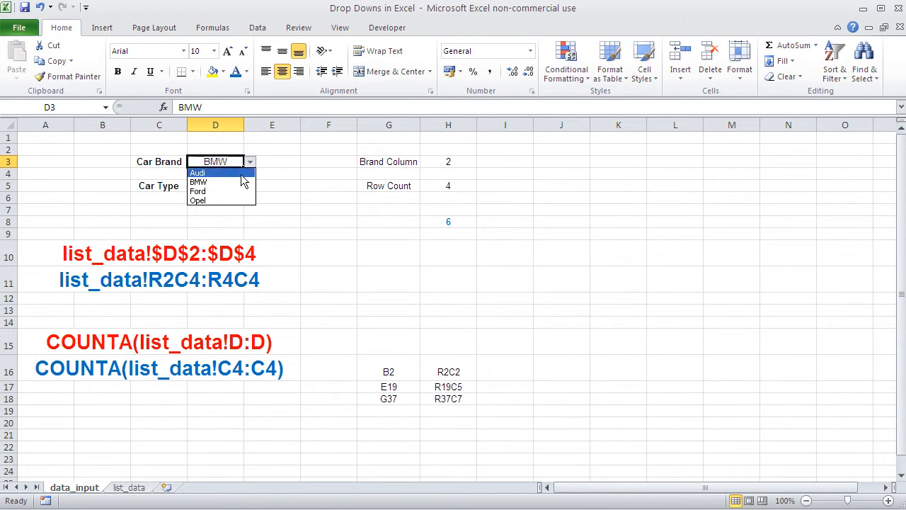
Step: Pick Audi, check BMW's models on list_data, and place the COUNTA row count in H5
click(198, 200)
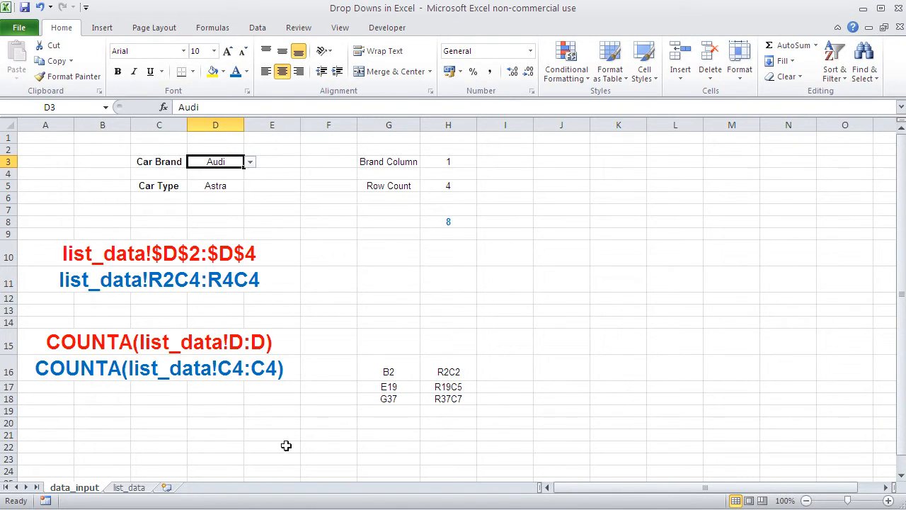
click(129, 488)
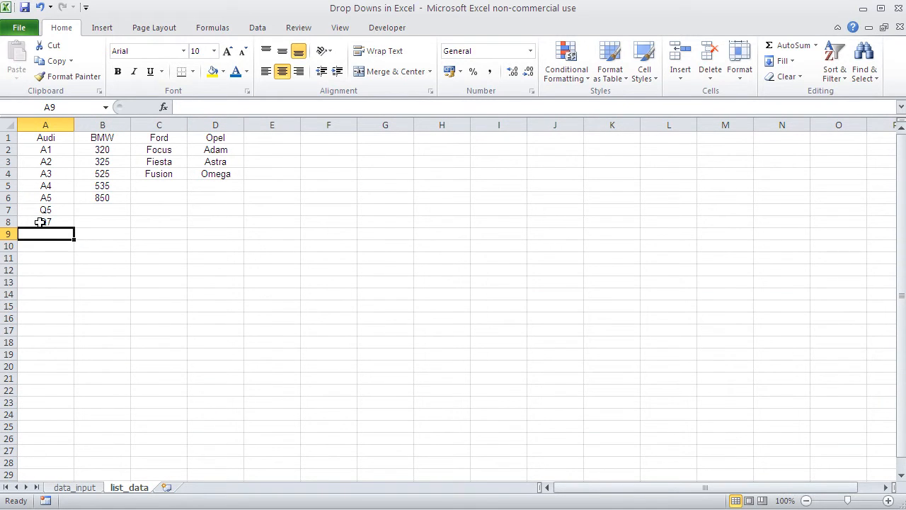
click(101, 197)
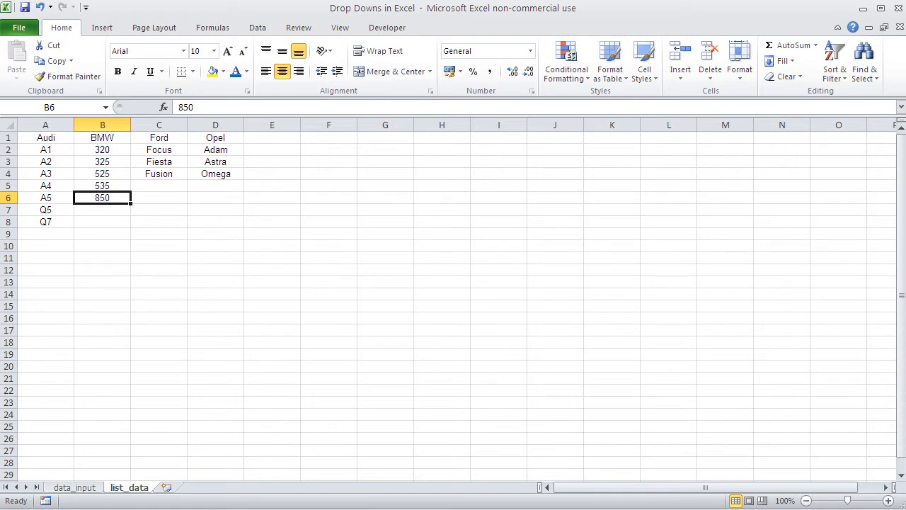
click(74, 488)
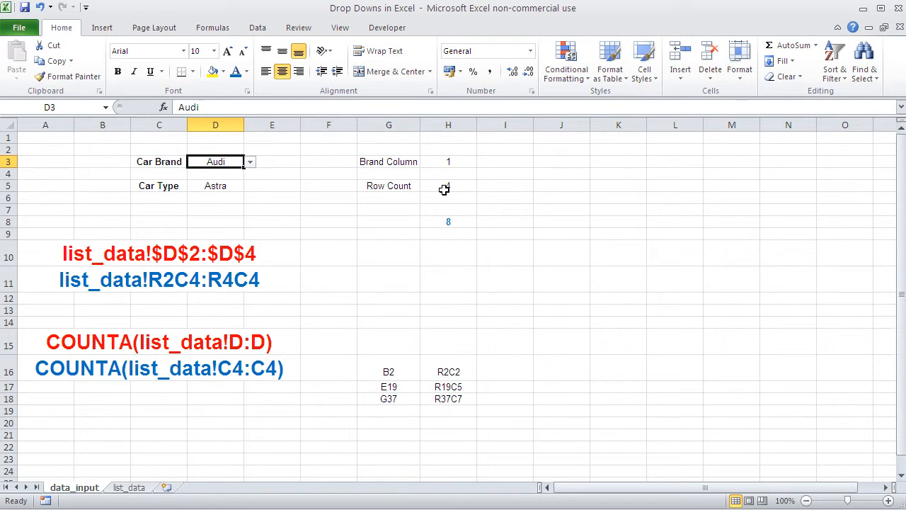
click(449, 186)
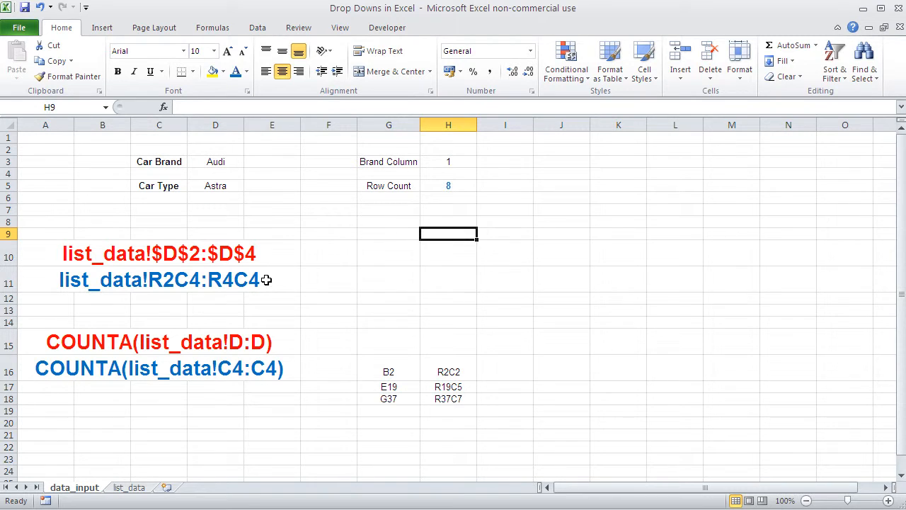
mouse_move(259, 287)
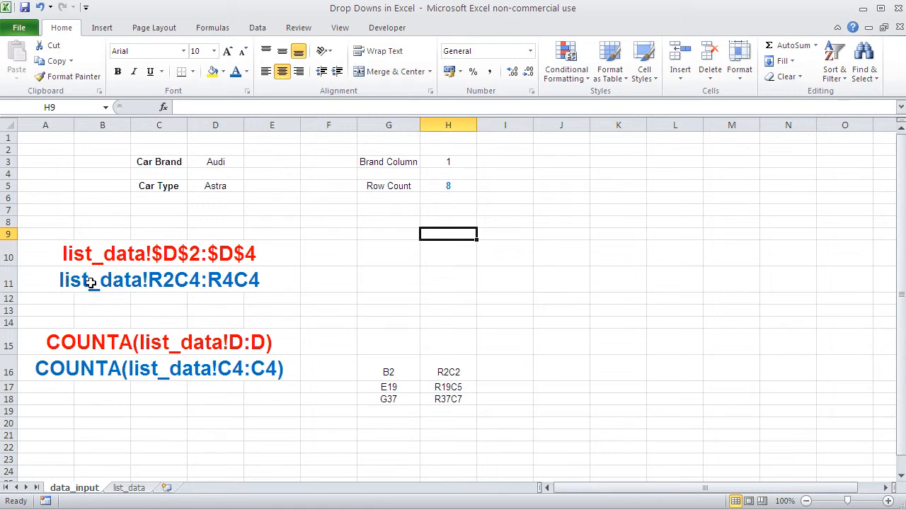
mouse_move(259, 281)
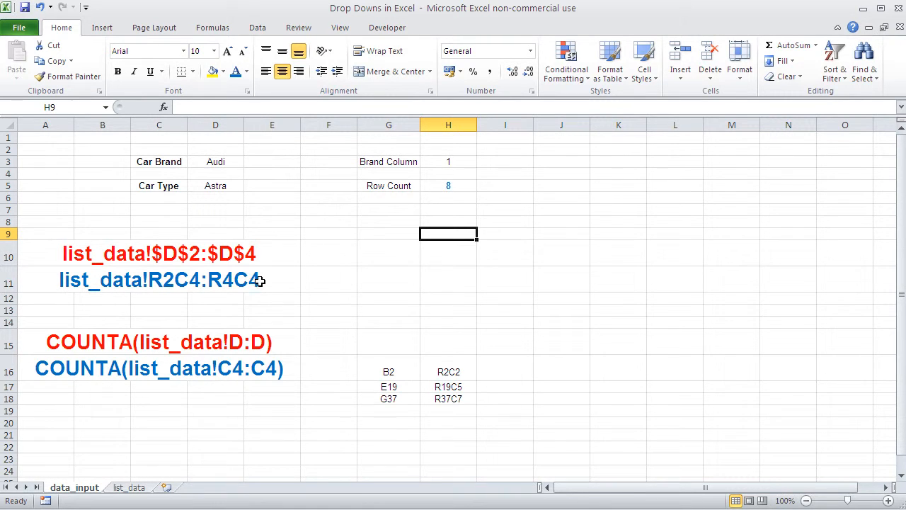
mouse_move(252, 281)
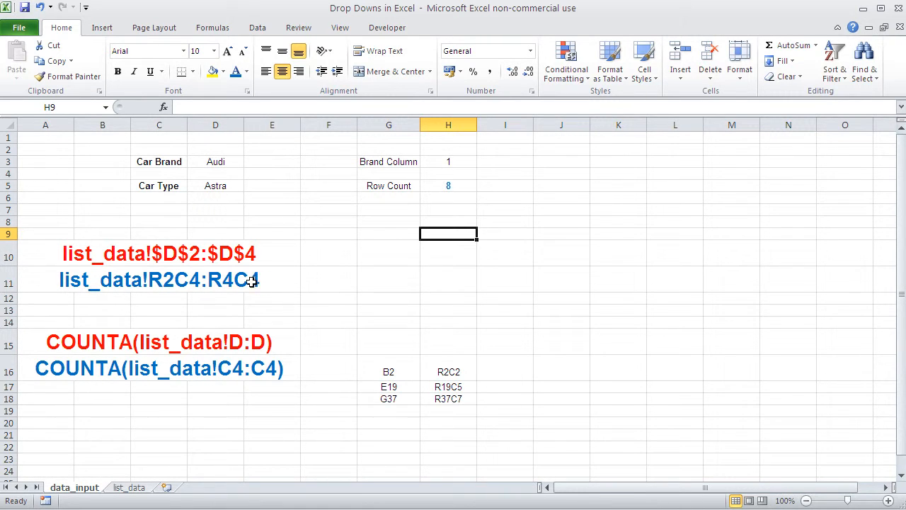
mouse_move(230, 286)
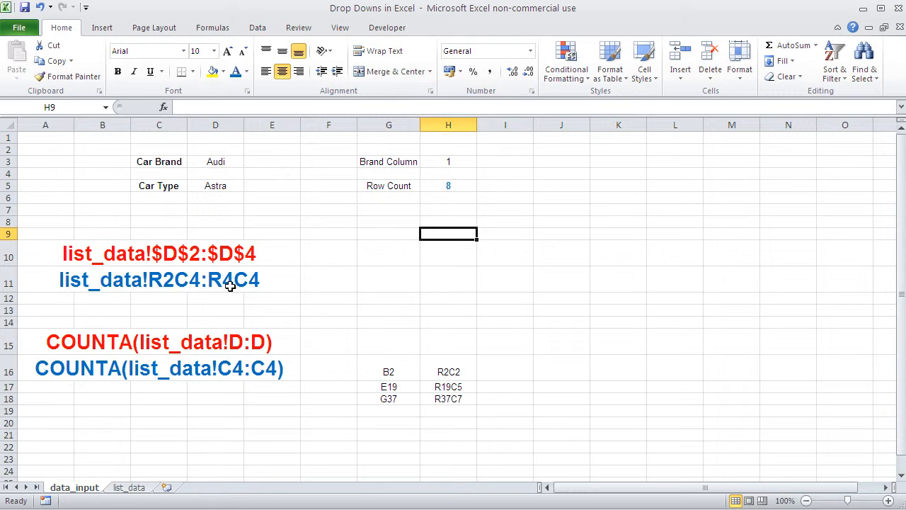
mouse_move(228, 278)
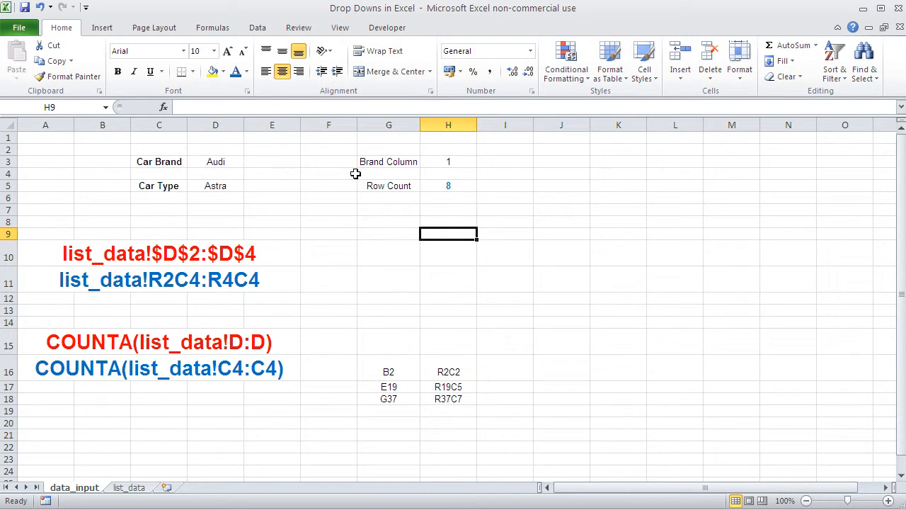
mouse_move(226, 249)
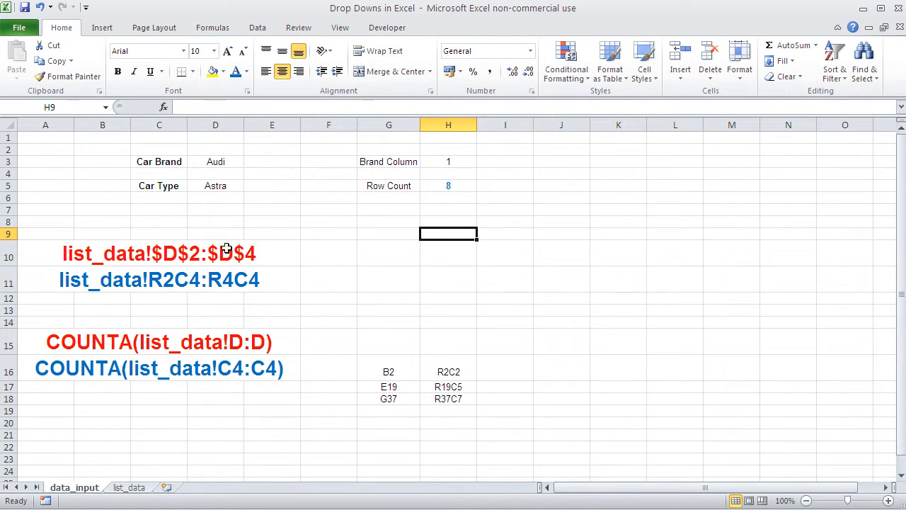
mouse_move(175, 280)
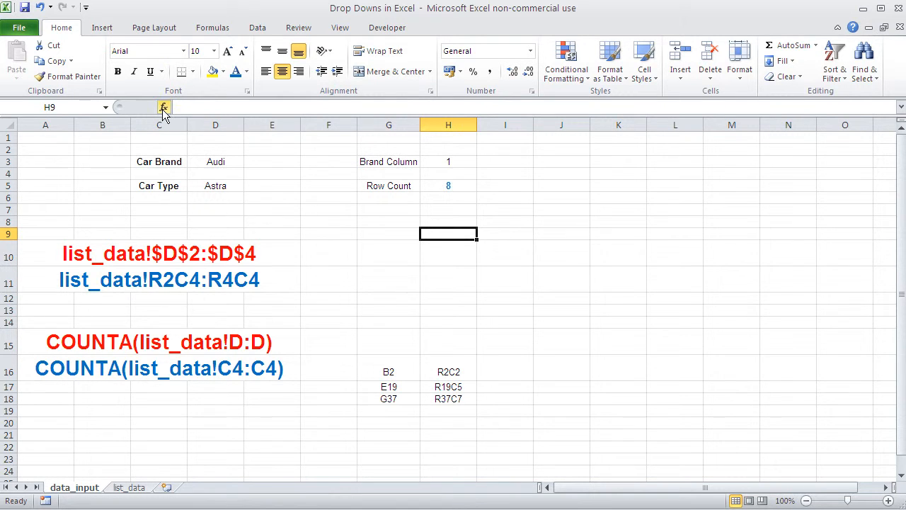
click(164, 107)
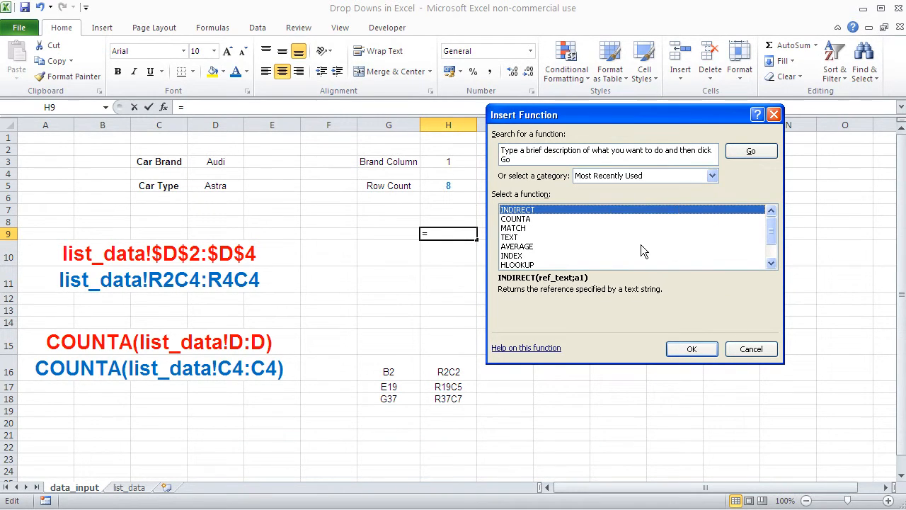
click(692, 348)
text("list_data)
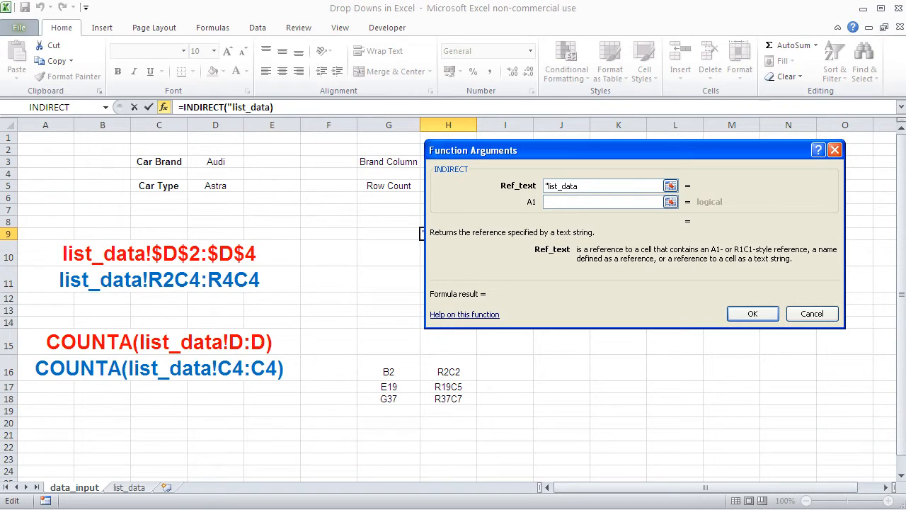
text(!)
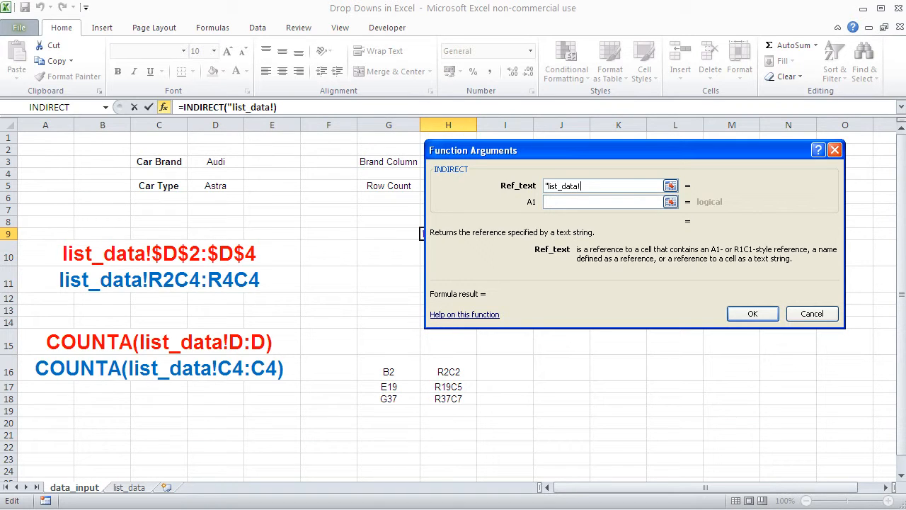
text(R)
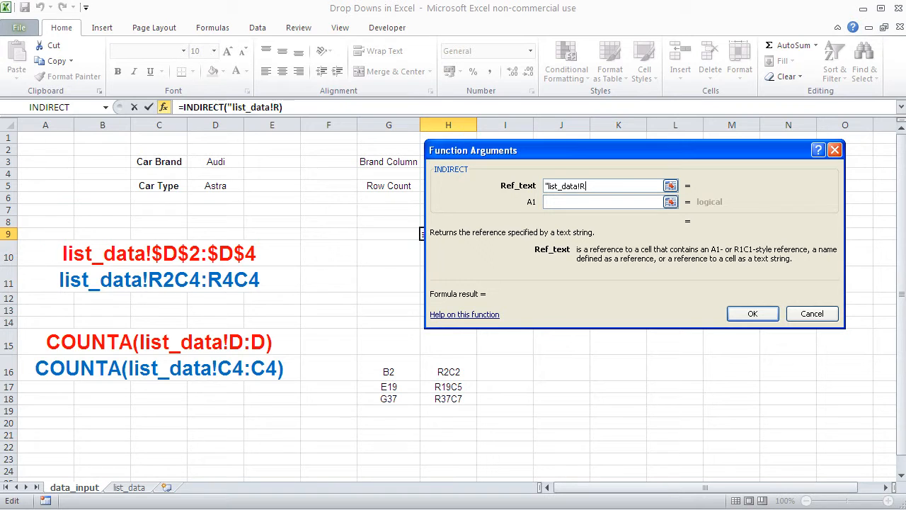
text(2)
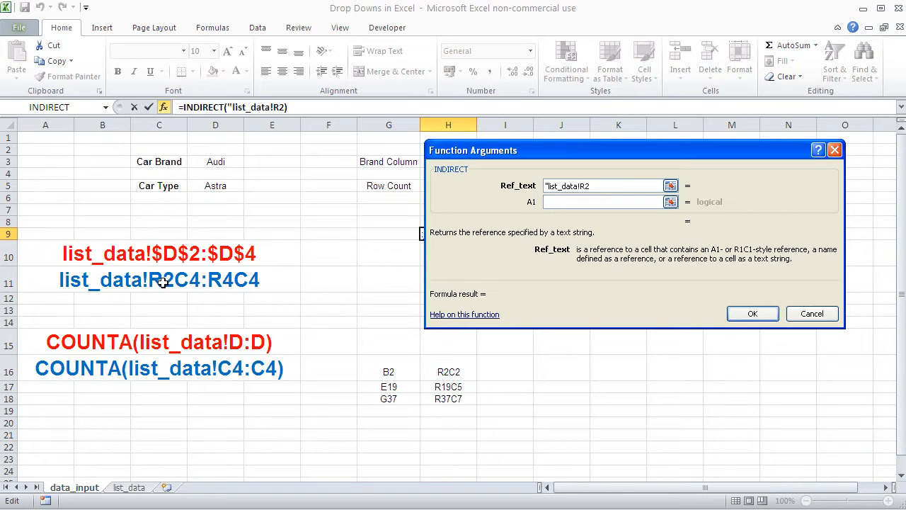
mouse_move(782, 346)
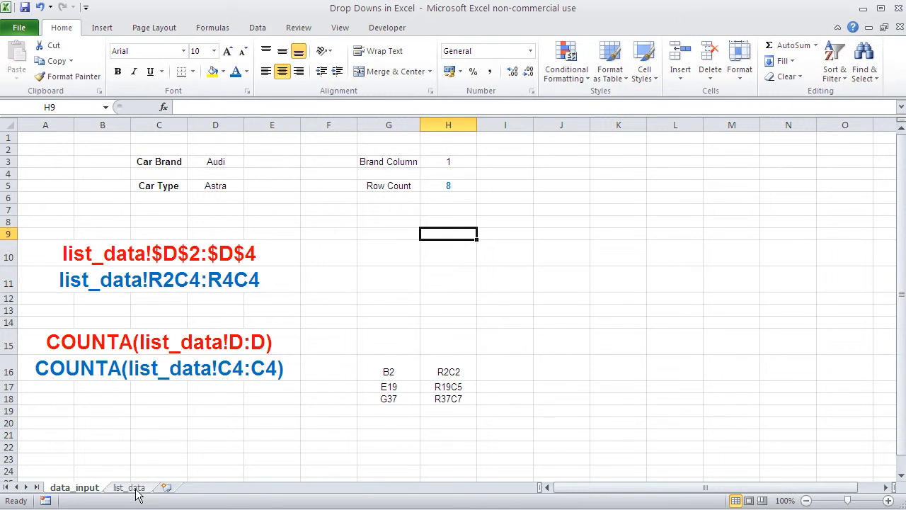
click(129, 487)
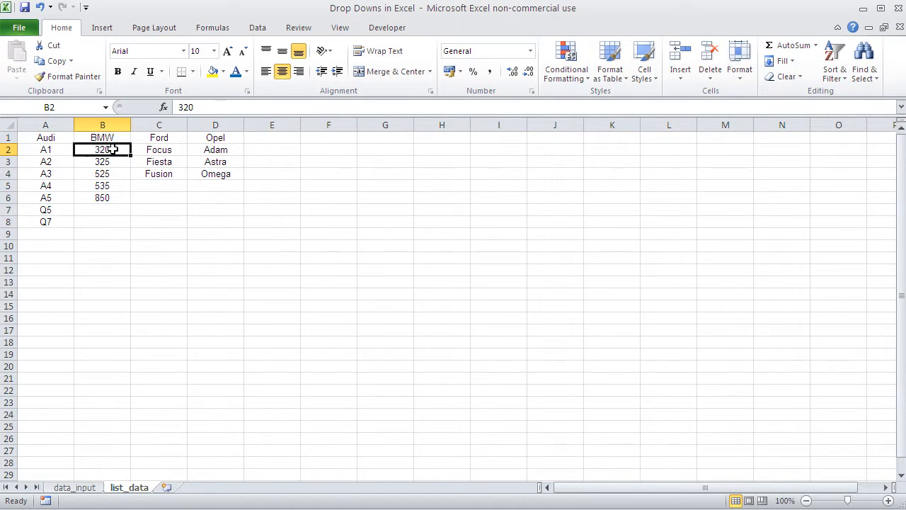
click(215, 149)
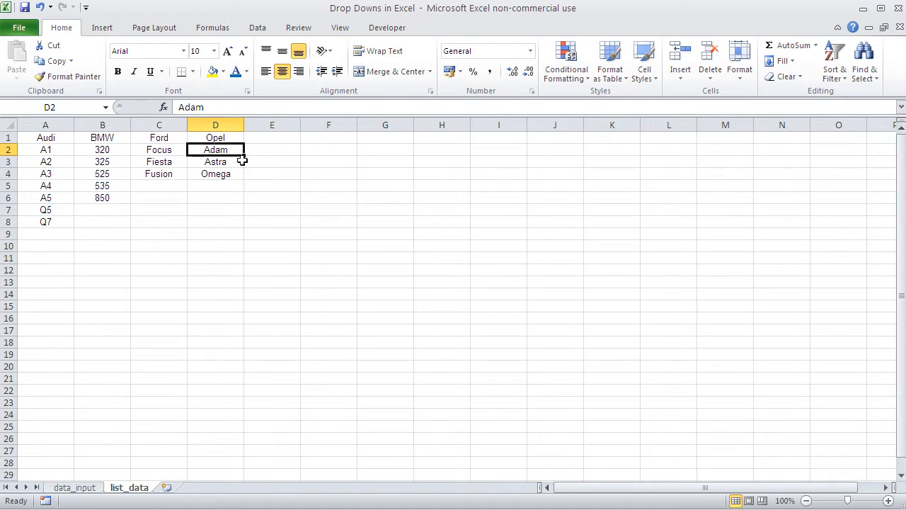
click(385, 149)
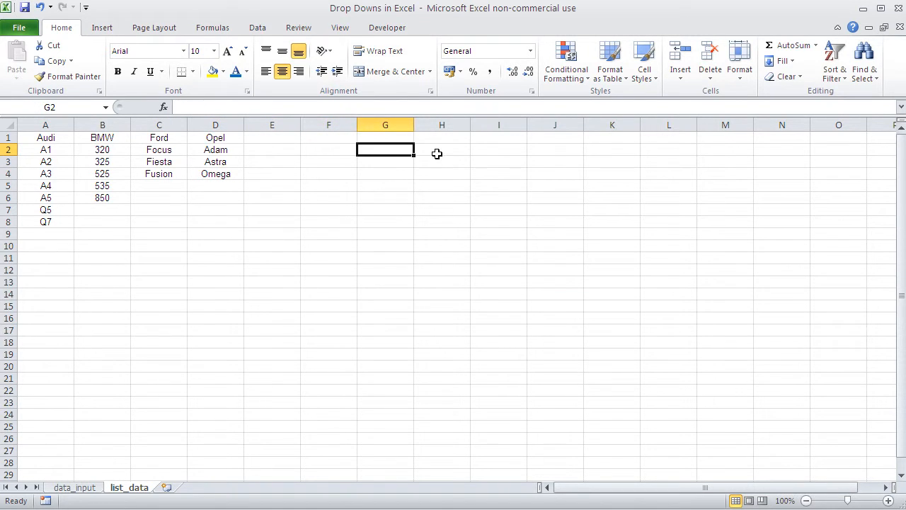
click(442, 150)
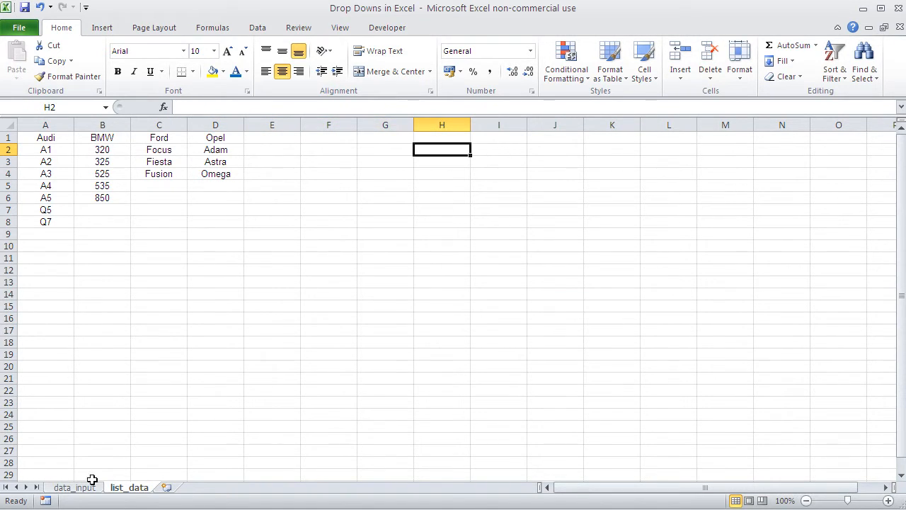
click(75, 487)
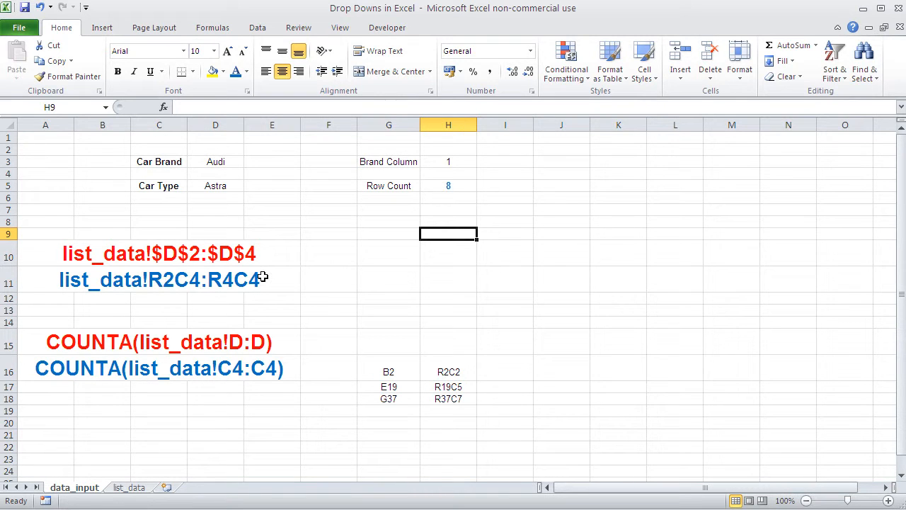
Step: Insert INDIRECT in H9 with Ref_text starting "list_data!R2C"&H3
click(163, 107)
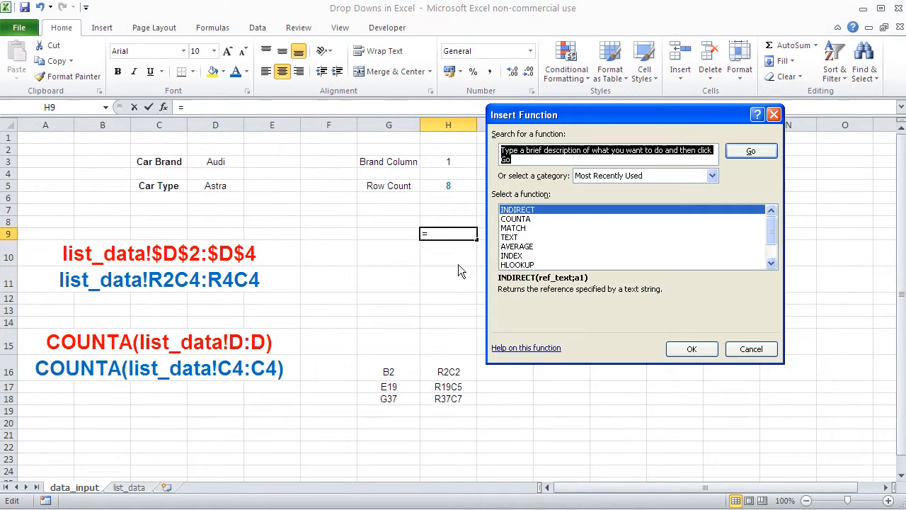
click(692, 348)
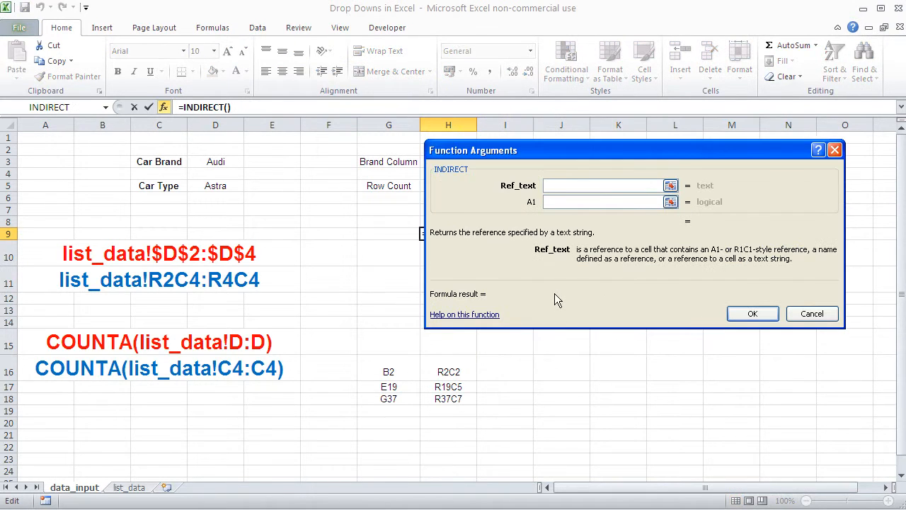
text(")
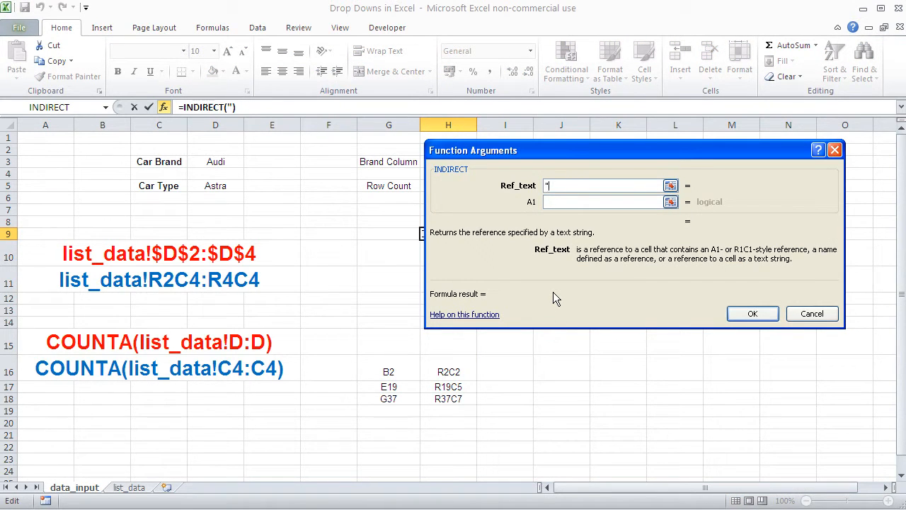
text(list_data)
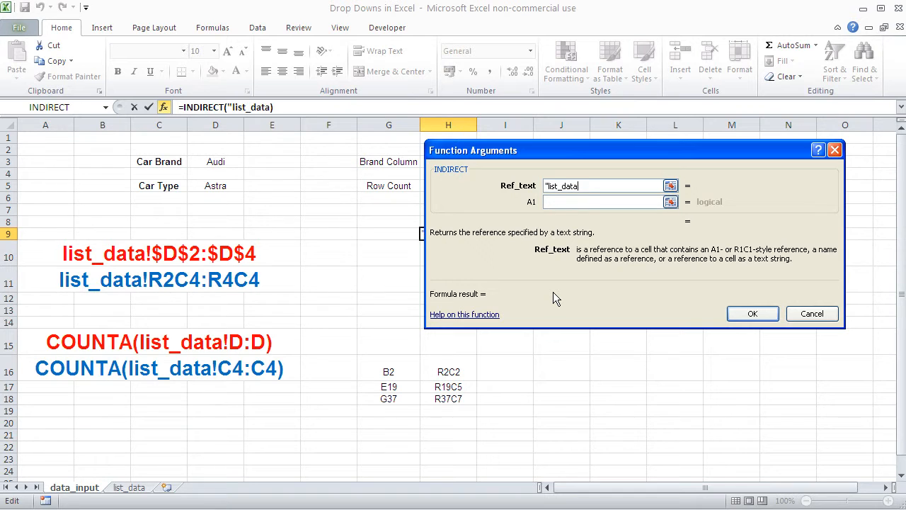
text(!R2)
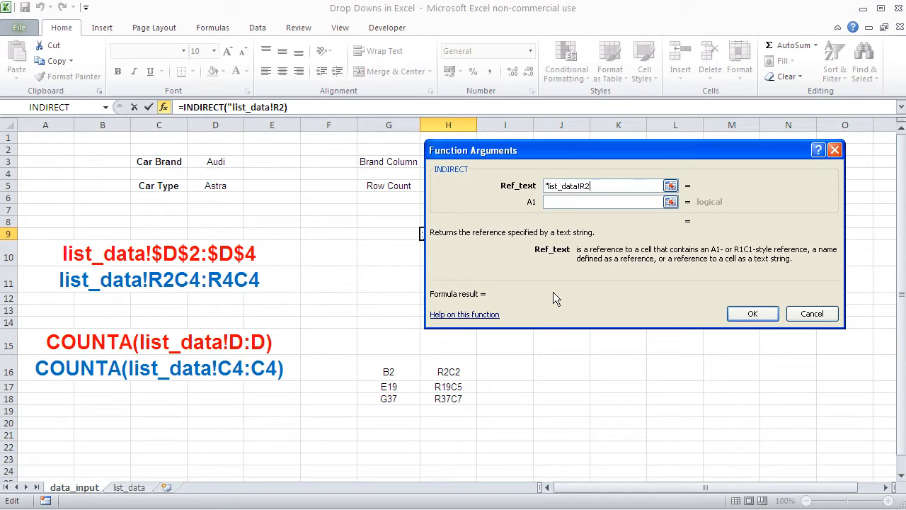
text(C)
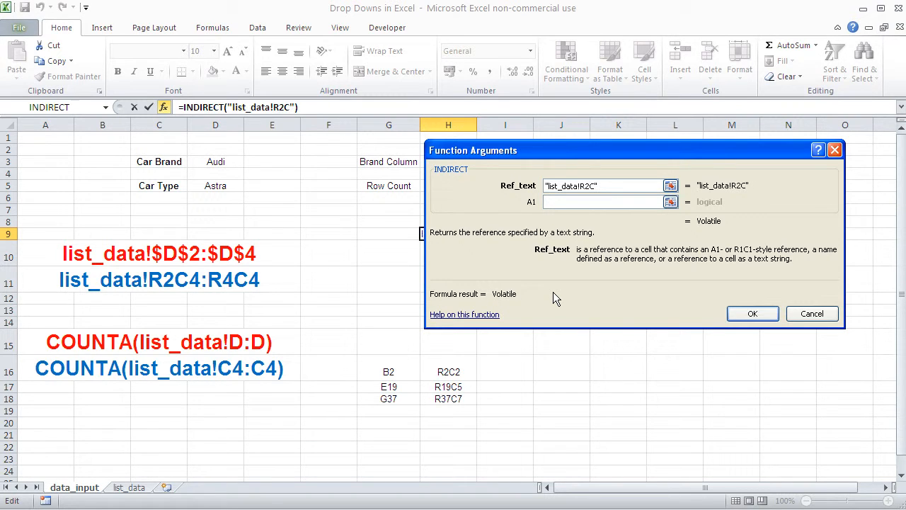
text(&)
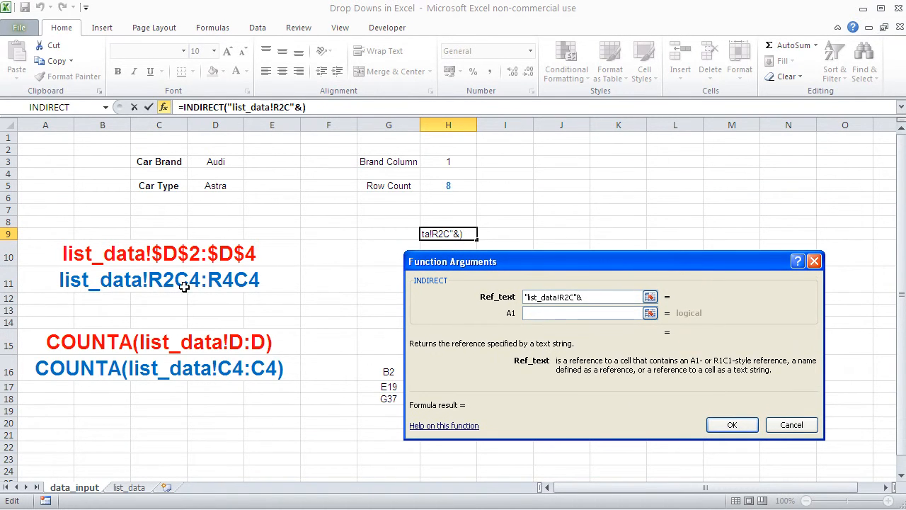
click(447, 162)
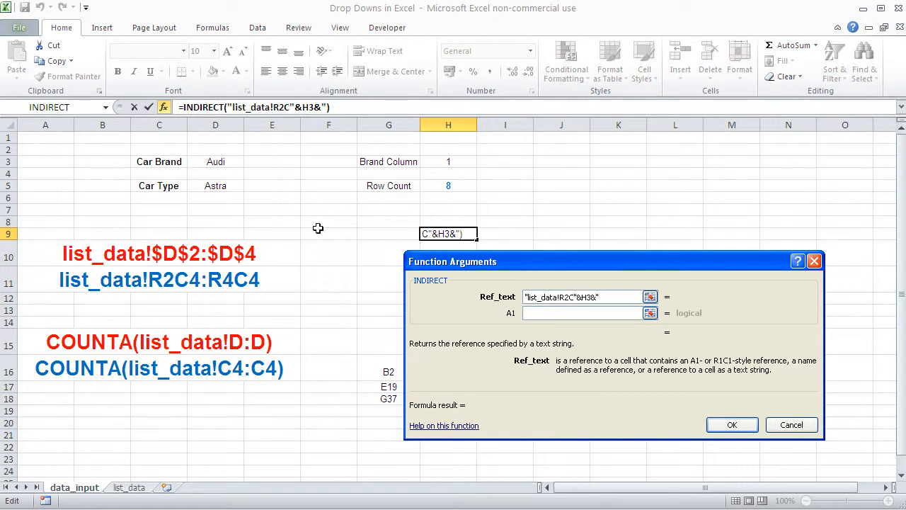
Step: Extend the reference with ":R"&H5&"C"&H3, set A1 to FALSE, and confirm
text(:)
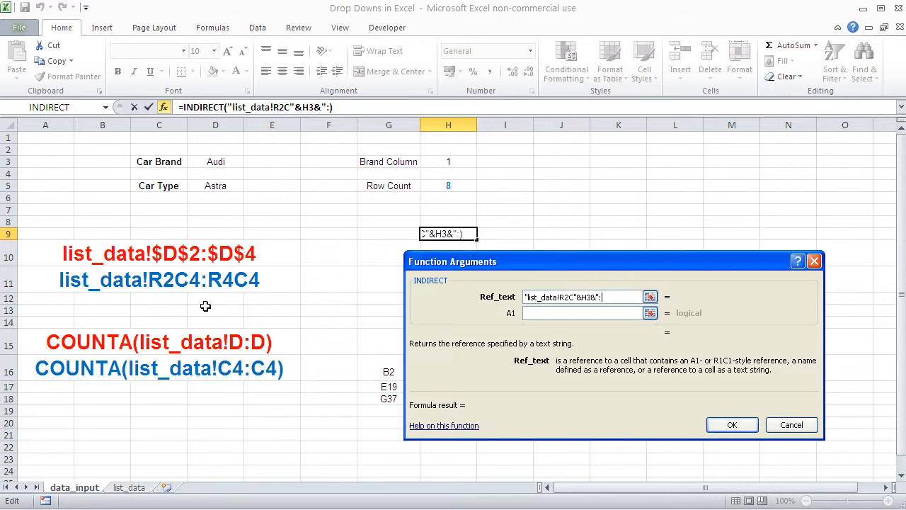
text(R")
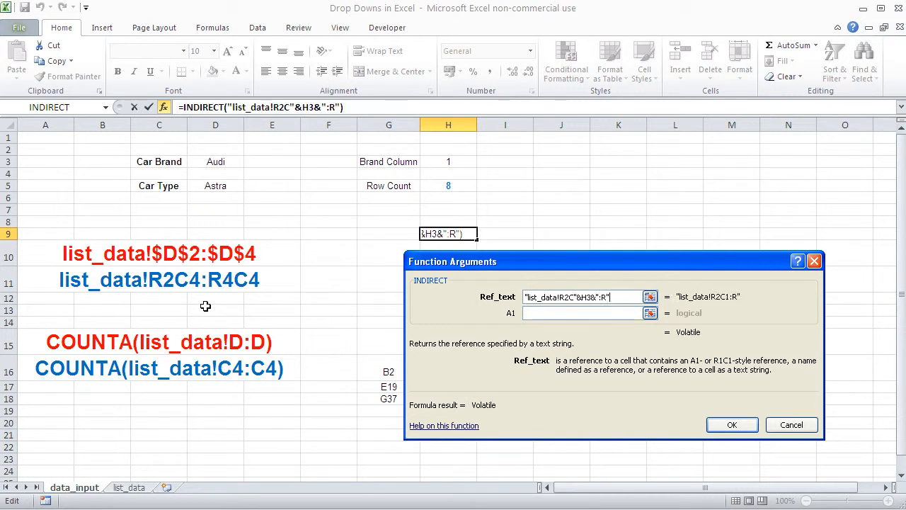
text(&)
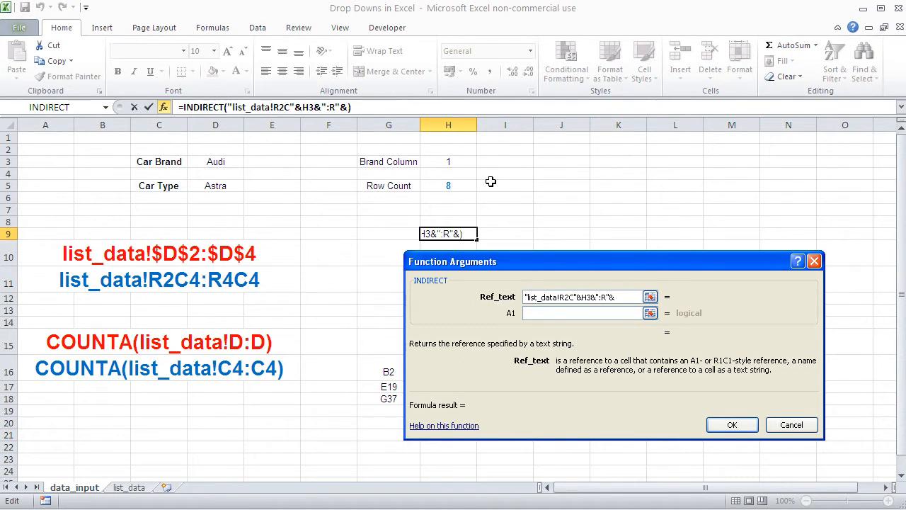
click(447, 186)
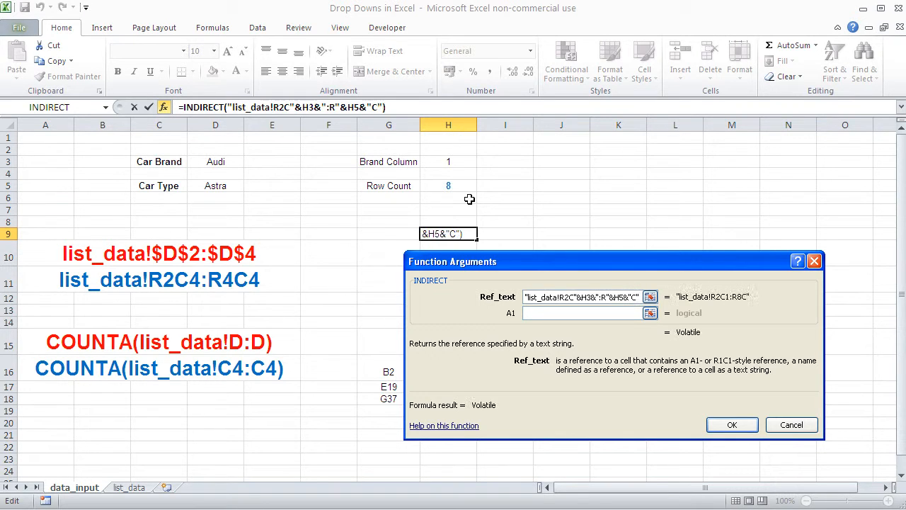
mouse_move(241, 285)
text(&H3)
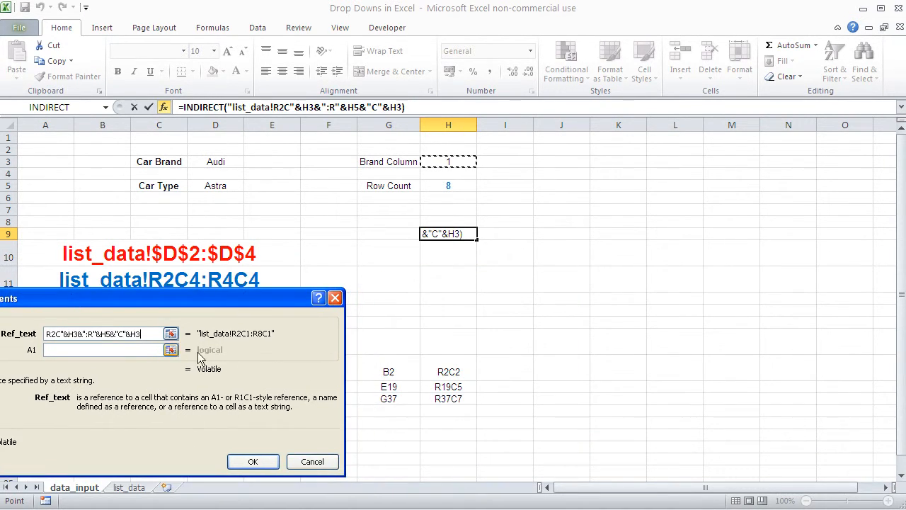
drag(177, 297, 92, 298)
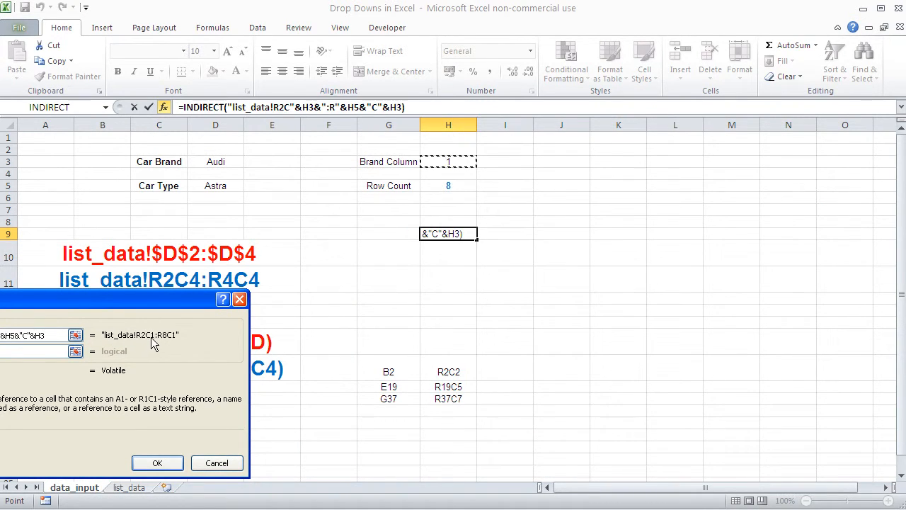
mouse_move(179, 305)
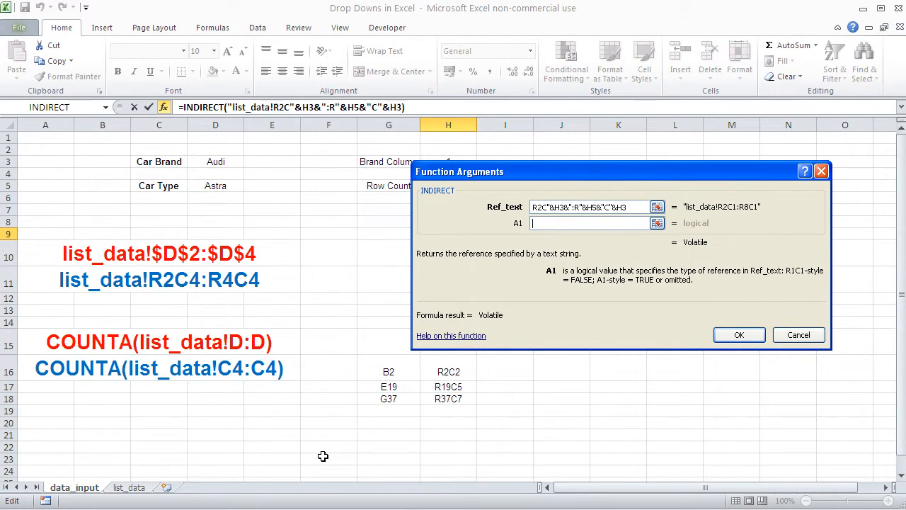
text(false)
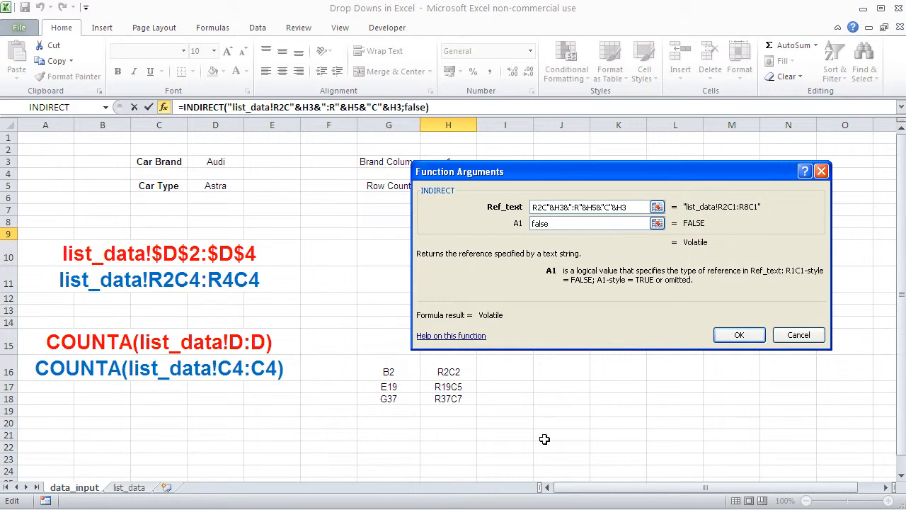
click(739, 335)
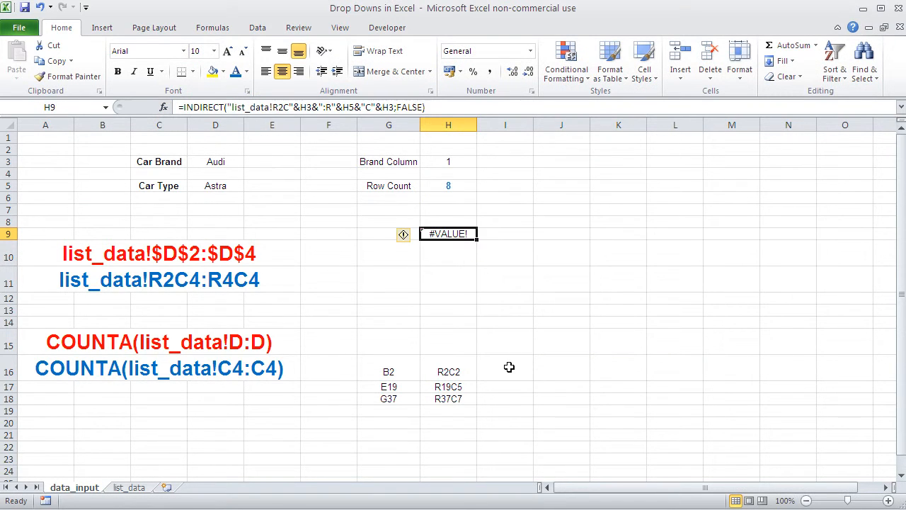
mouse_move(478, 267)
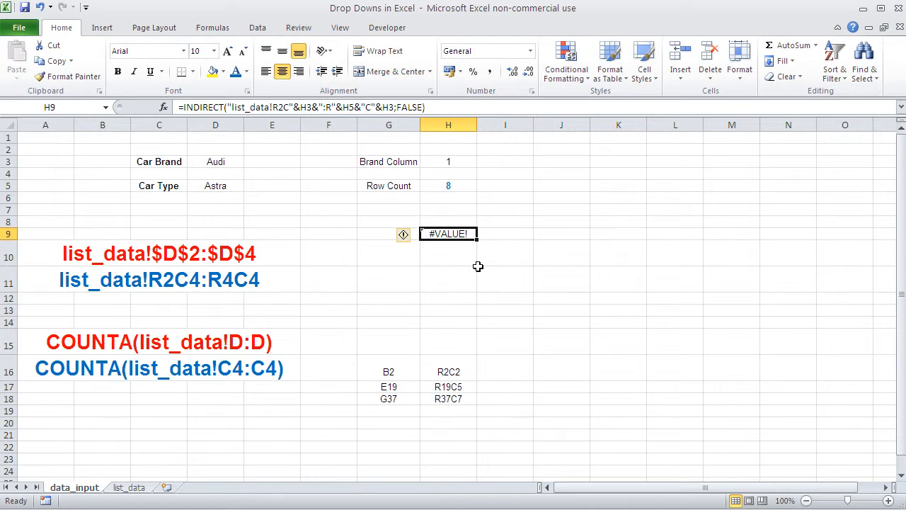
mouse_move(414, 134)
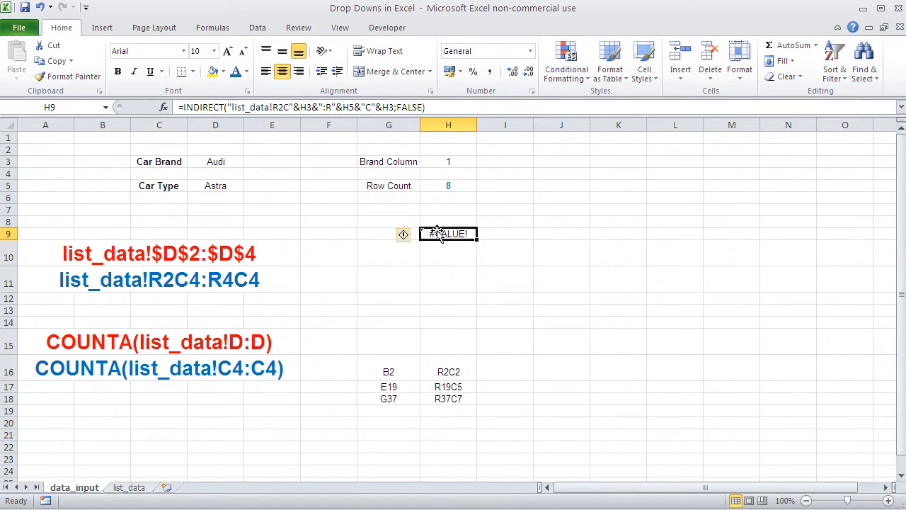
Step: Copy H9's INDIRECT R1C1 formula into D5's Data Validation list Source
double_click(448, 234)
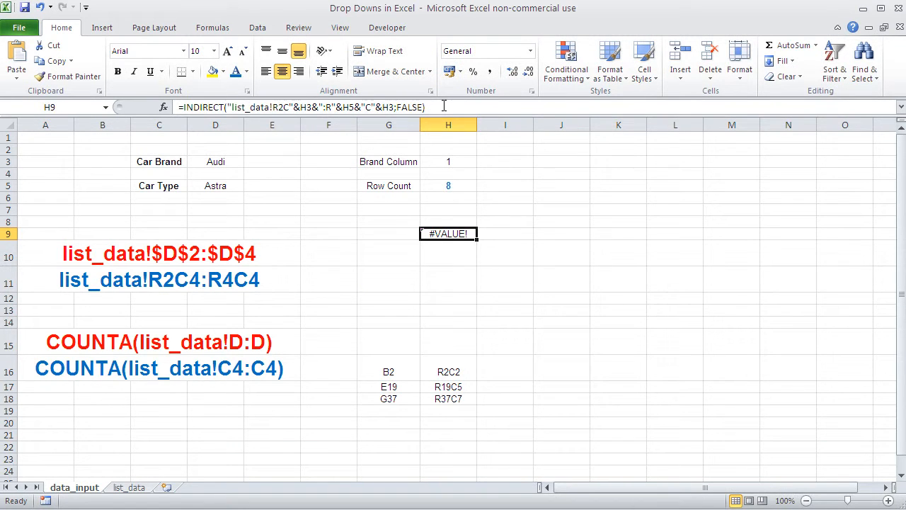
click(448, 253)
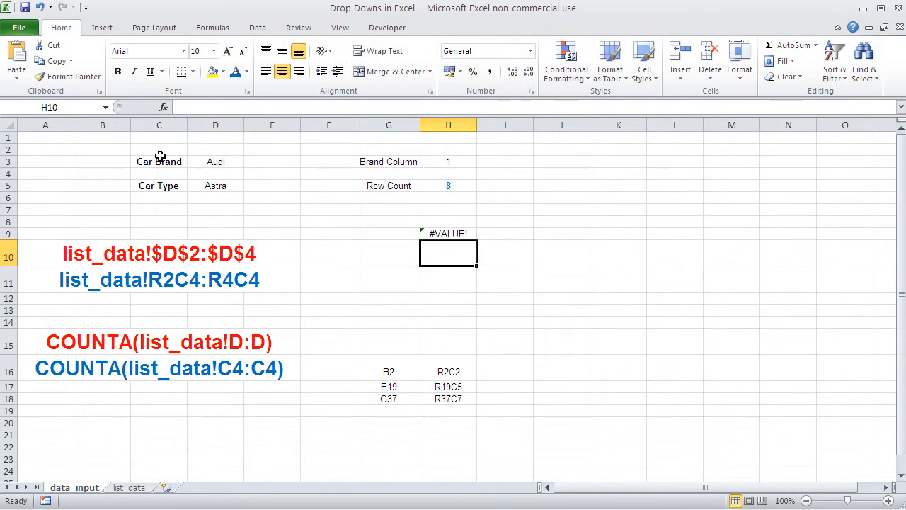
click(215, 186)
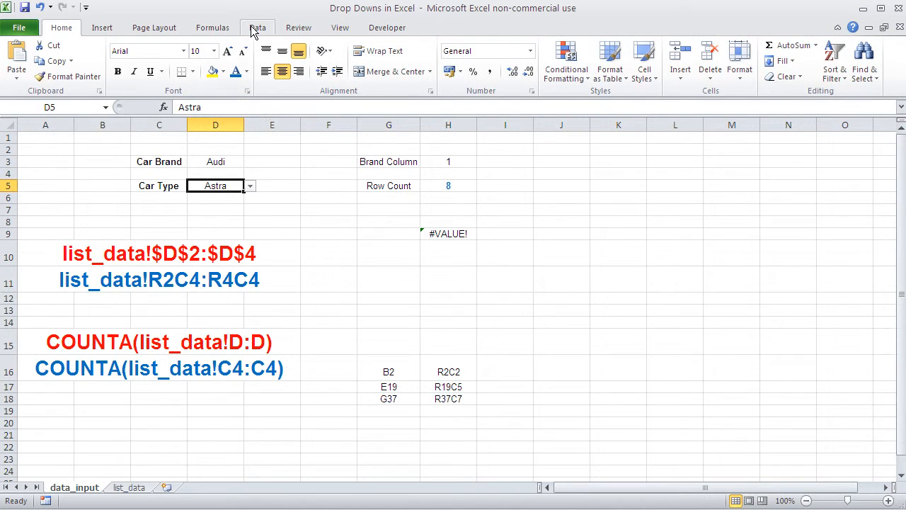
click(541, 60)
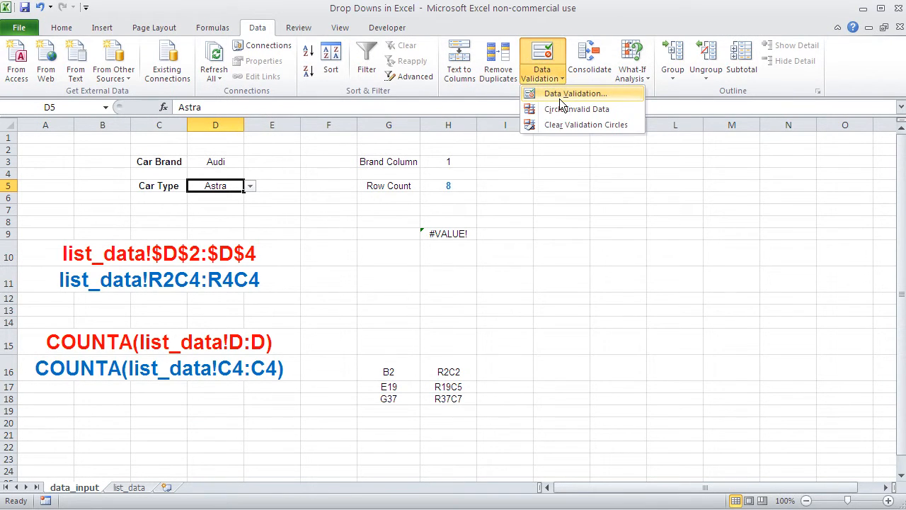
click(574, 93)
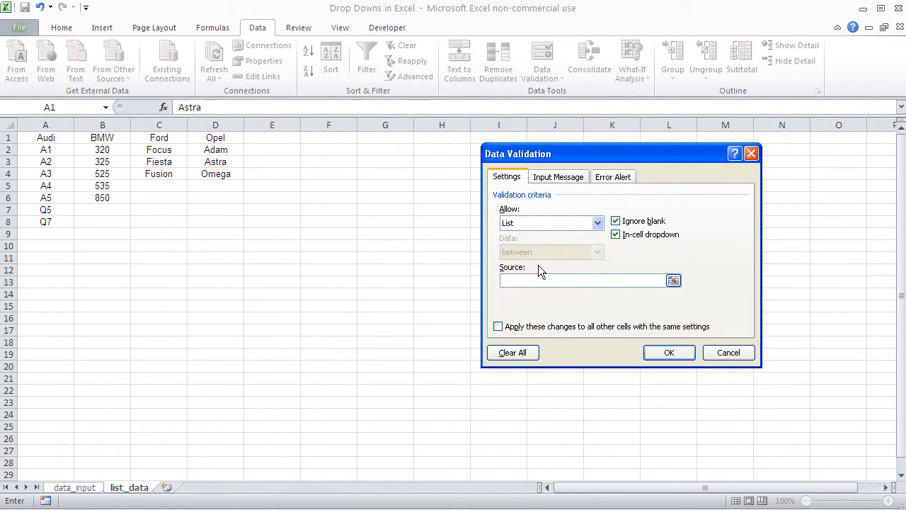
text(R2C"&H38":R"&H5&"C"&H3;FALSE))
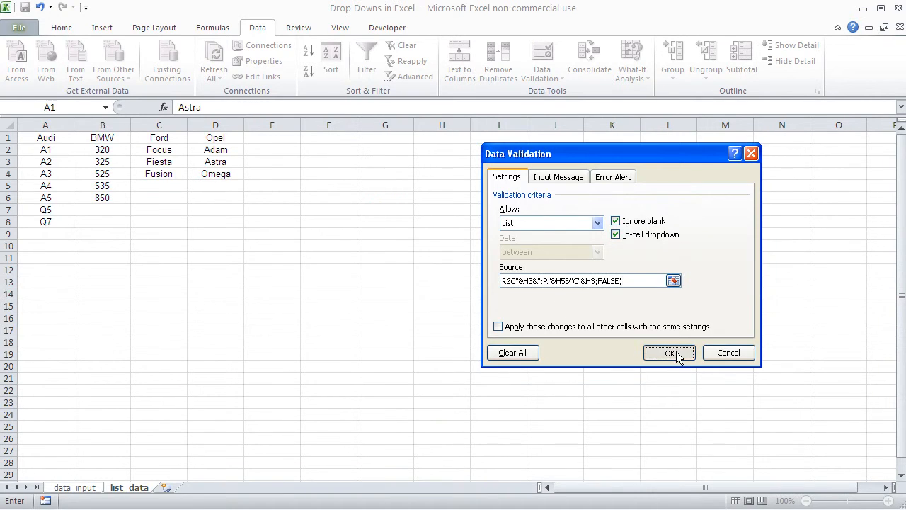
Step: Apply the Car Type validation, test brands like Ford and Opel, and reopen validation settings
click(669, 353)
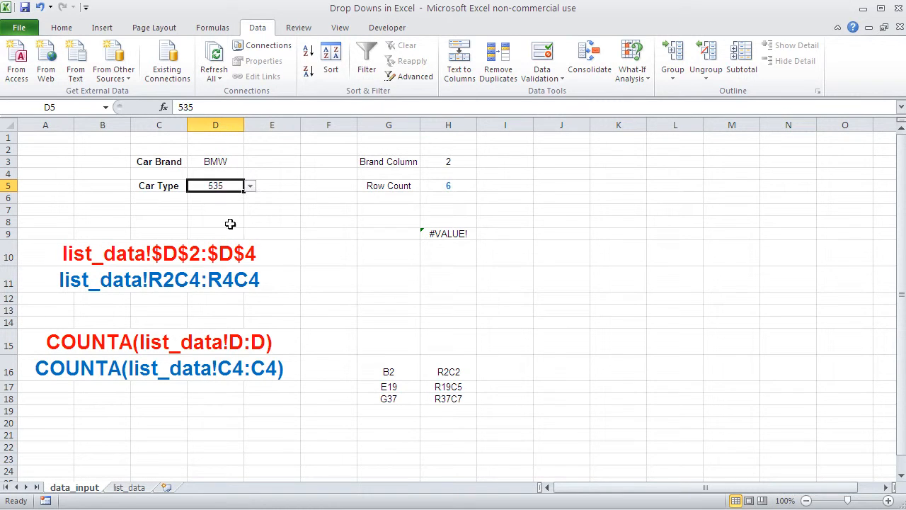
click(215, 162)
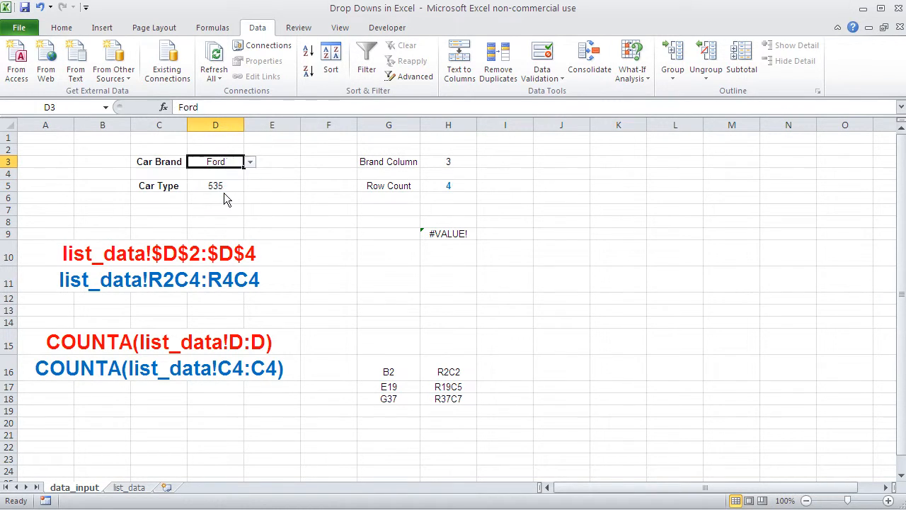
click(216, 186)
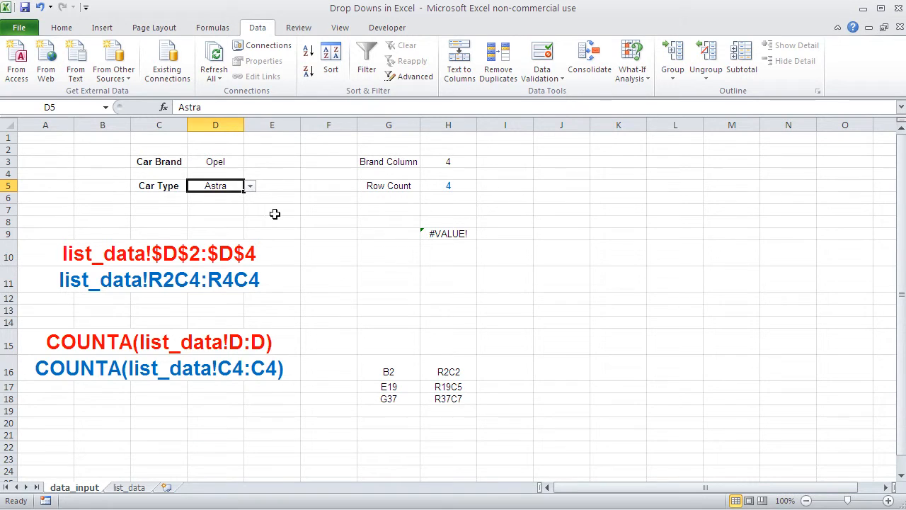
click(448, 234)
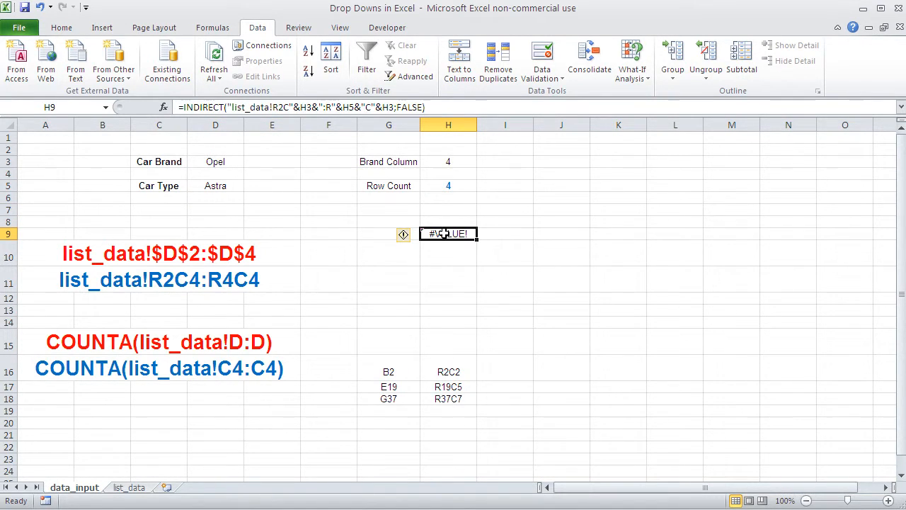
mouse_move(195, 190)
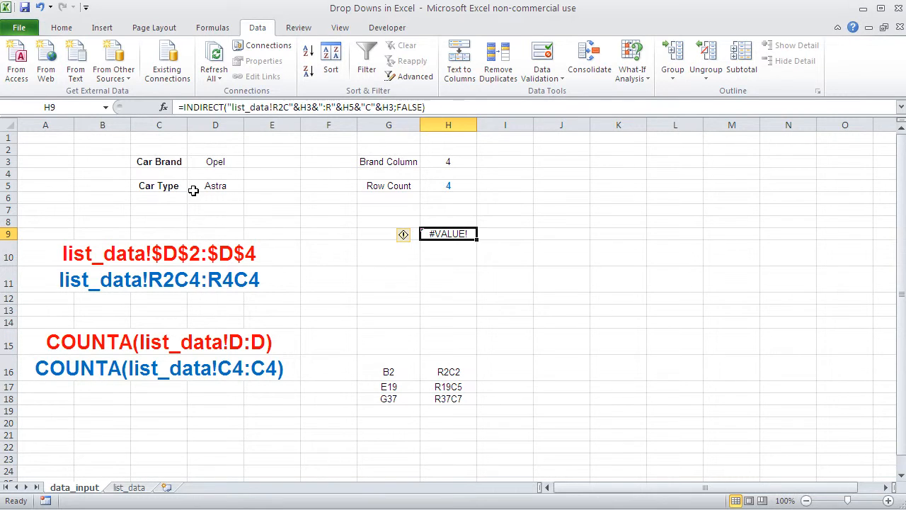
click(575, 93)
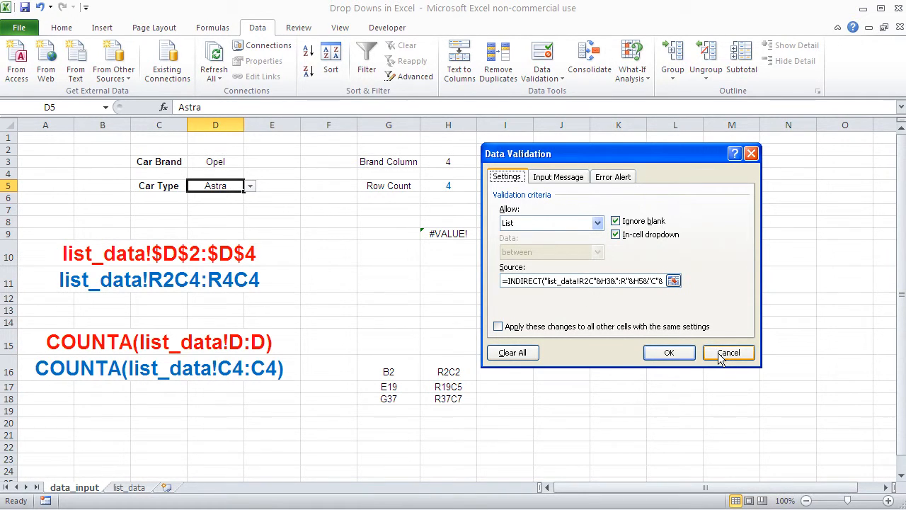
Step: Cancel the Data Validation dialog and switch to the list_data sheet
click(728, 352)
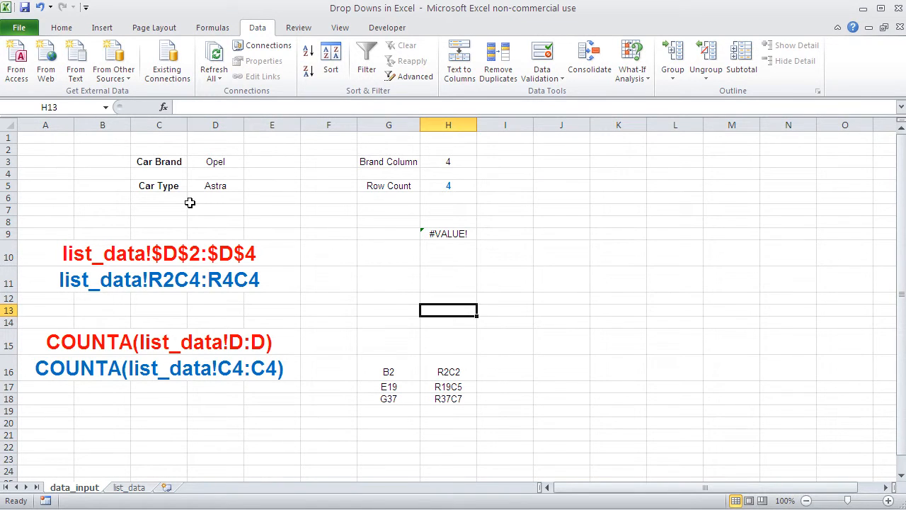
mouse_move(254, 188)
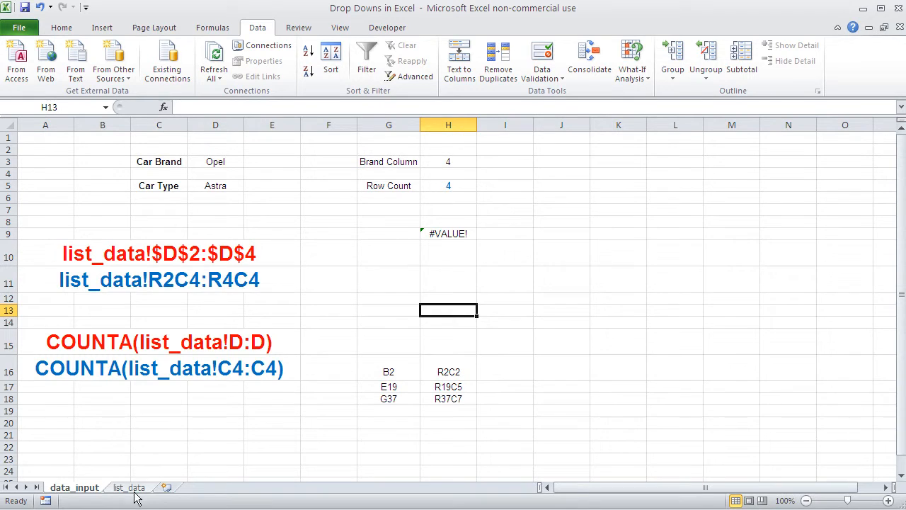
click(128, 488)
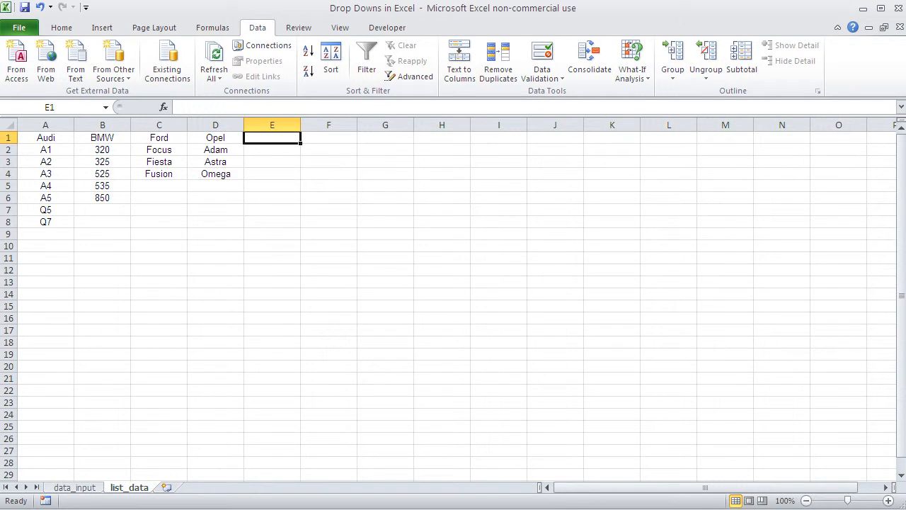
Step: Add a Ferrari brand column with model entries Te and 412
text(Ferrari)
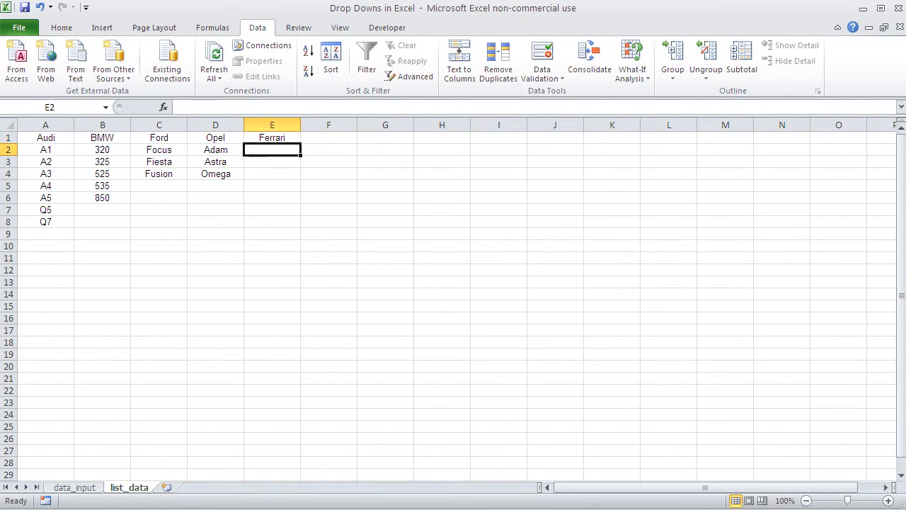
text(Testarossa)
click(272, 161)
text(308)
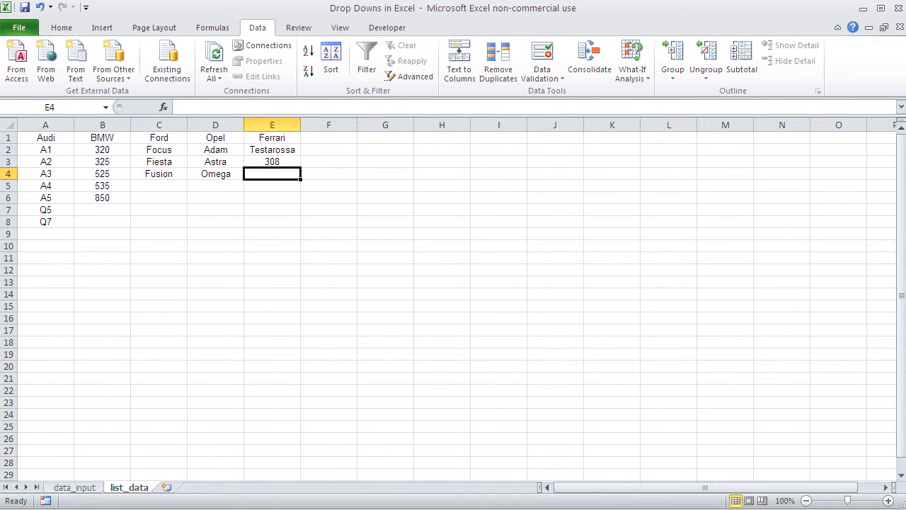
text(412)
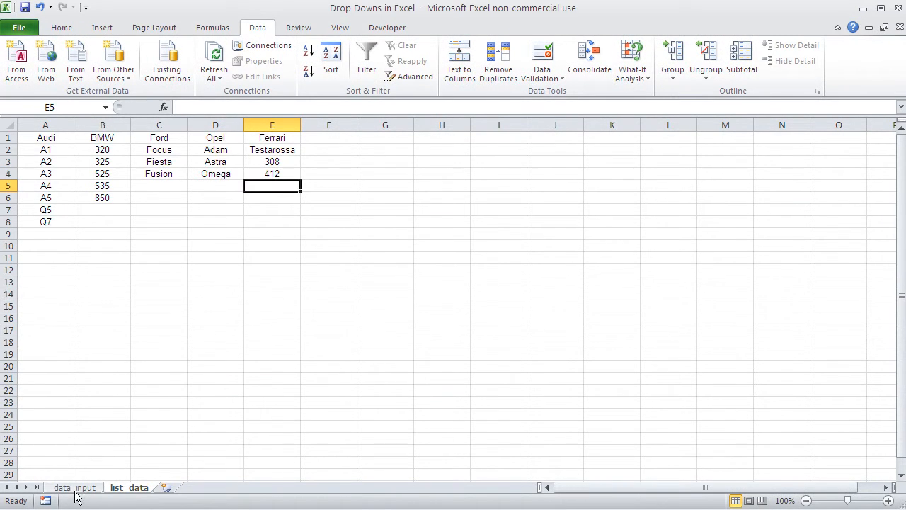
click(74, 487)
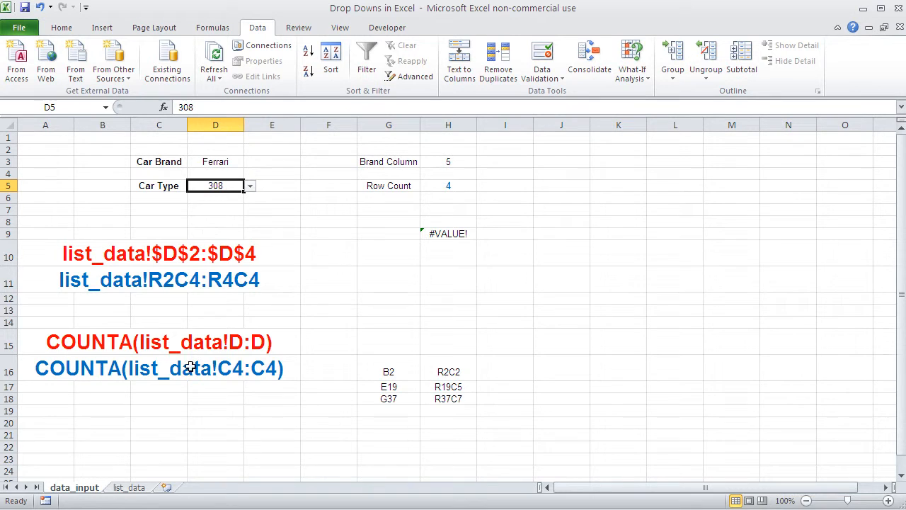
Step: Add BMW models X5 and X3 and check Ferrari in the Car Brand drop-down
click(129, 487)
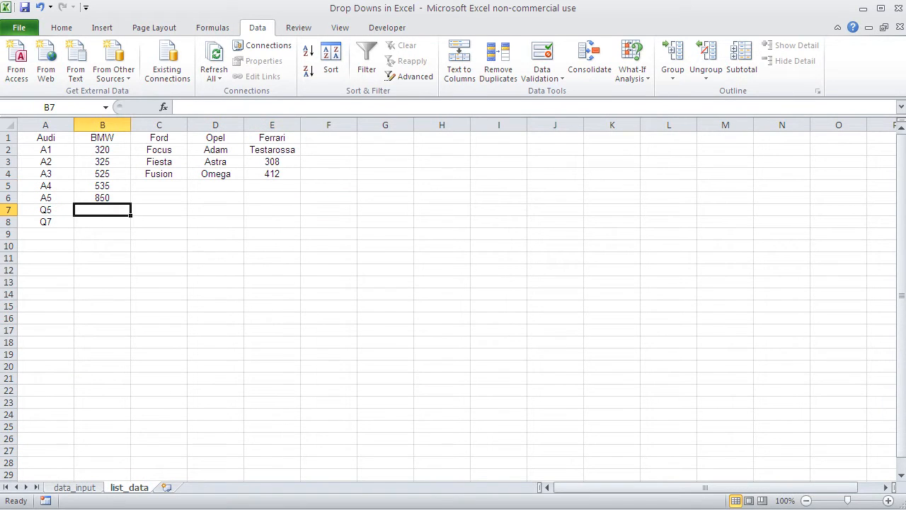
text(X5)
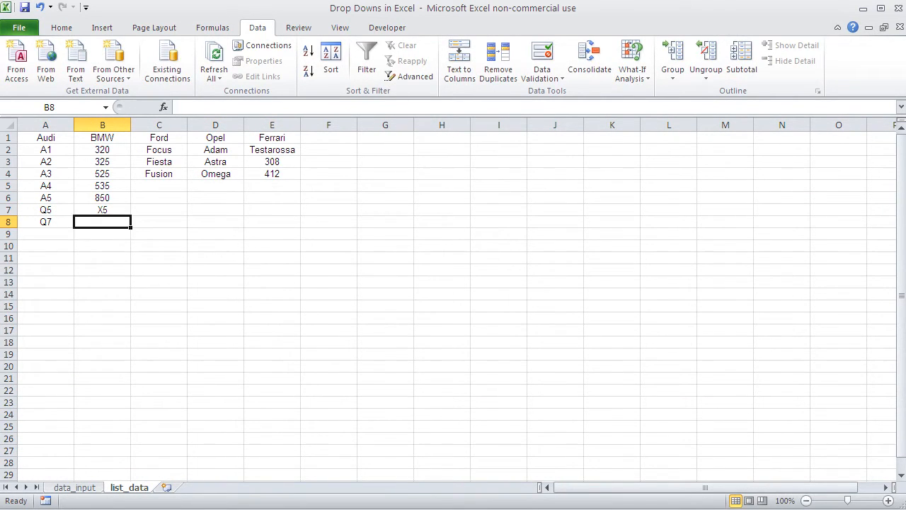
text(X3)
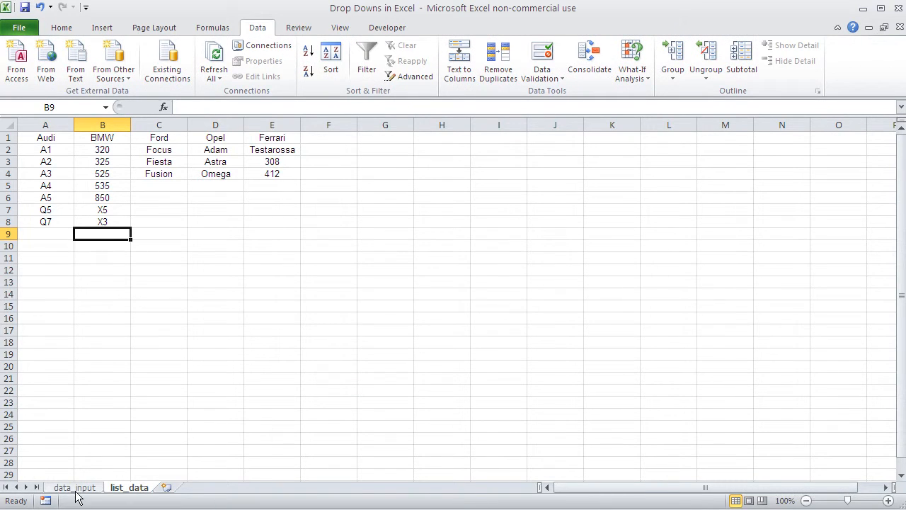
click(75, 487)
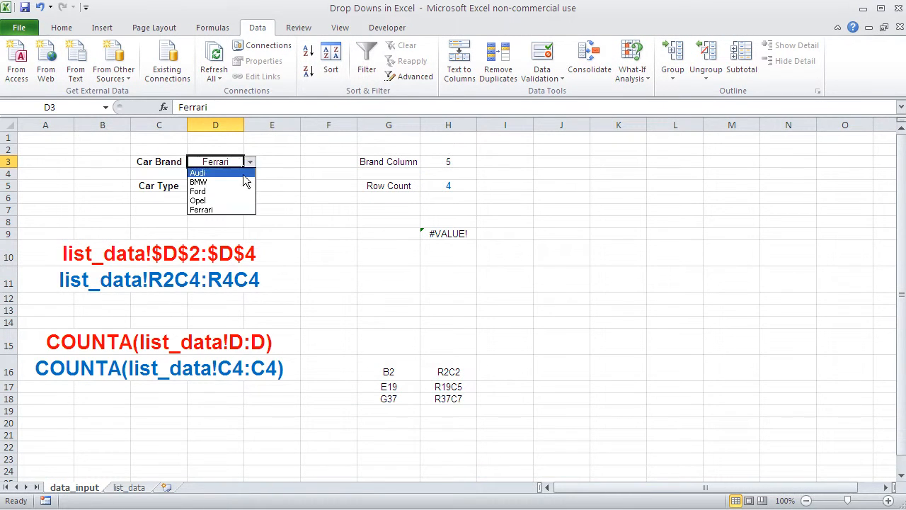
click(199, 181)
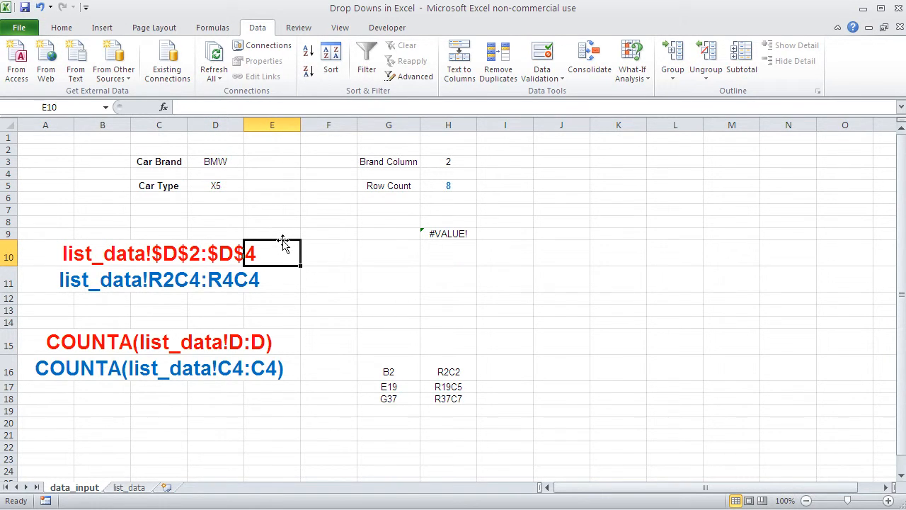
mouse_move(177, 460)
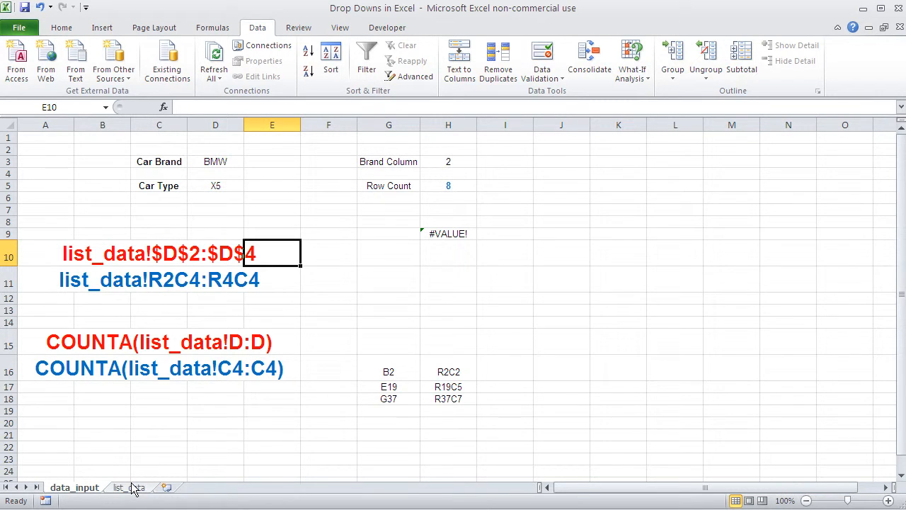
click(129, 487)
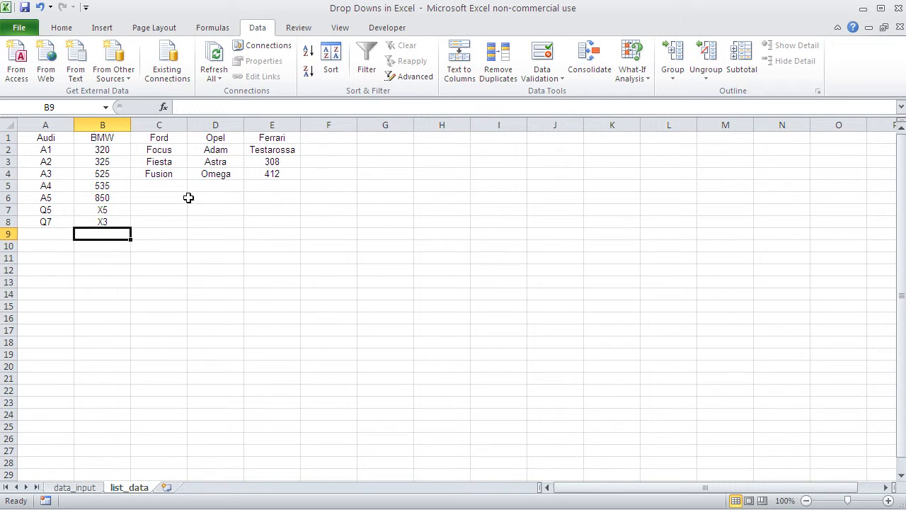
mouse_move(71, 241)
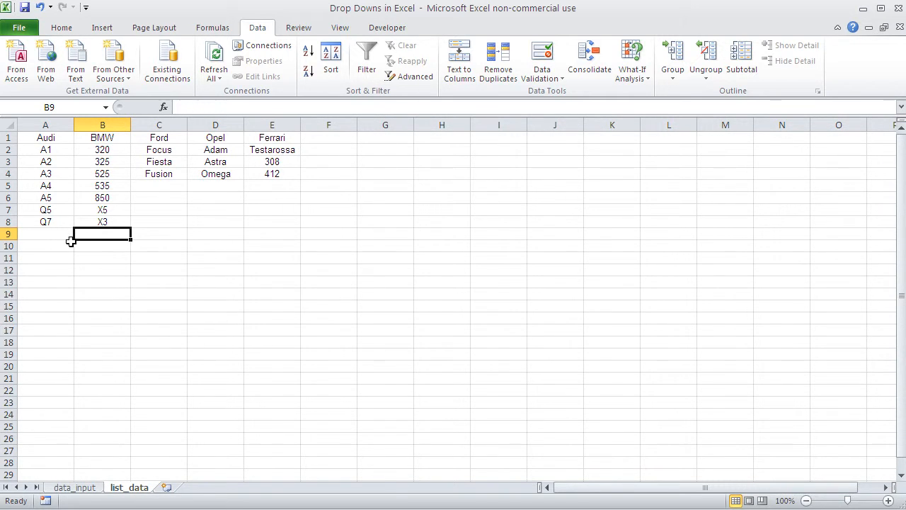
Step: Return to data_input and select the leftover reference notes and address examples
click(73, 487)
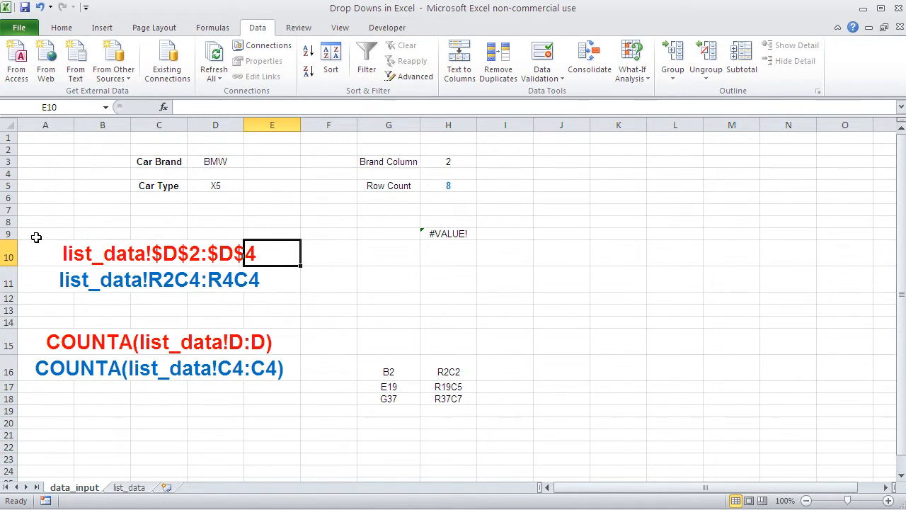
drag(36, 236, 287, 408)
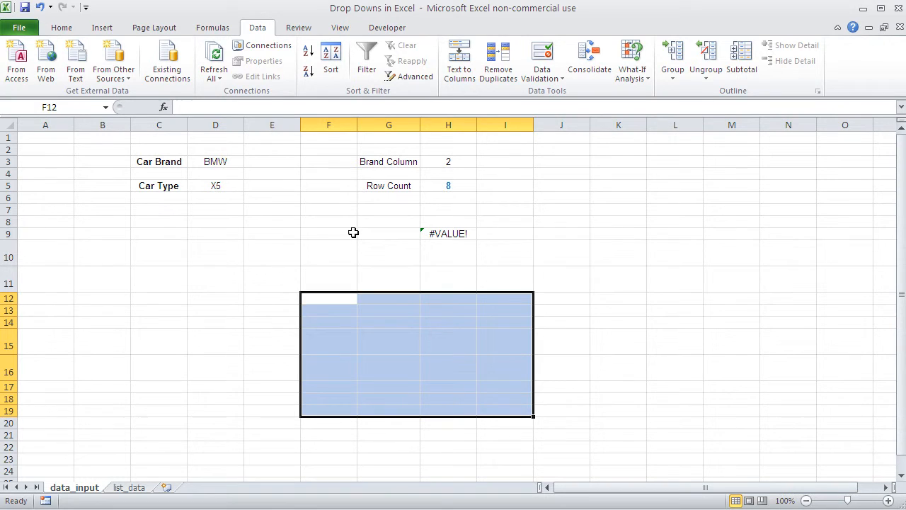
Step: Delete the helper notes, examples and #VALUE! cell so Row Count sits directly under Brand Column
click(561, 322)
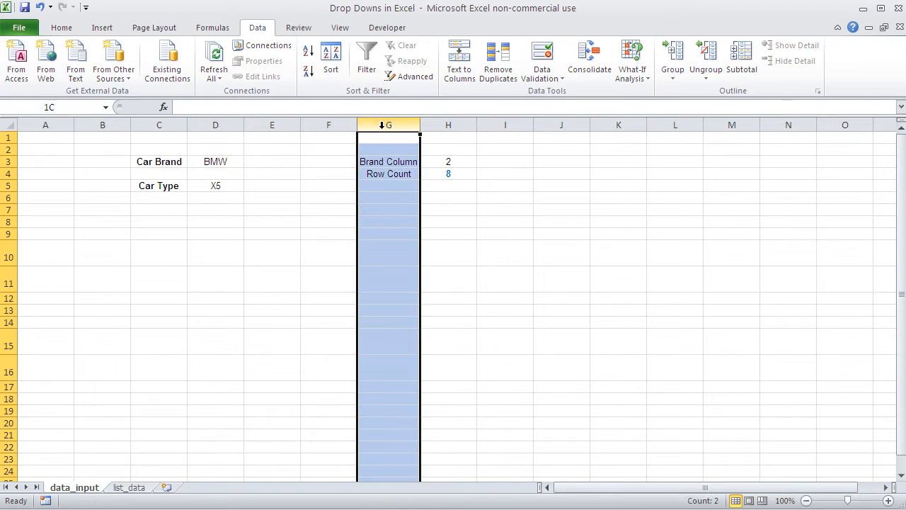
click(448, 125)
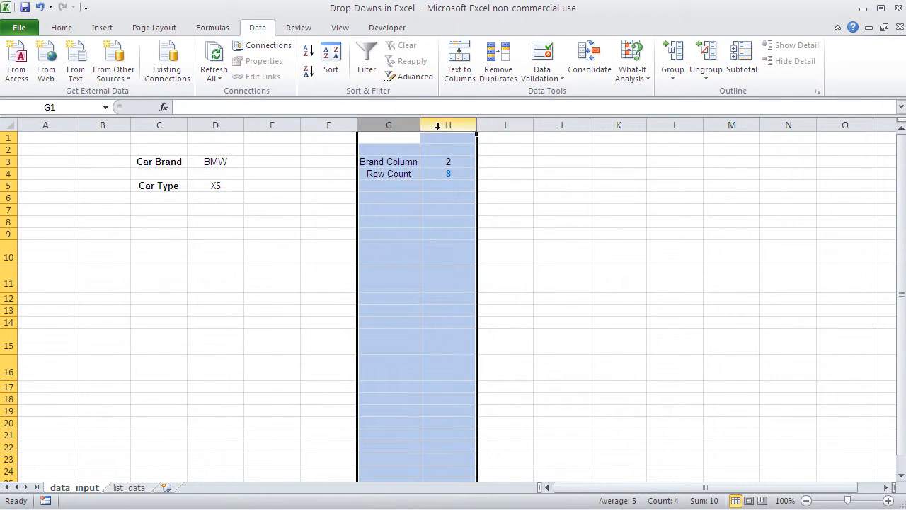
click(448, 209)
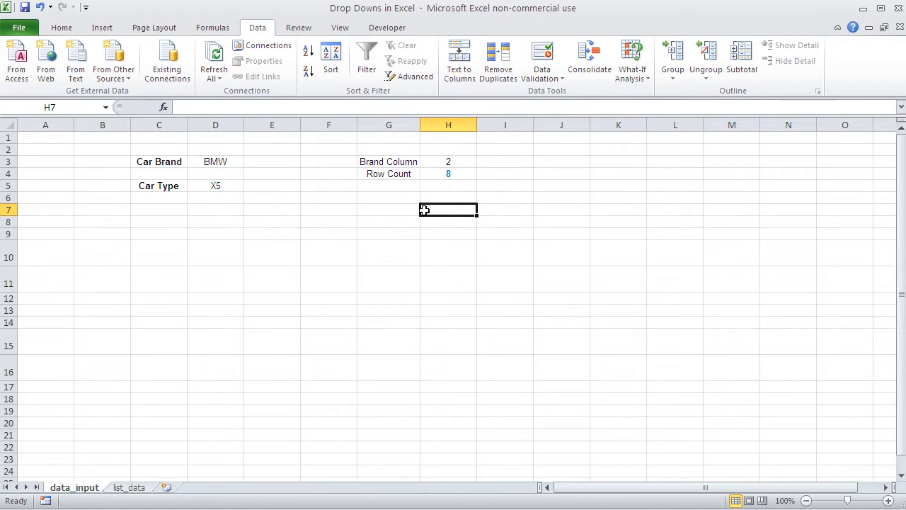
mouse_move(295, 275)
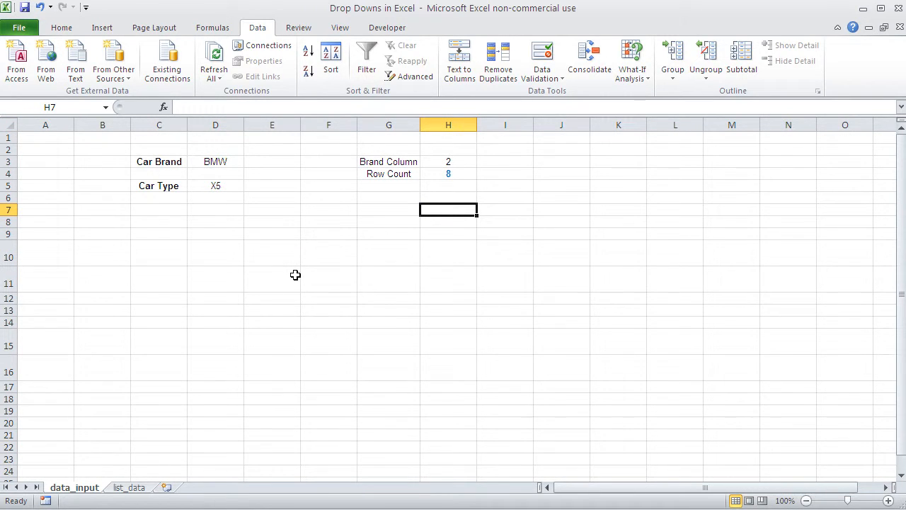
mouse_move(278, 239)
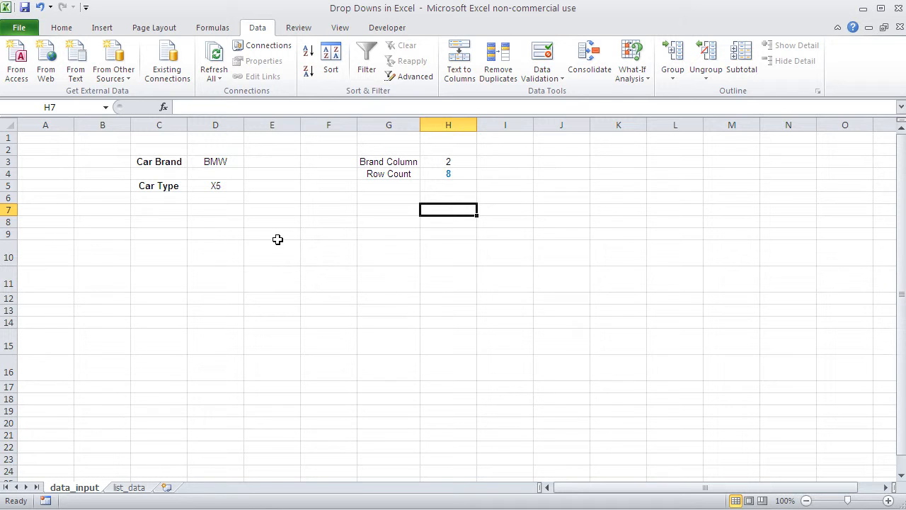
mouse_move(232, 198)
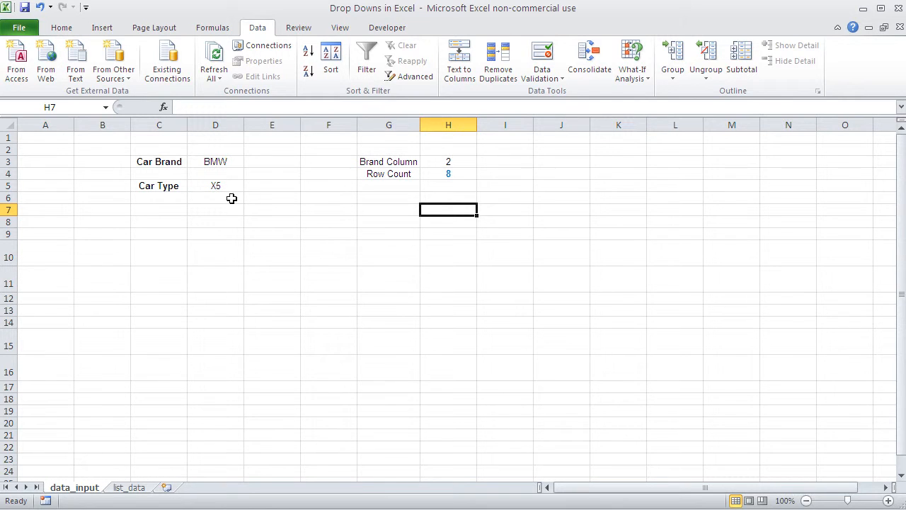
mouse_move(220, 197)
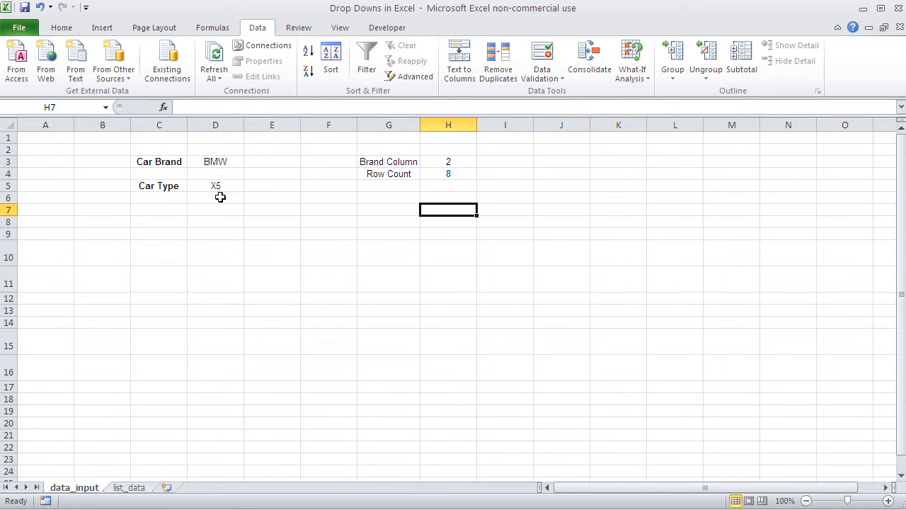
mouse_move(341, 230)
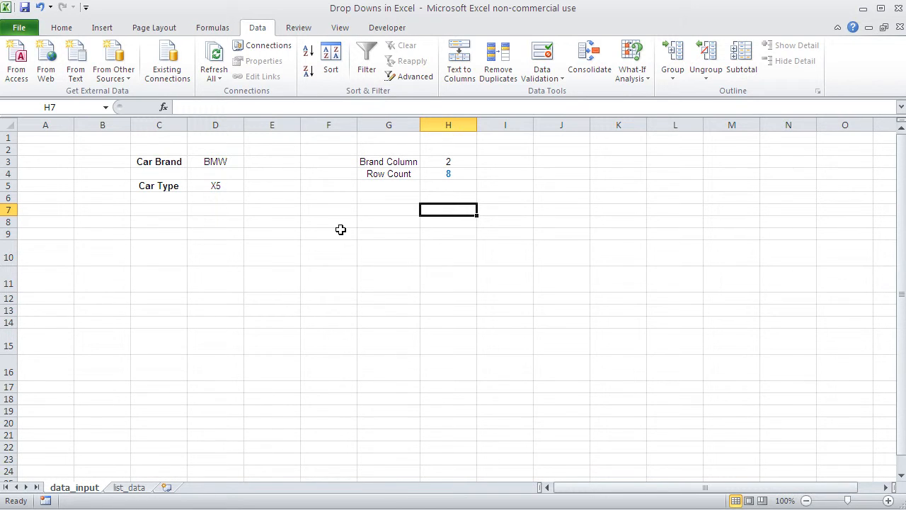
mouse_move(447, 209)
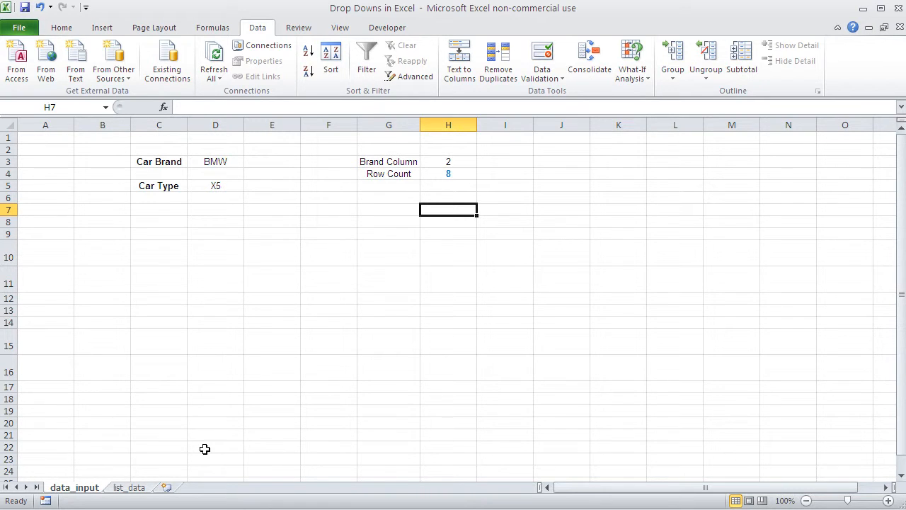
click(389, 149)
text(Car bRands)
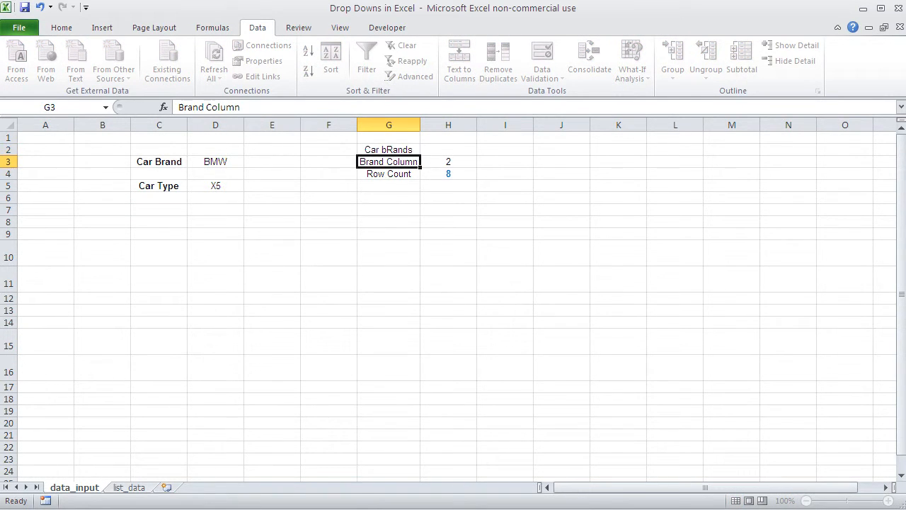
Step: Correct the helper heading to 'Car Brands', select the G2:H4 block, then check the X5 choice
click(388, 149)
text(Br)
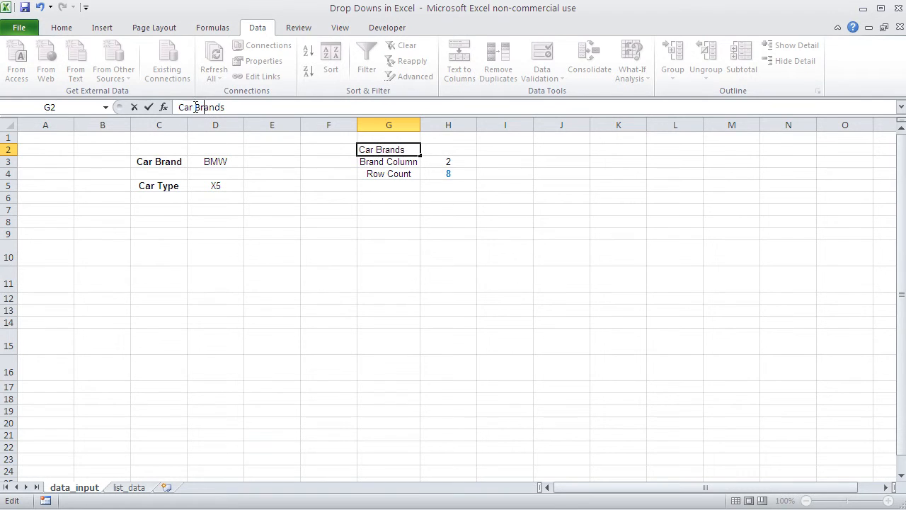
drag(388, 149, 448, 174)
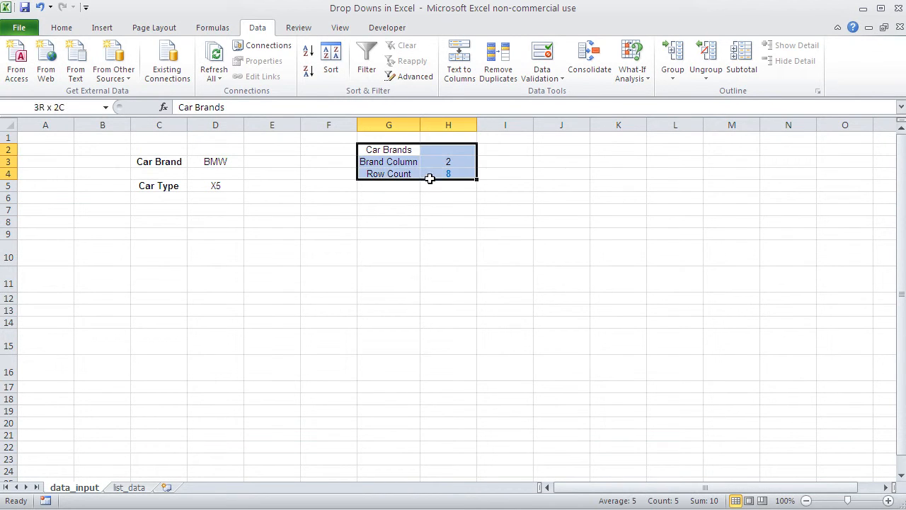
click(389, 222)
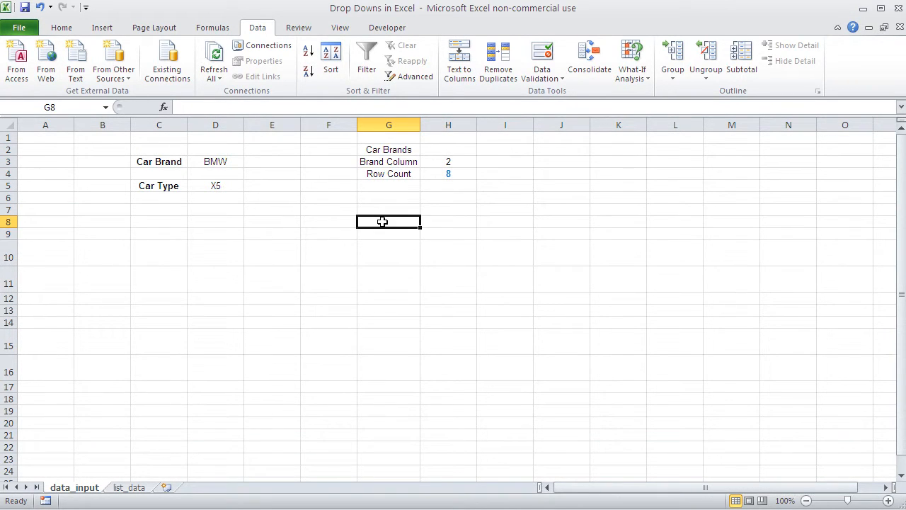
mouse_move(413, 264)
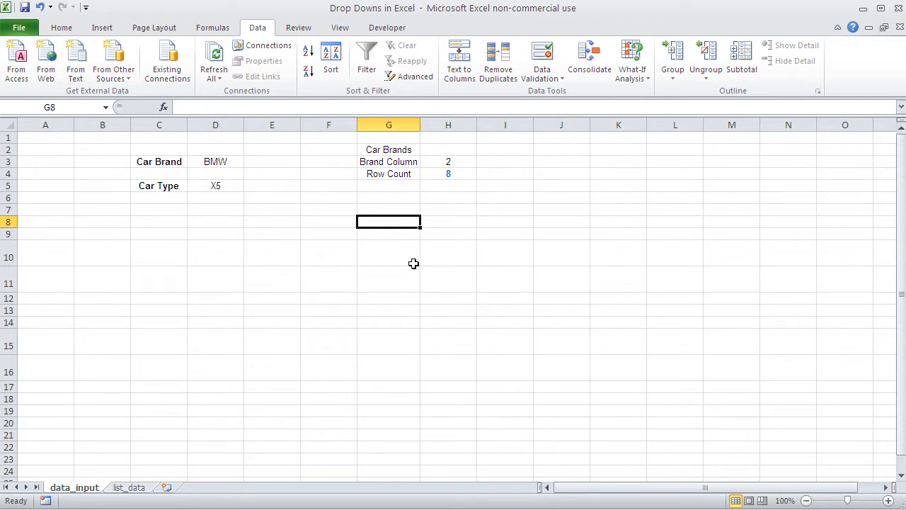
mouse_move(357, 159)
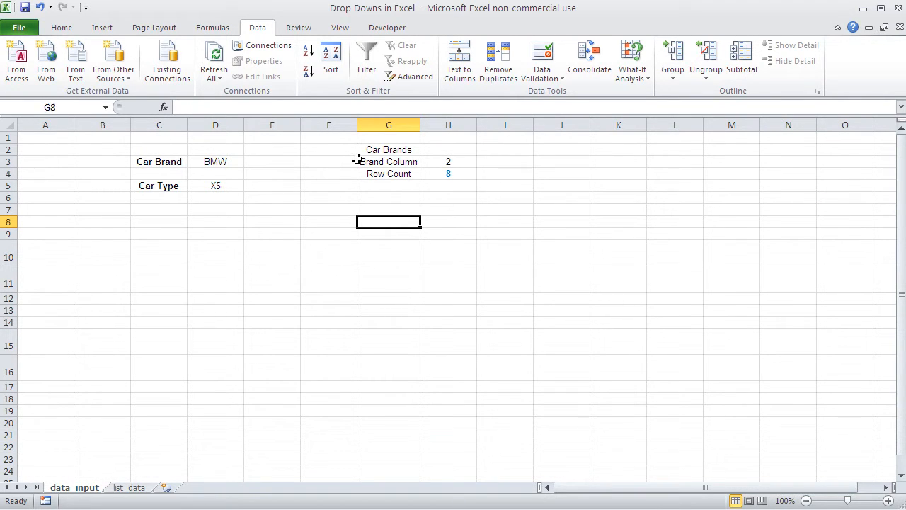
mouse_move(239, 438)
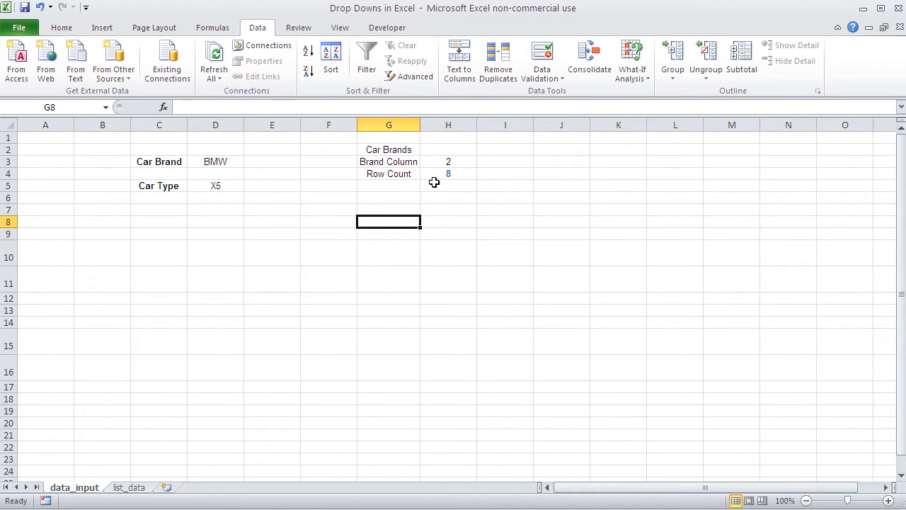
mouse_move(335, 245)
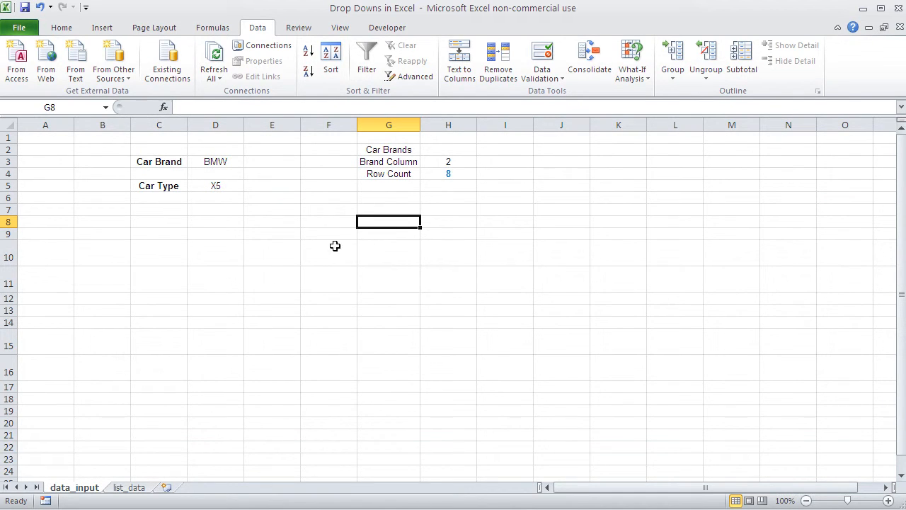
mouse_move(360, 206)
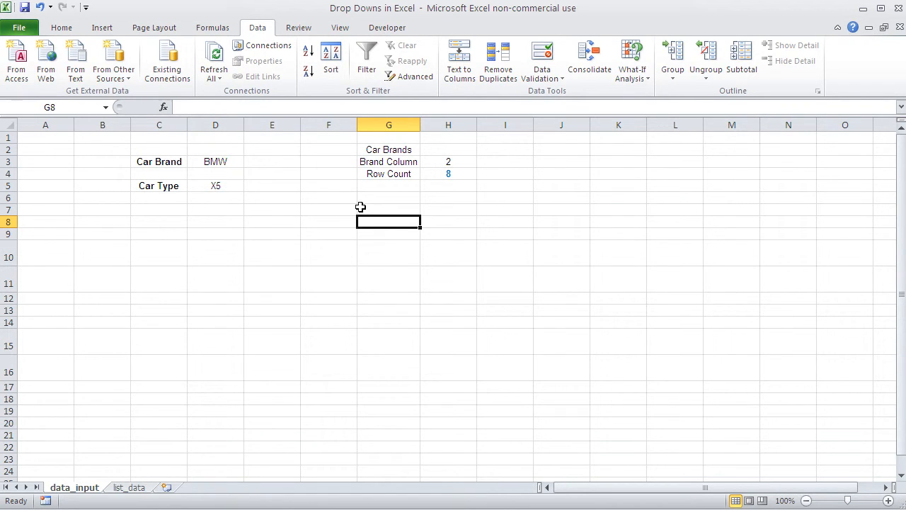
mouse_move(216, 189)
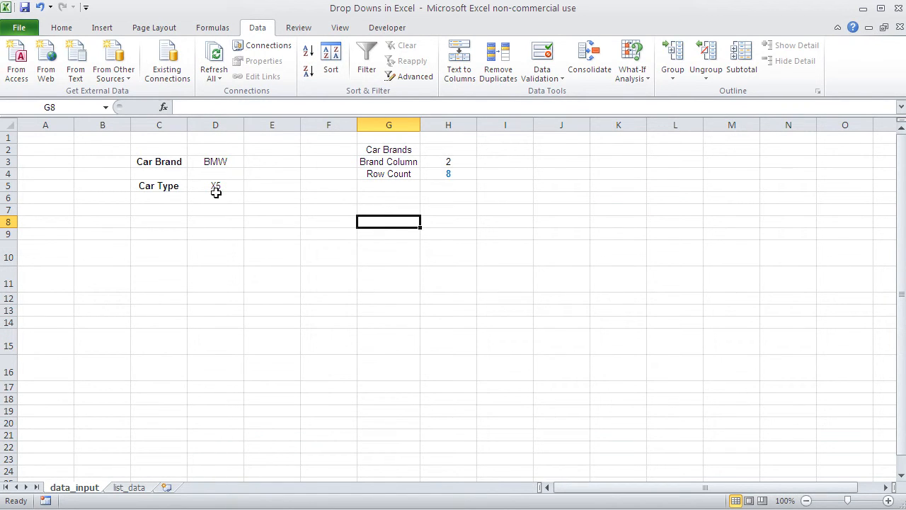
click(215, 185)
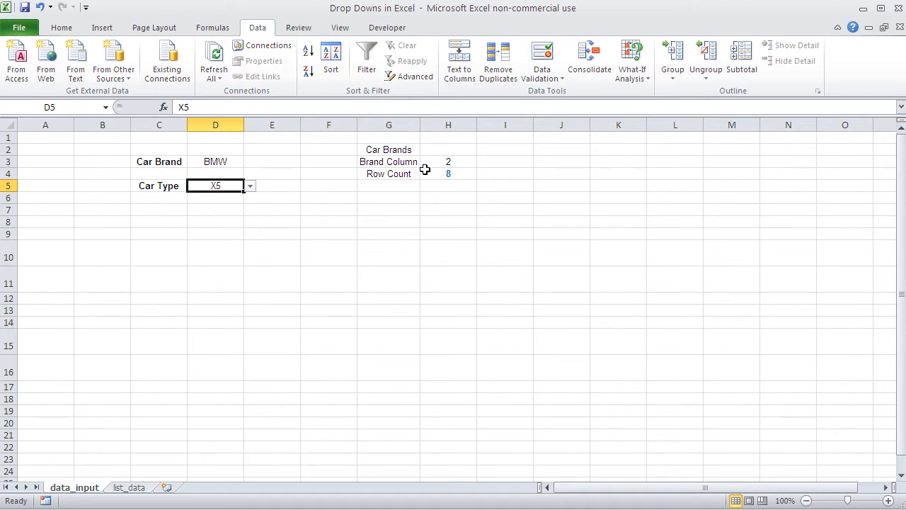